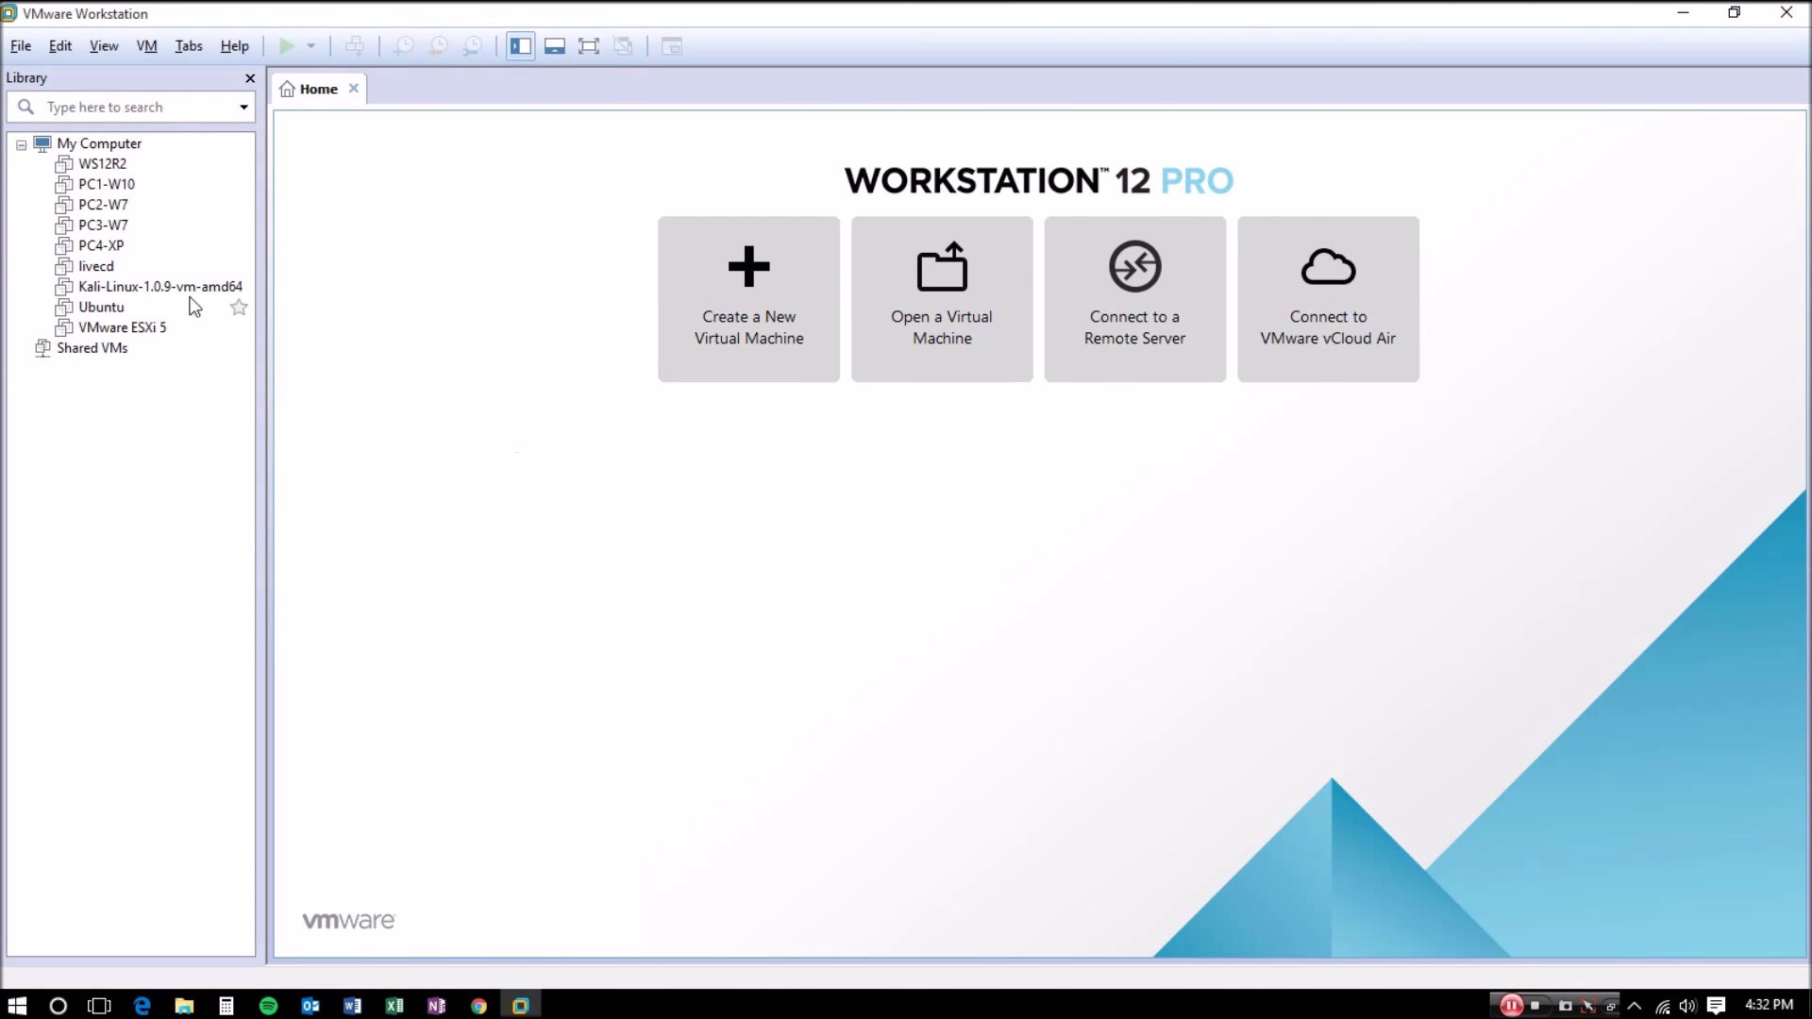
mouse_move(102, 164)
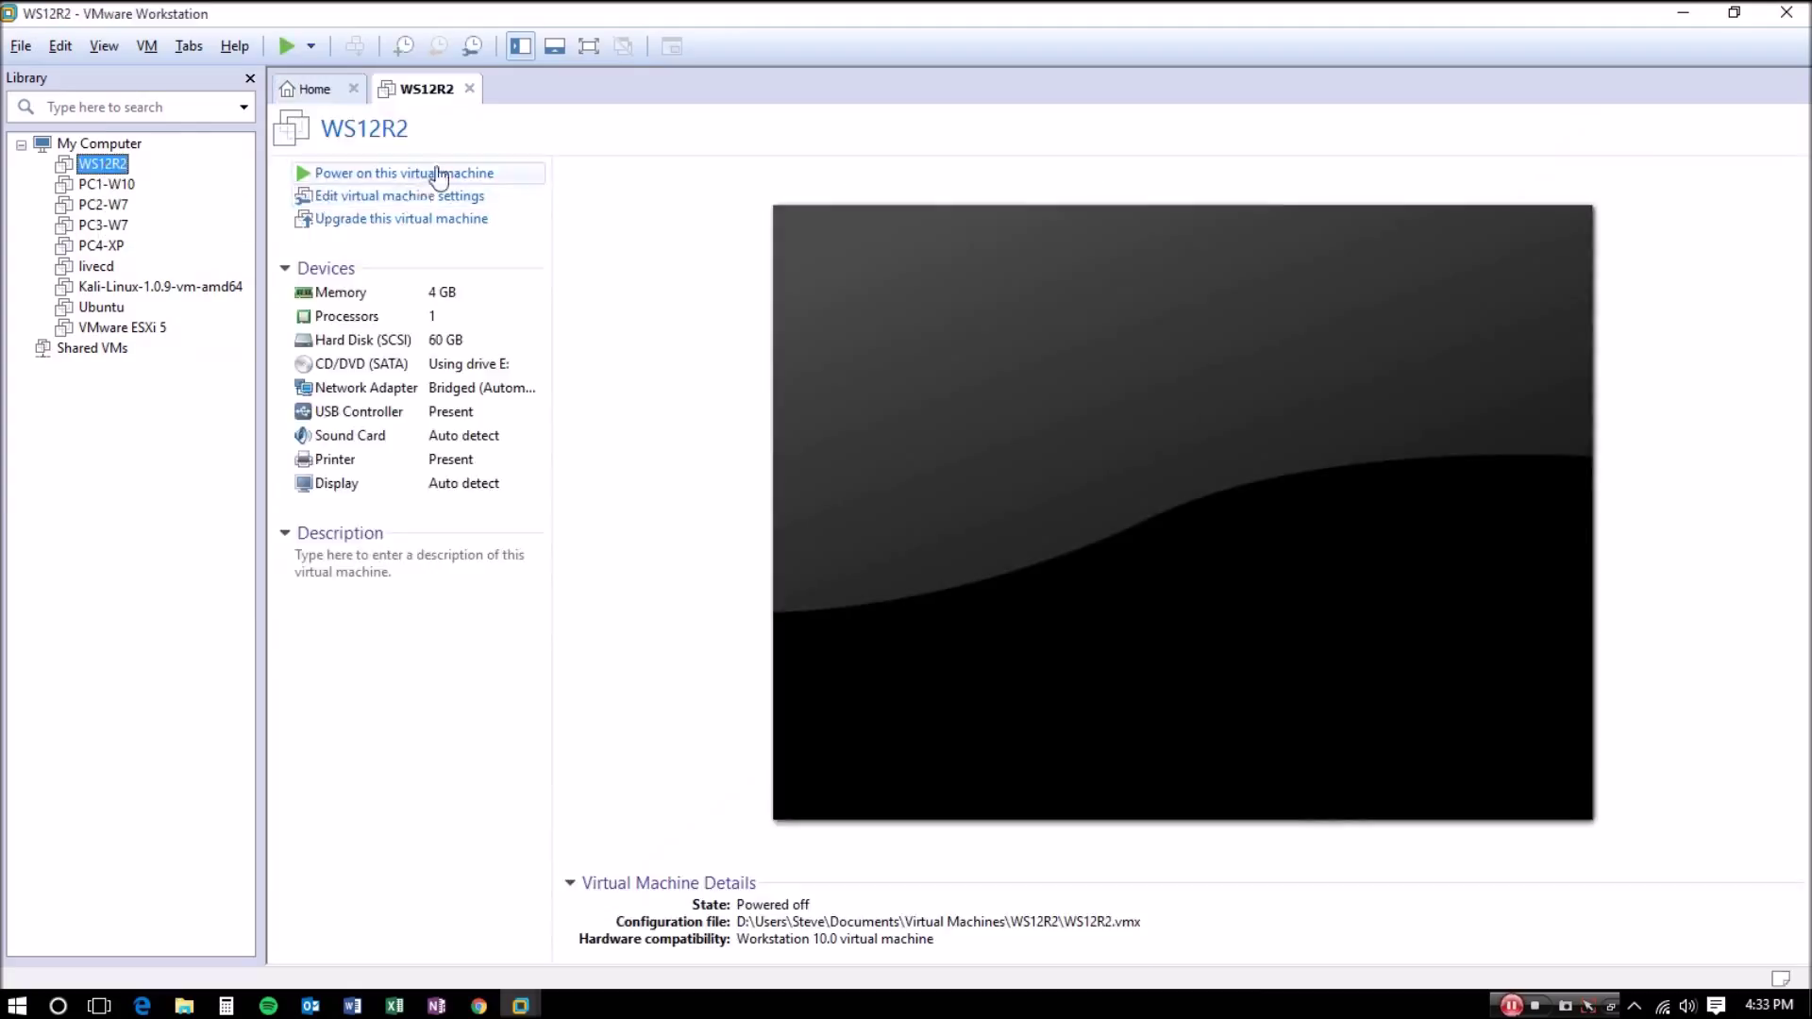
mouse_move(408, 115)
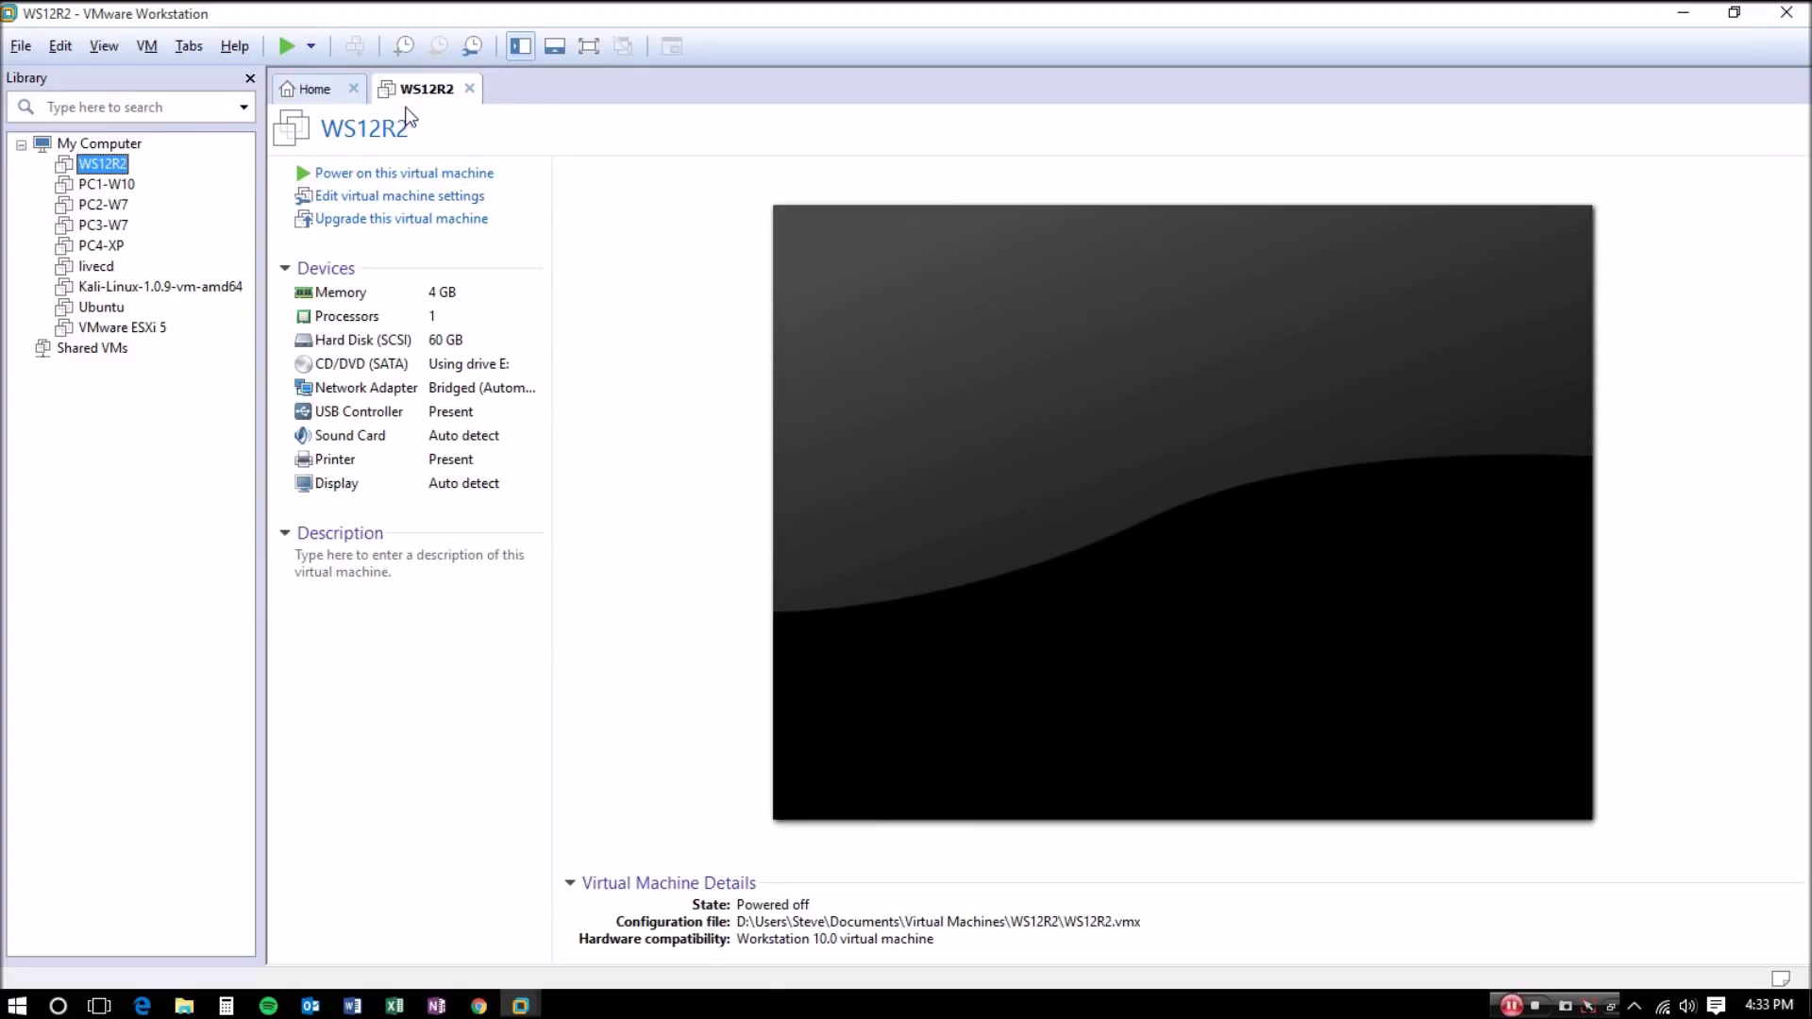
mouse_move(430, 110)
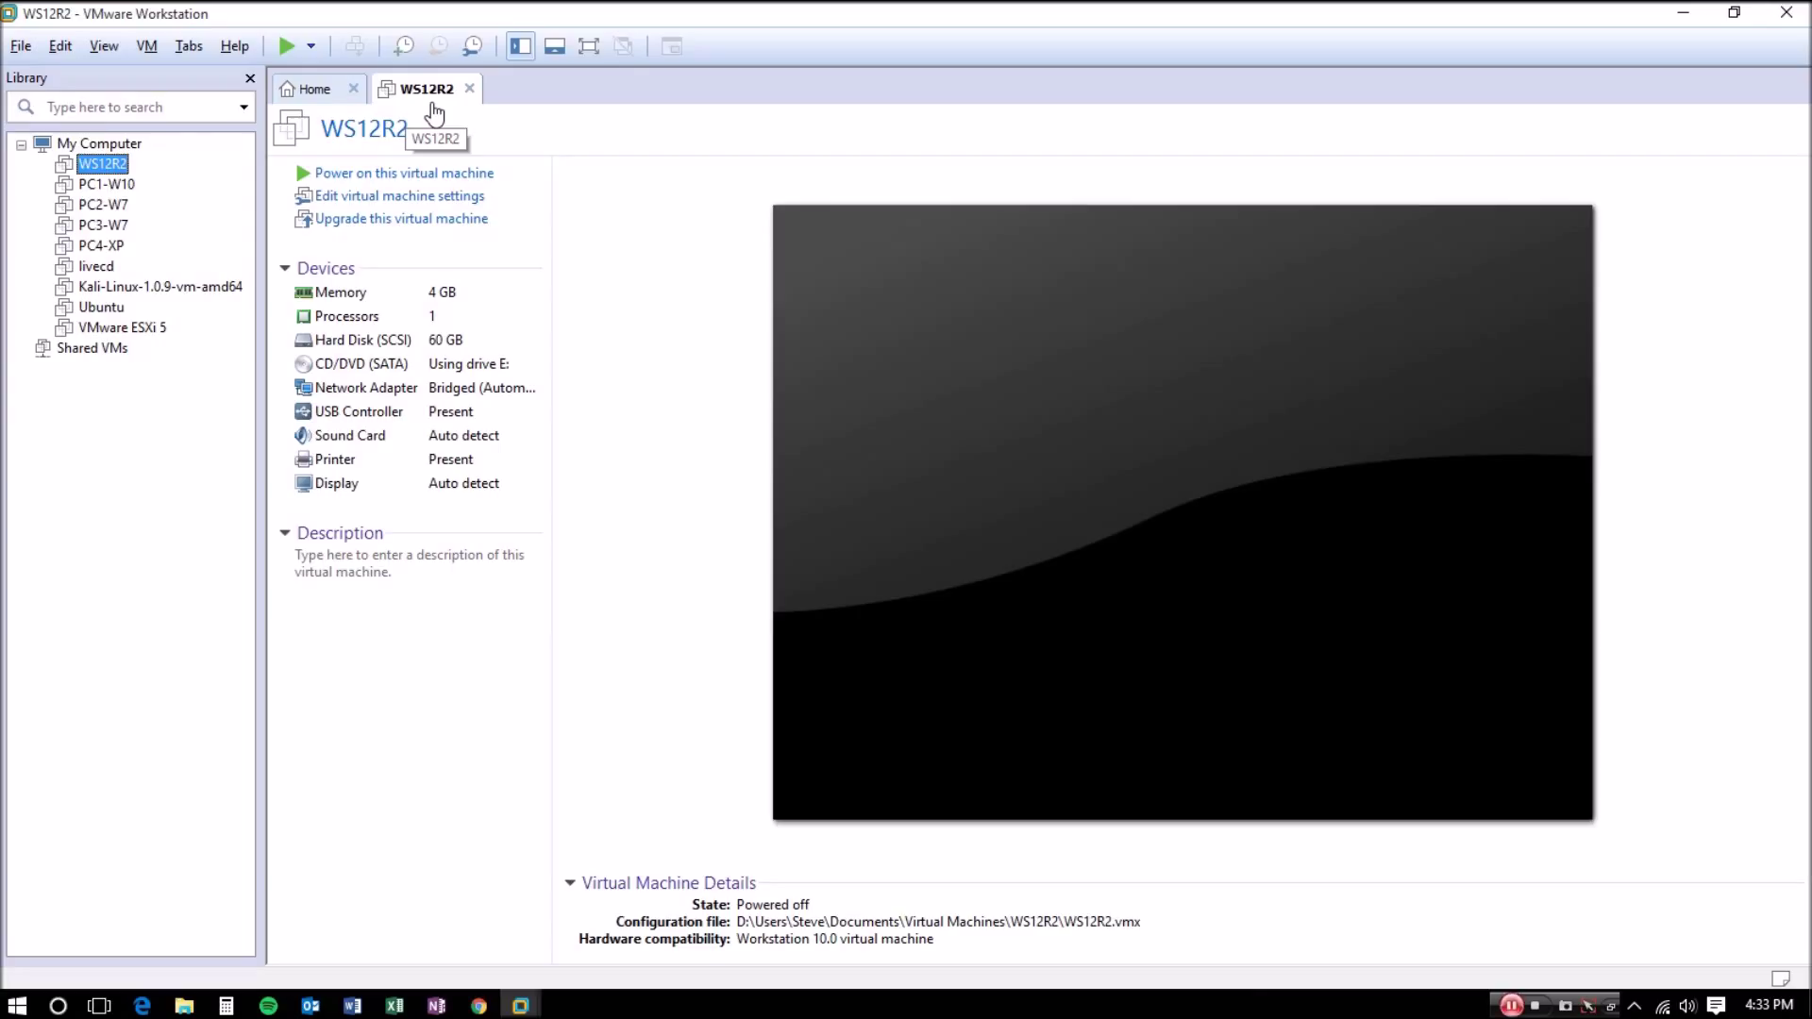
mouse_move(434, 109)
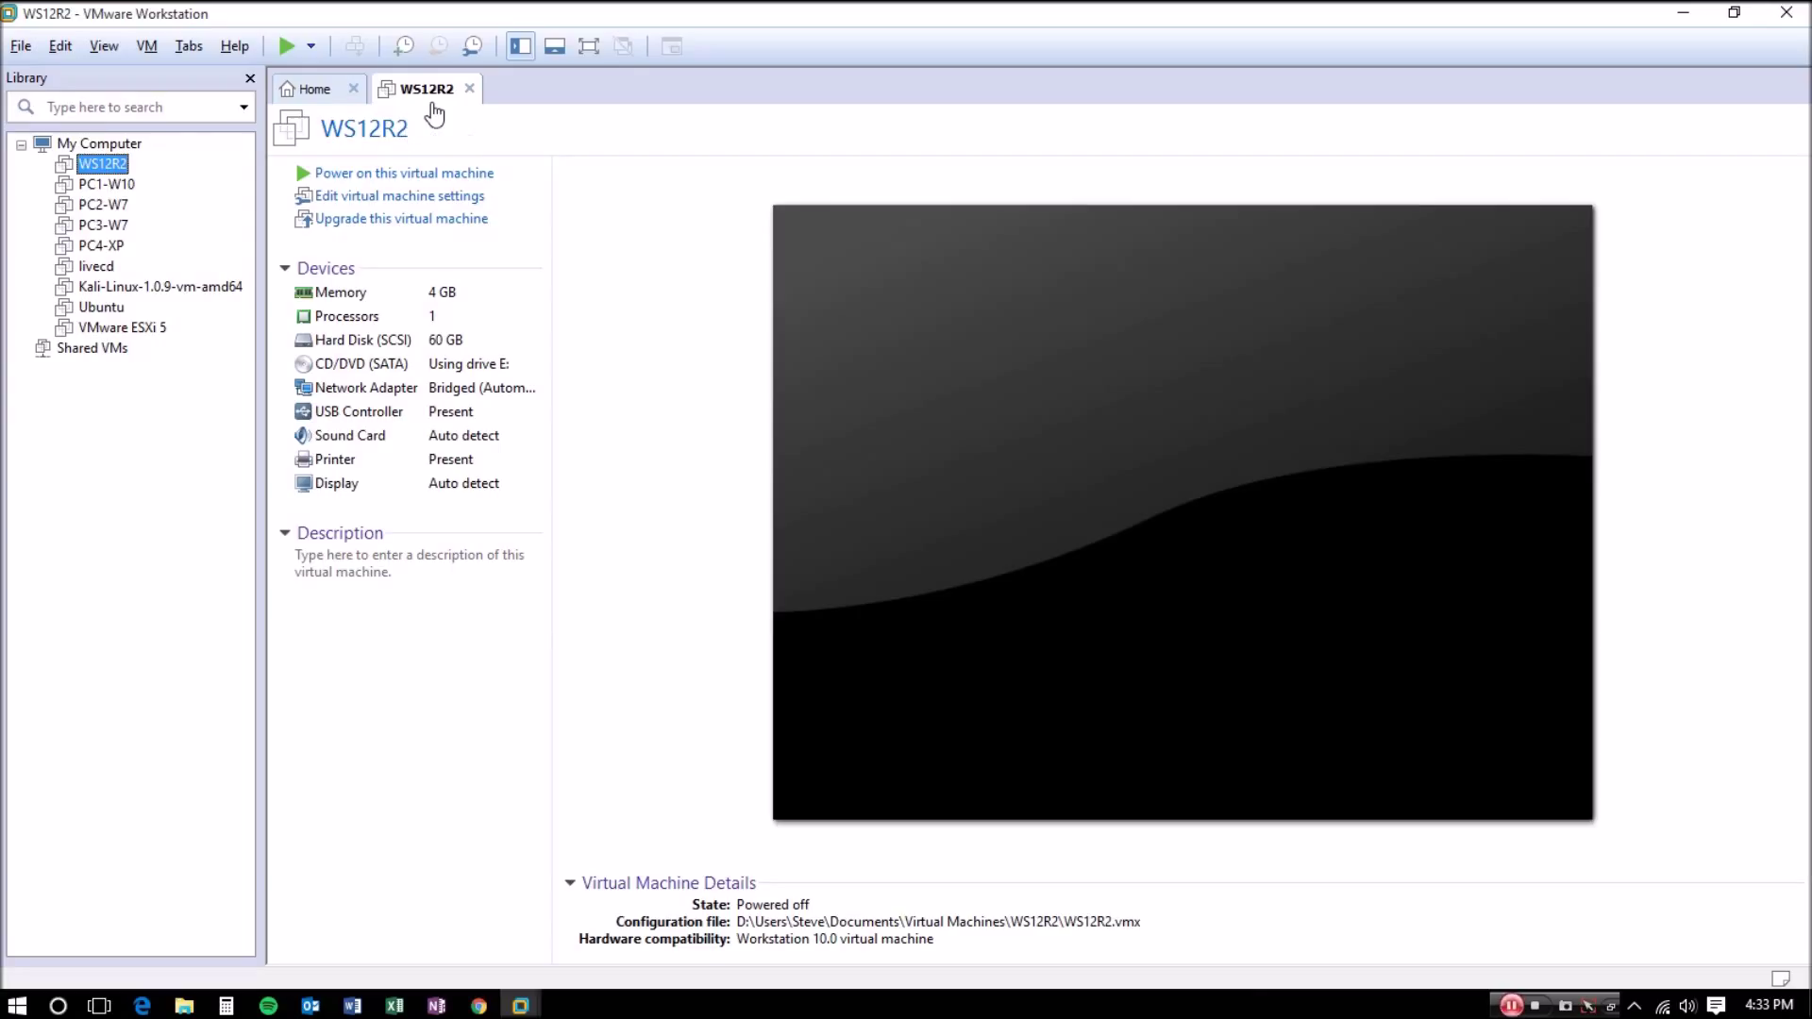
mouse_move(458, 194)
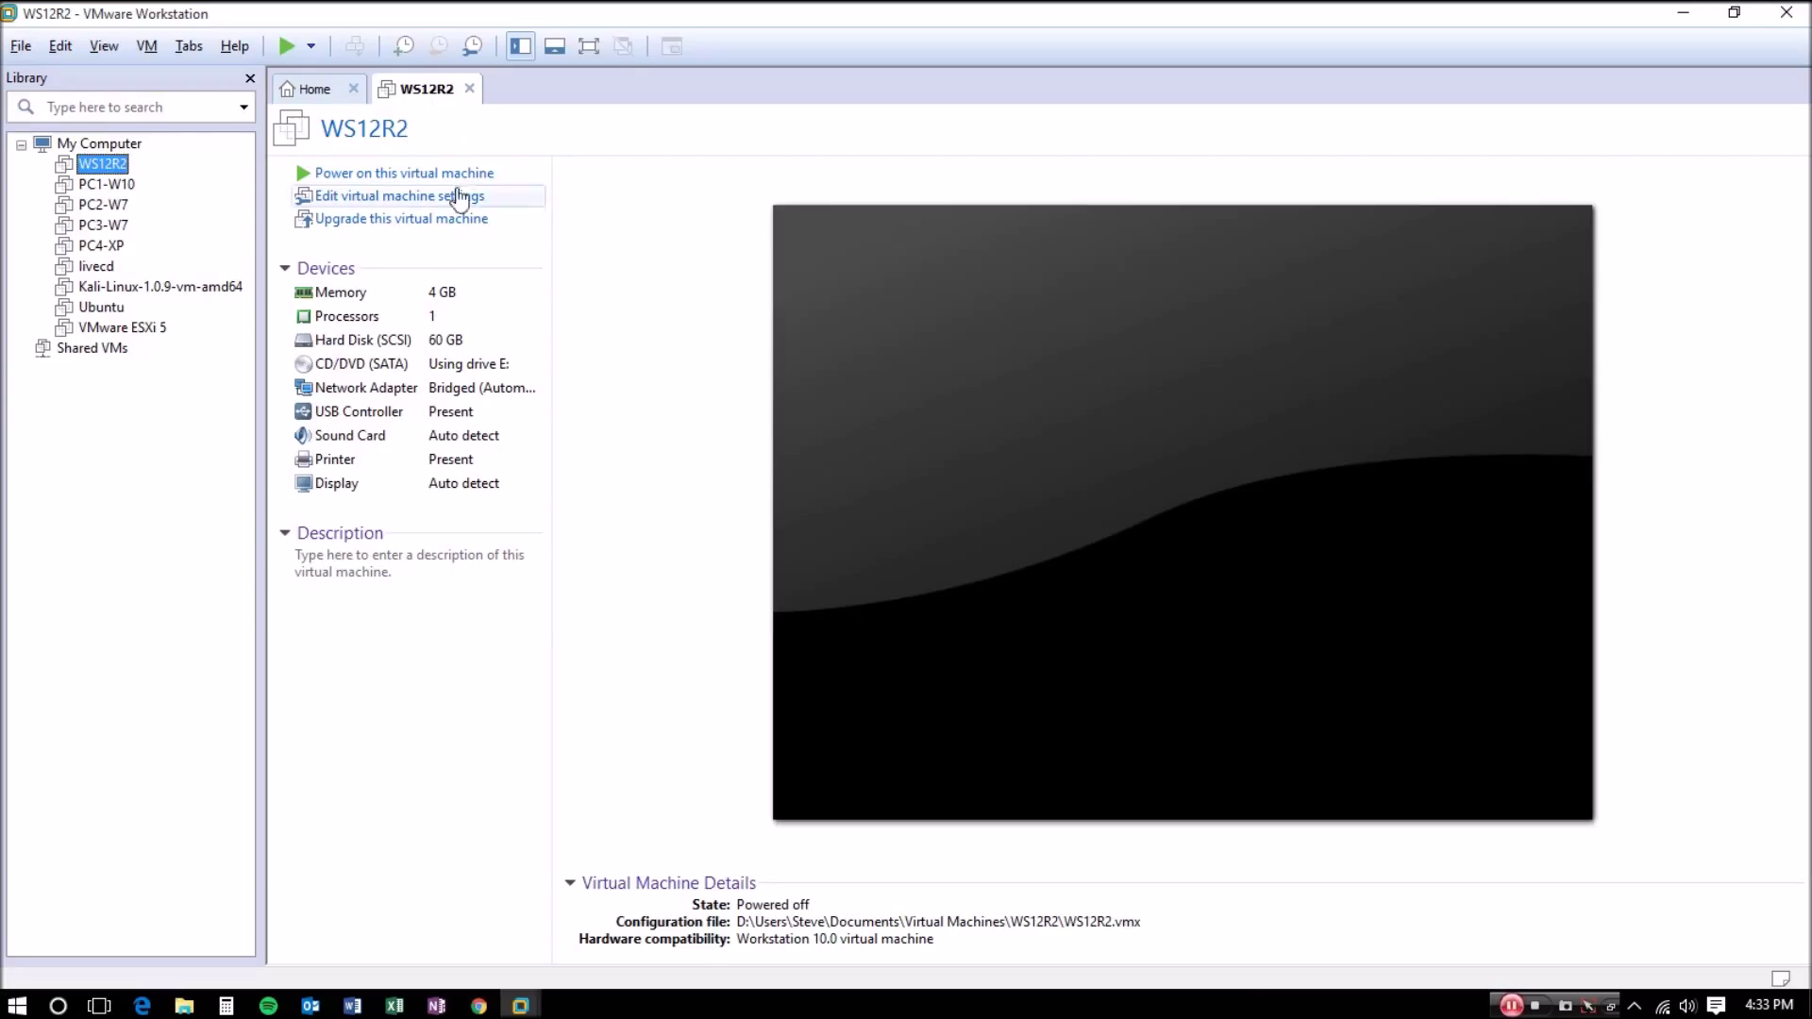
mouse_move(425, 89)
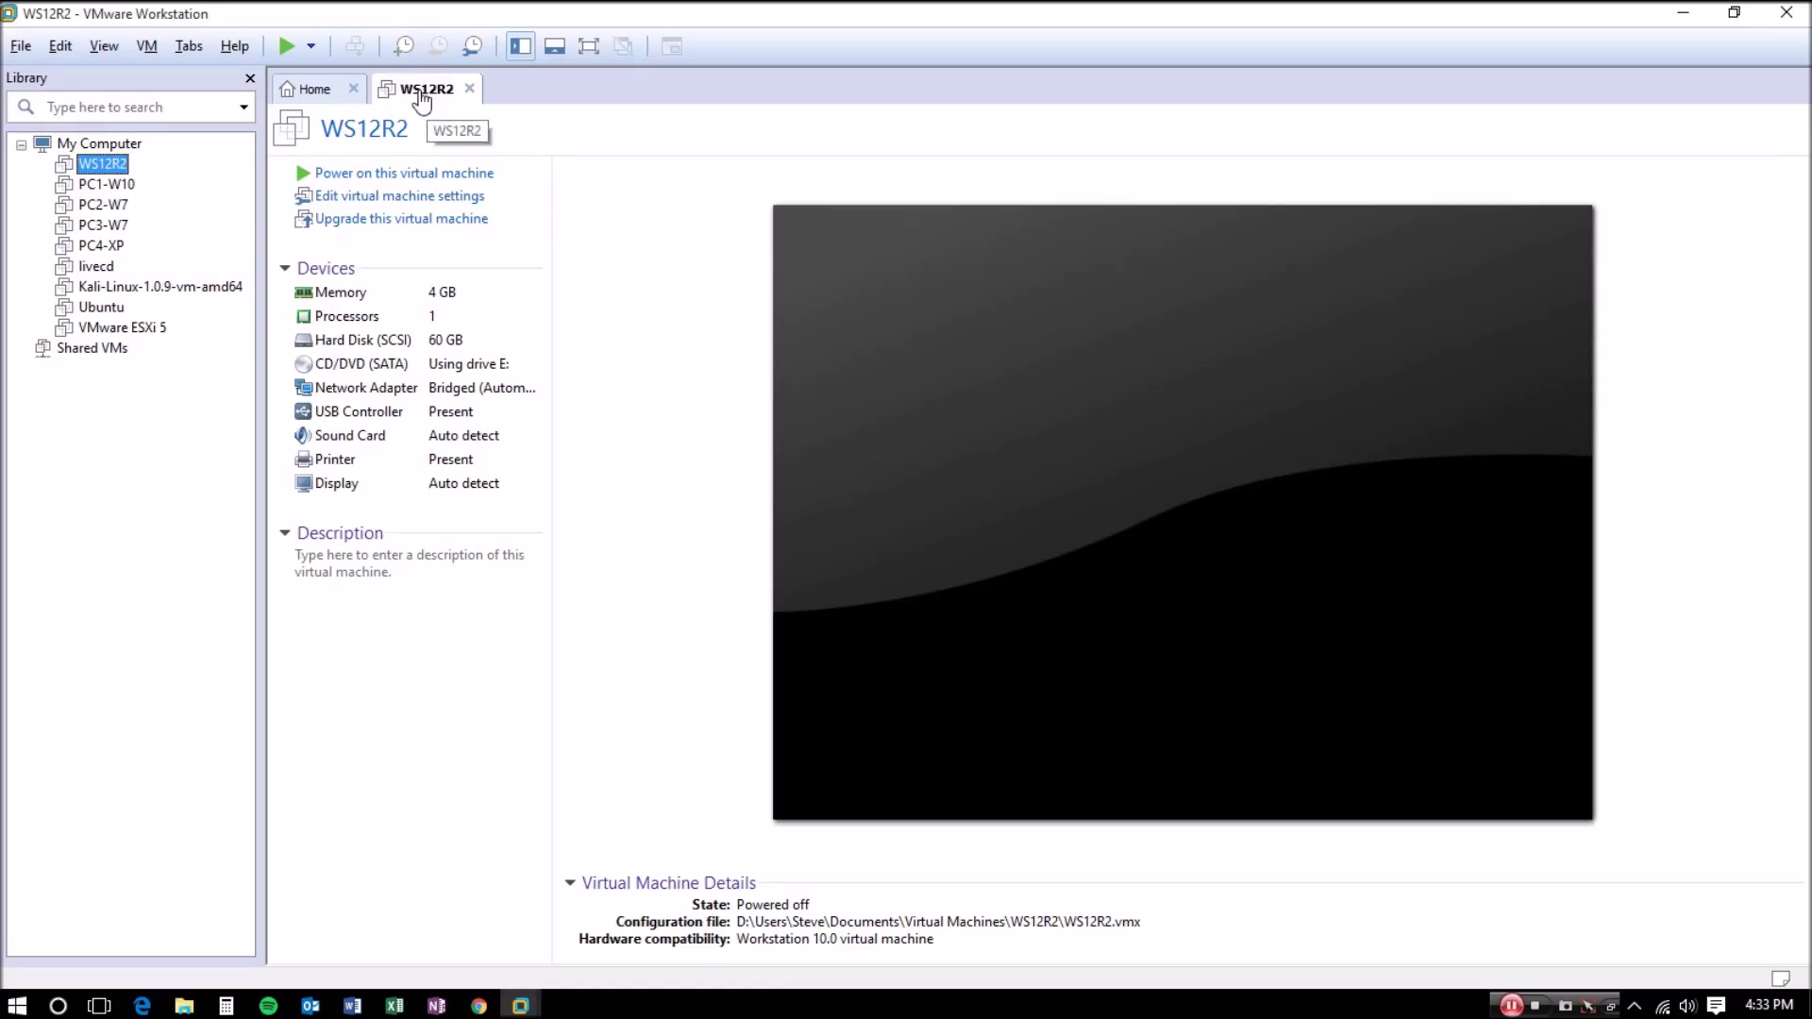
Step: Launch the Clone wizard for WS12R2 via Manage and pass its welcome page
right_click(421, 89)
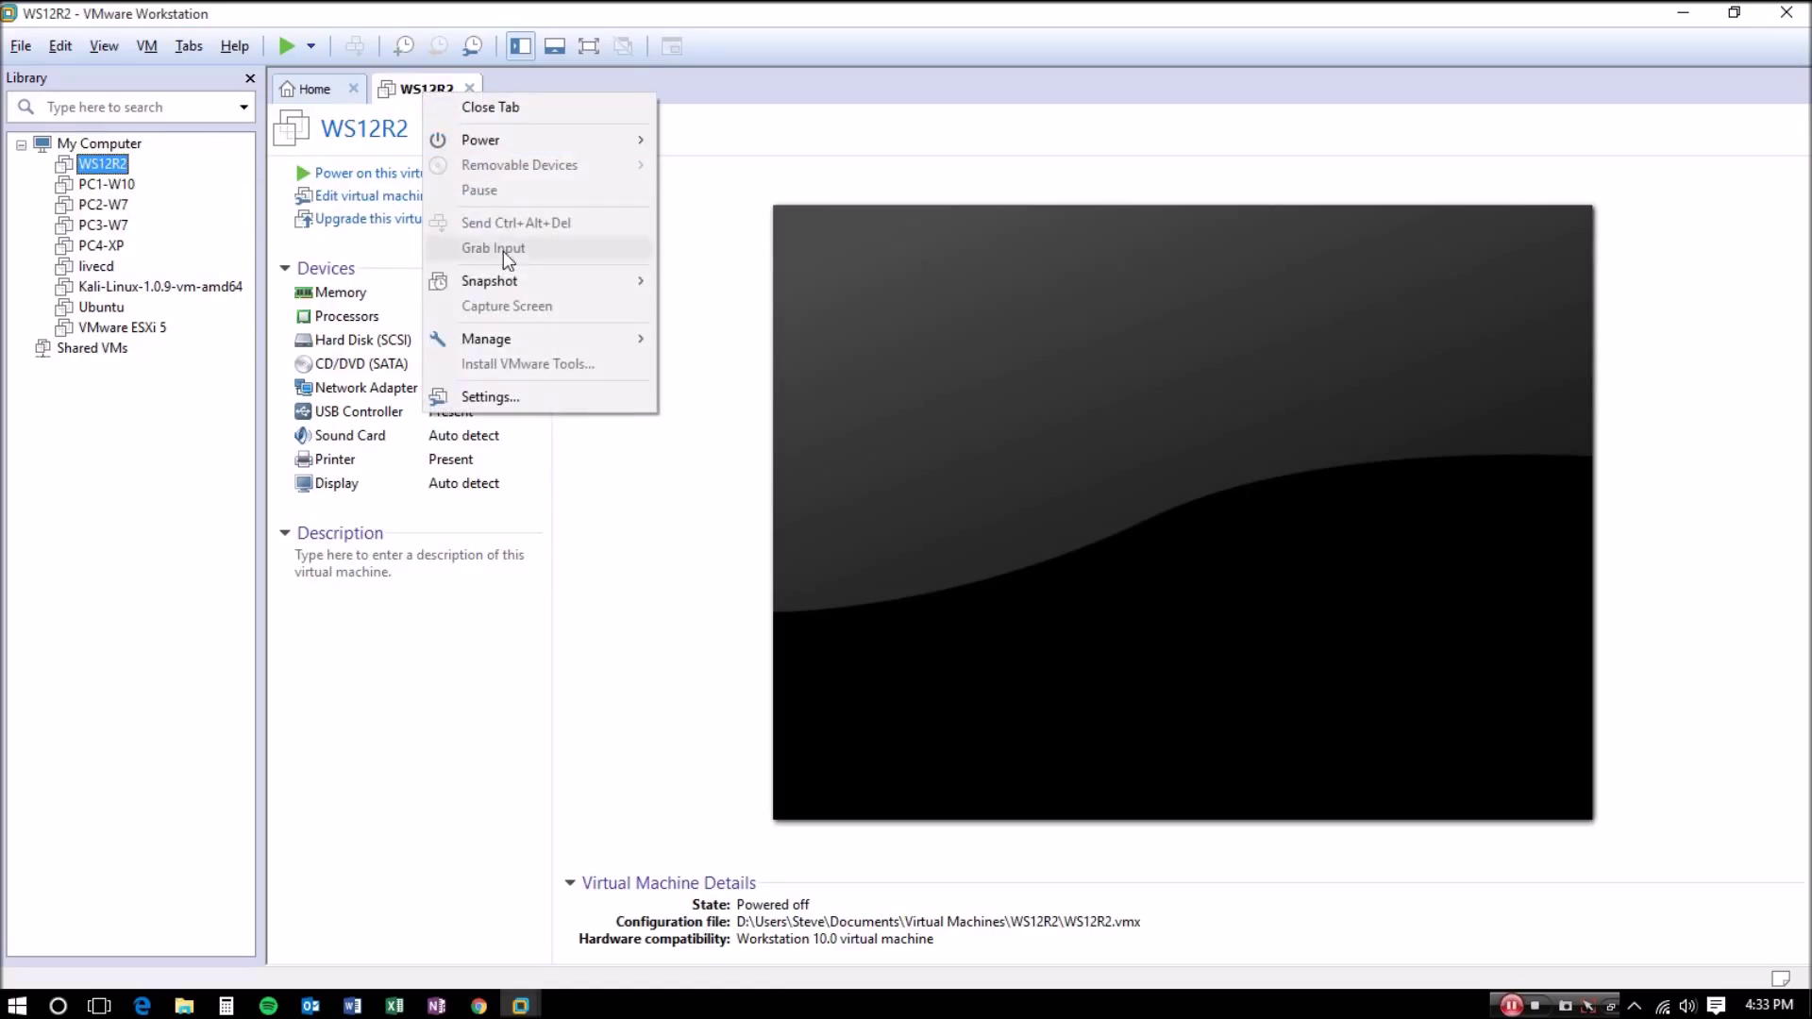
left_click(485, 338)
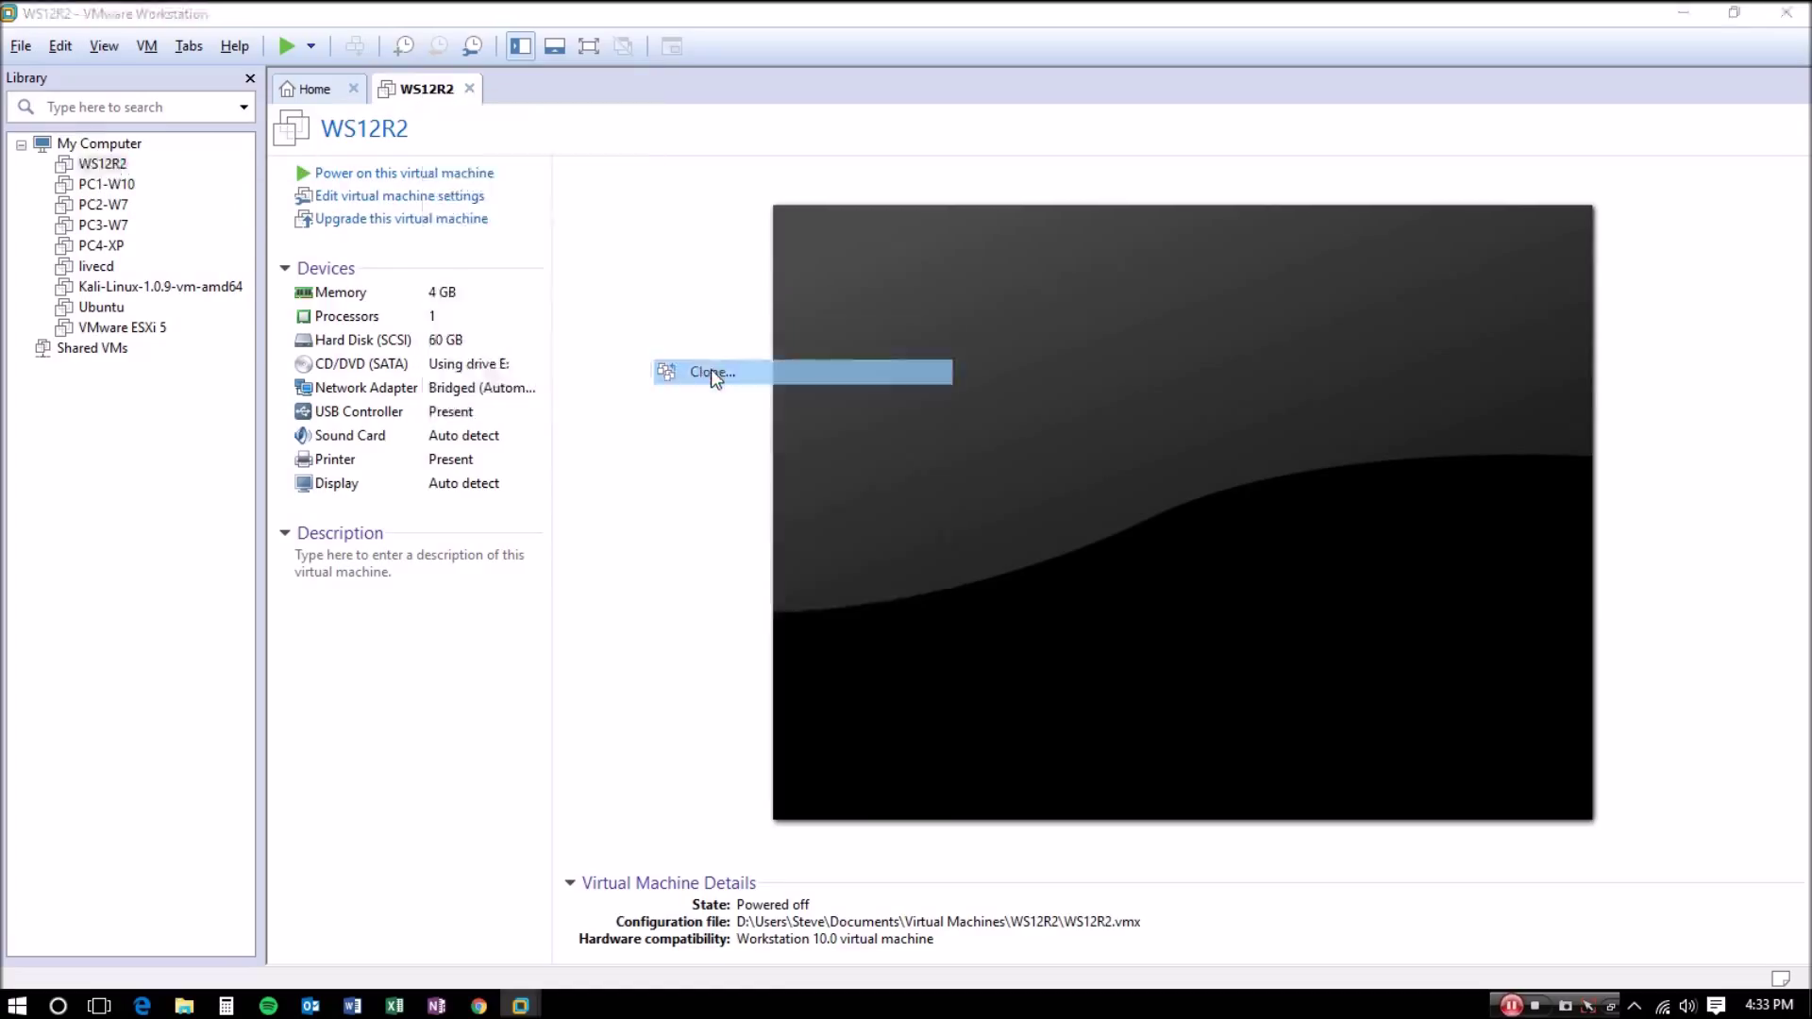
left_click(711, 371)
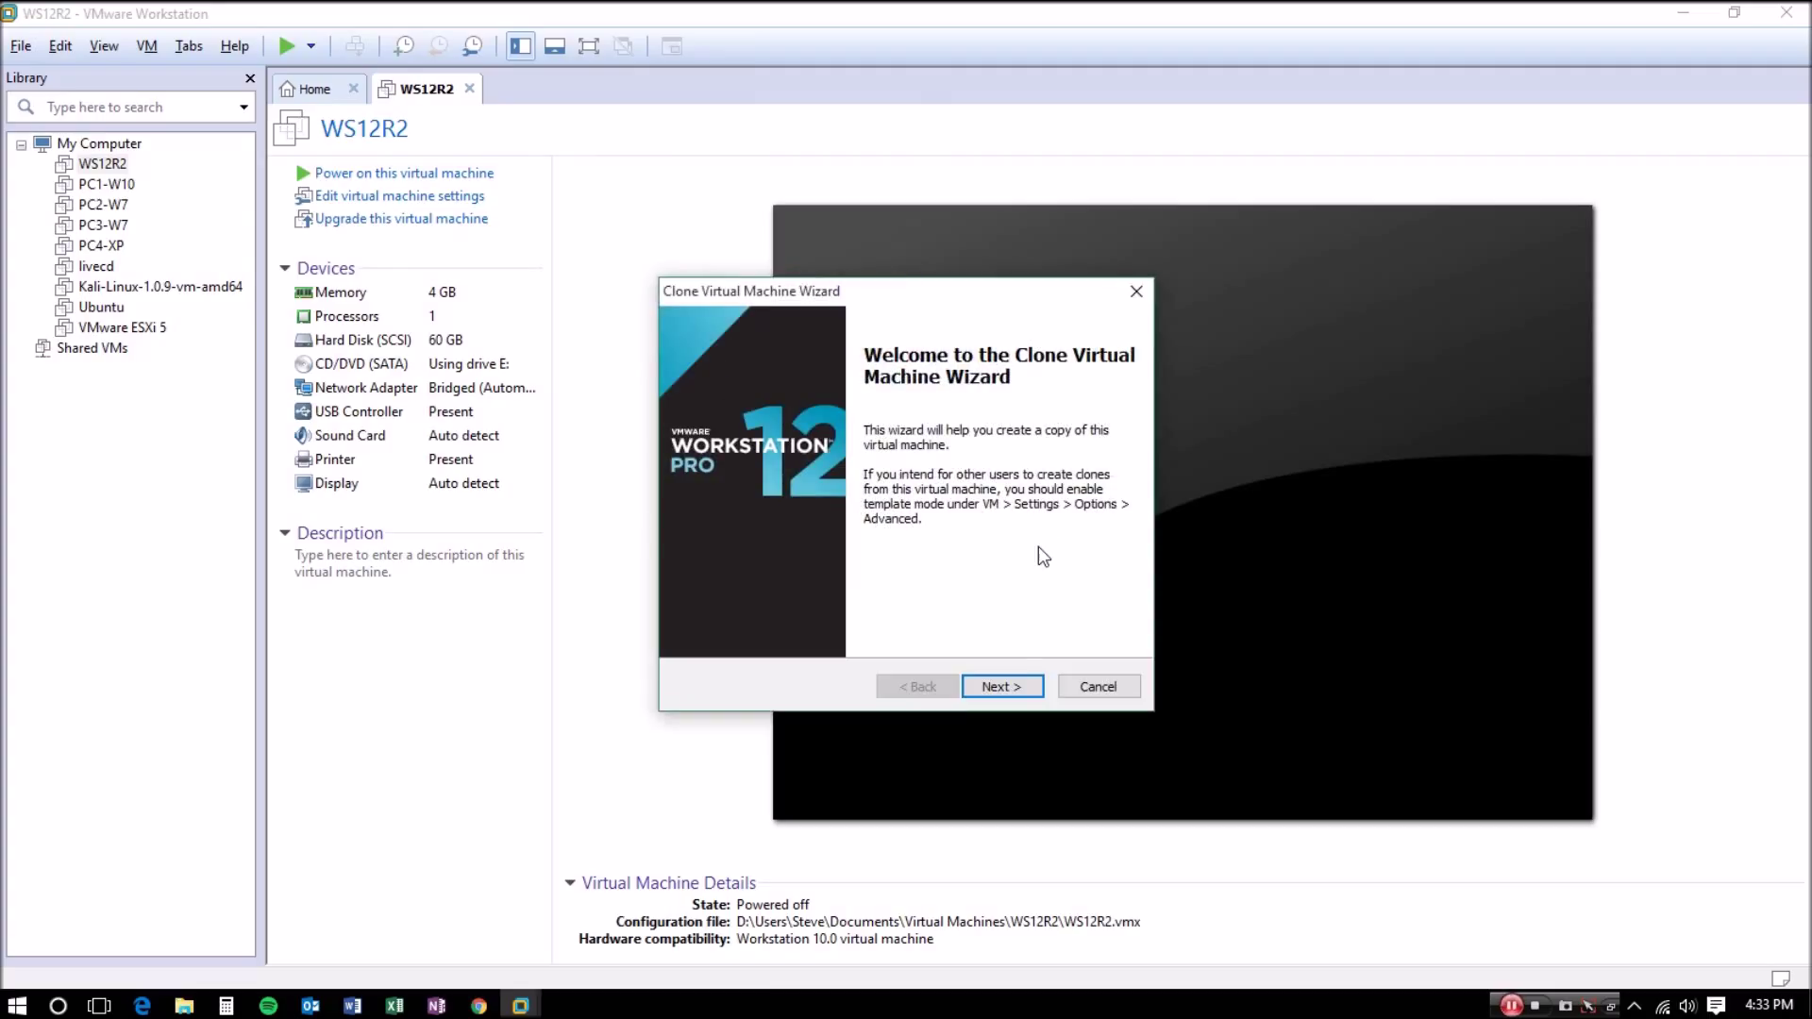
mouse_move(1000, 687)
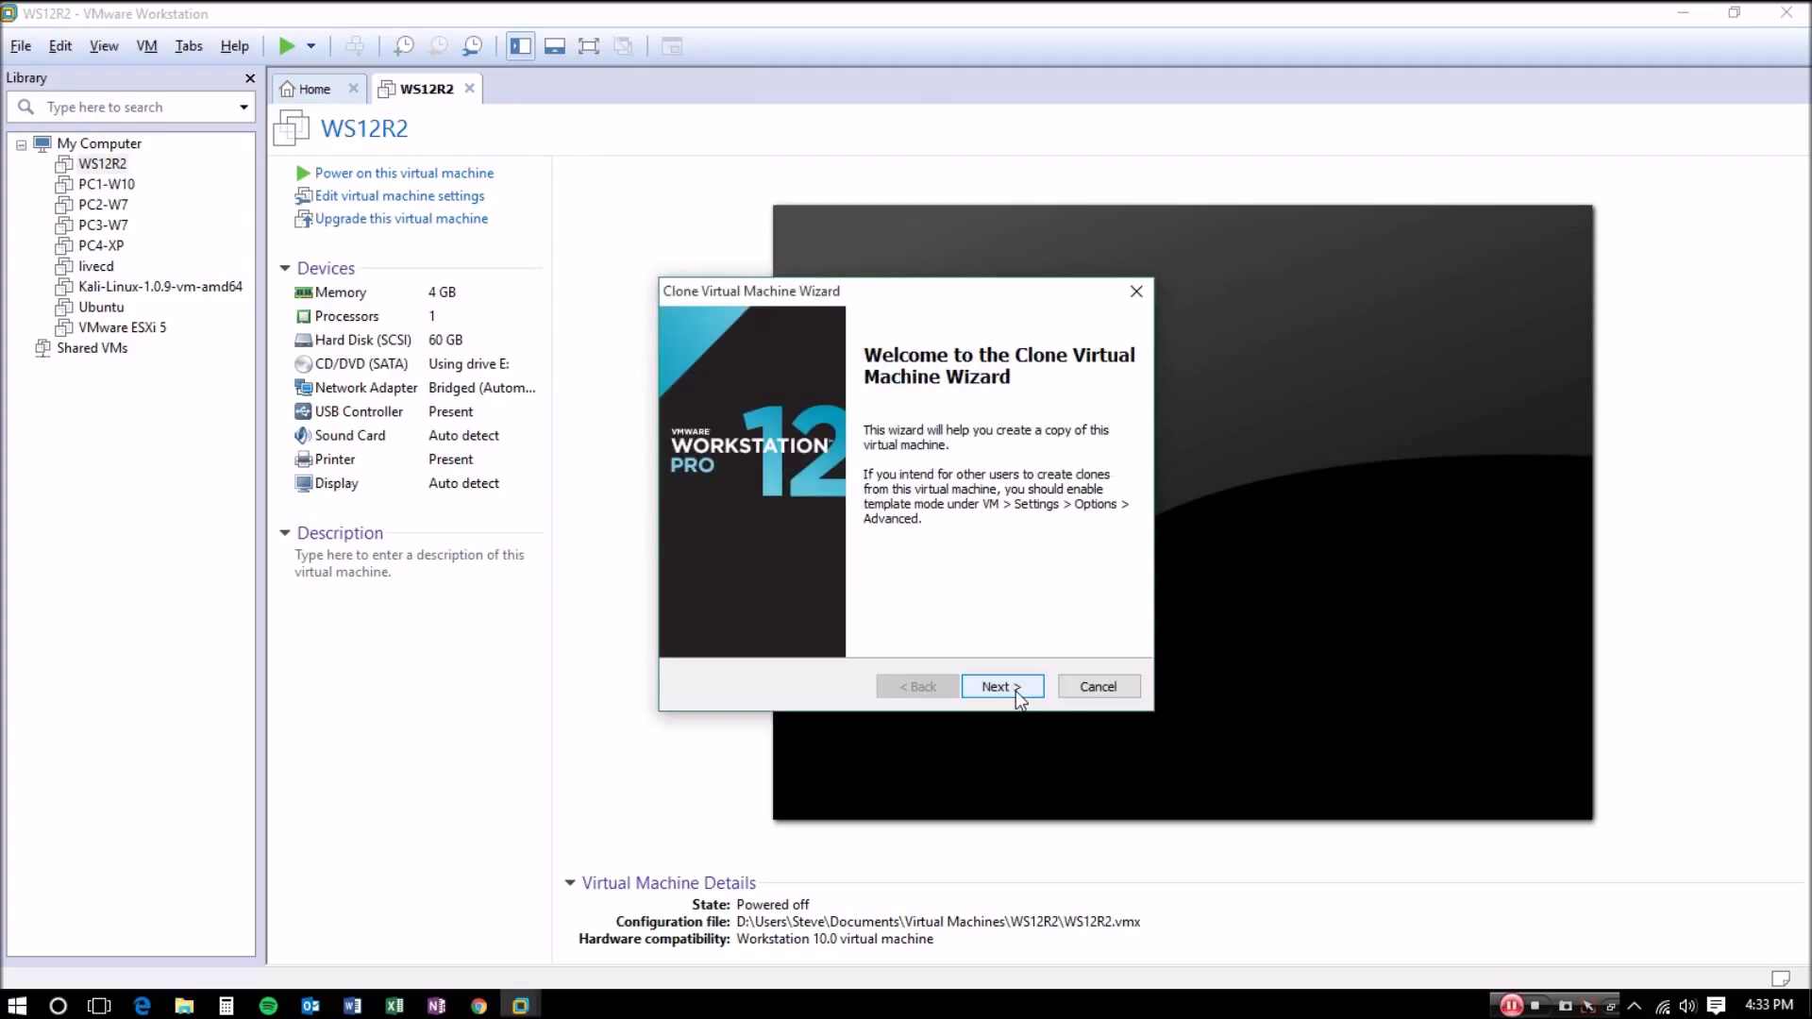
left_click(1000, 687)
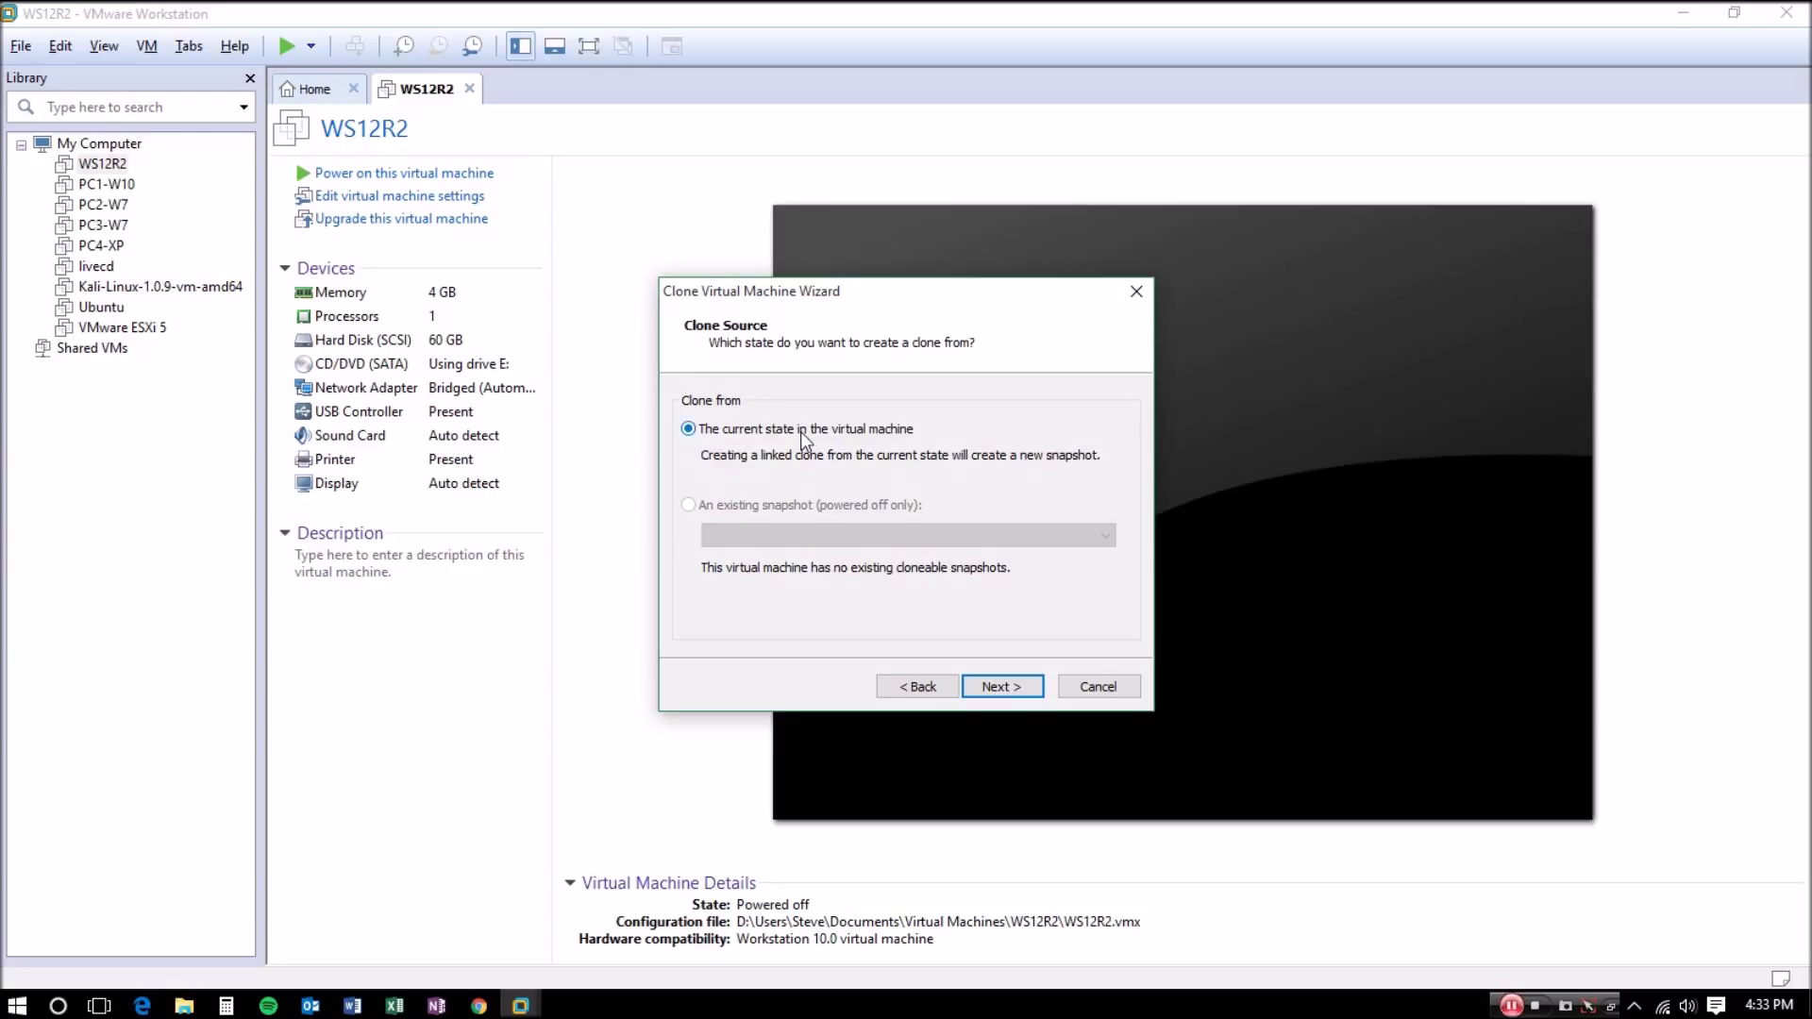
mouse_move(885, 441)
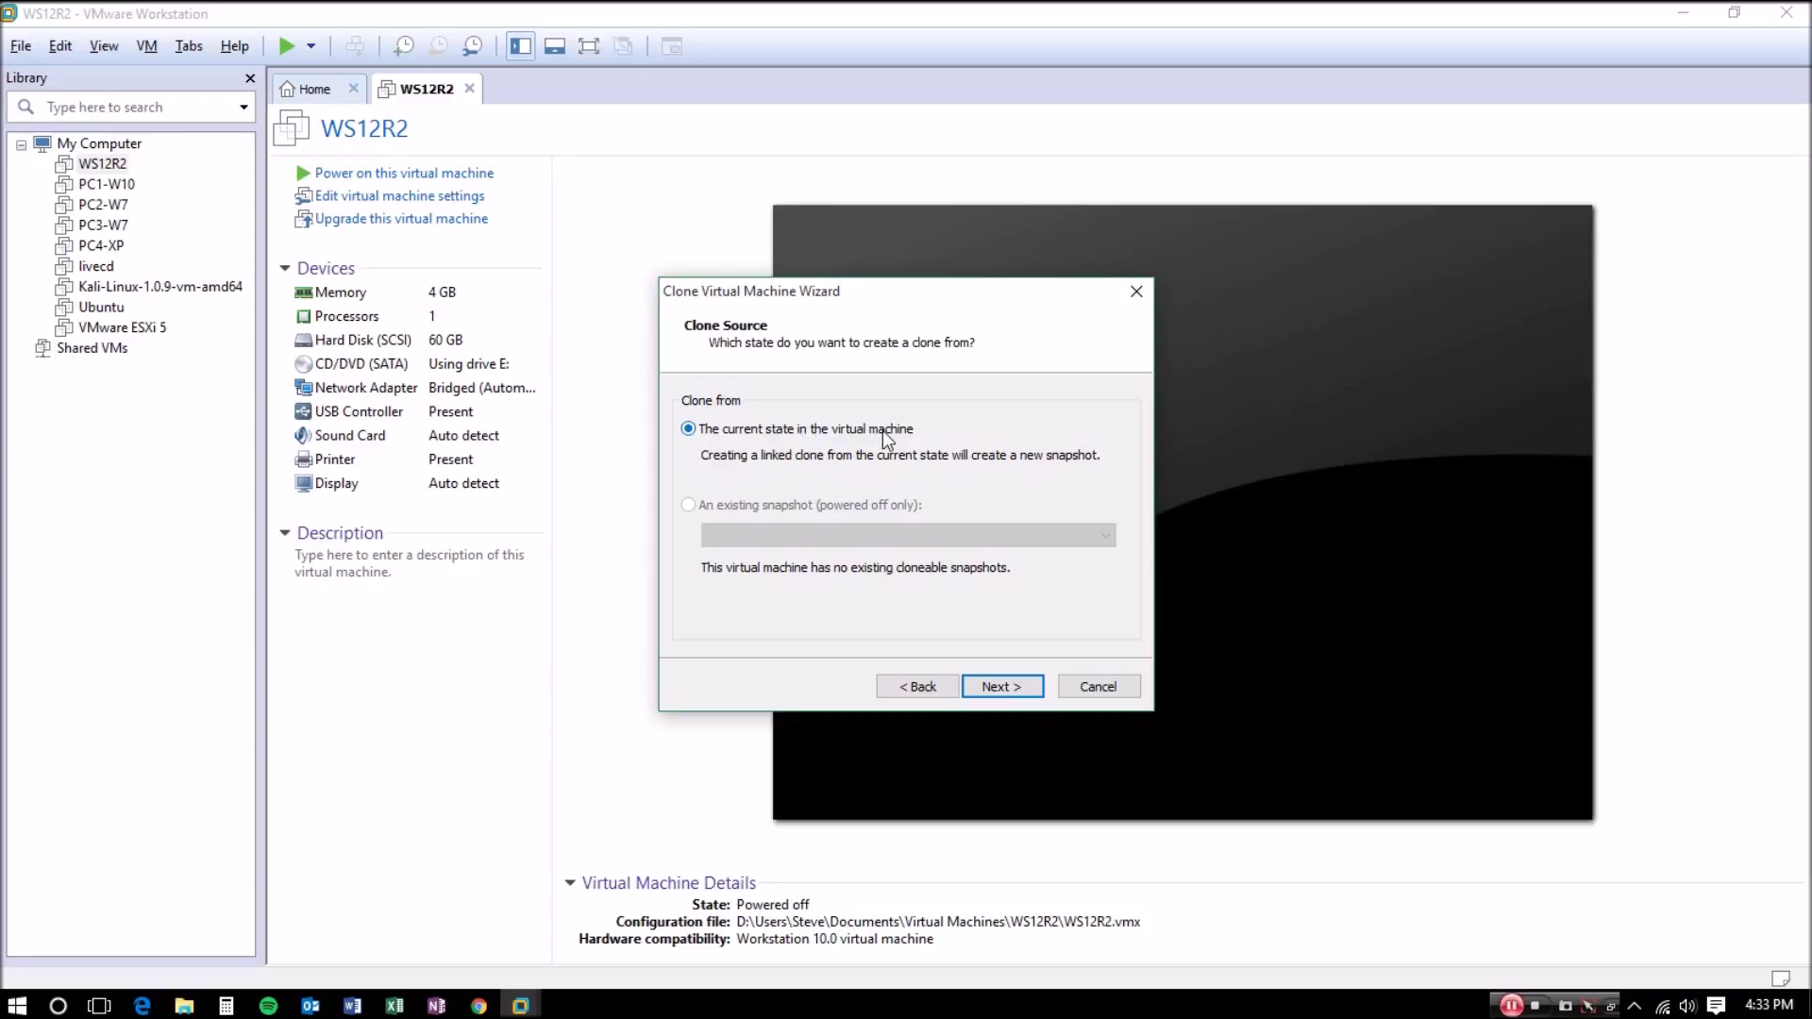
mouse_move(842, 631)
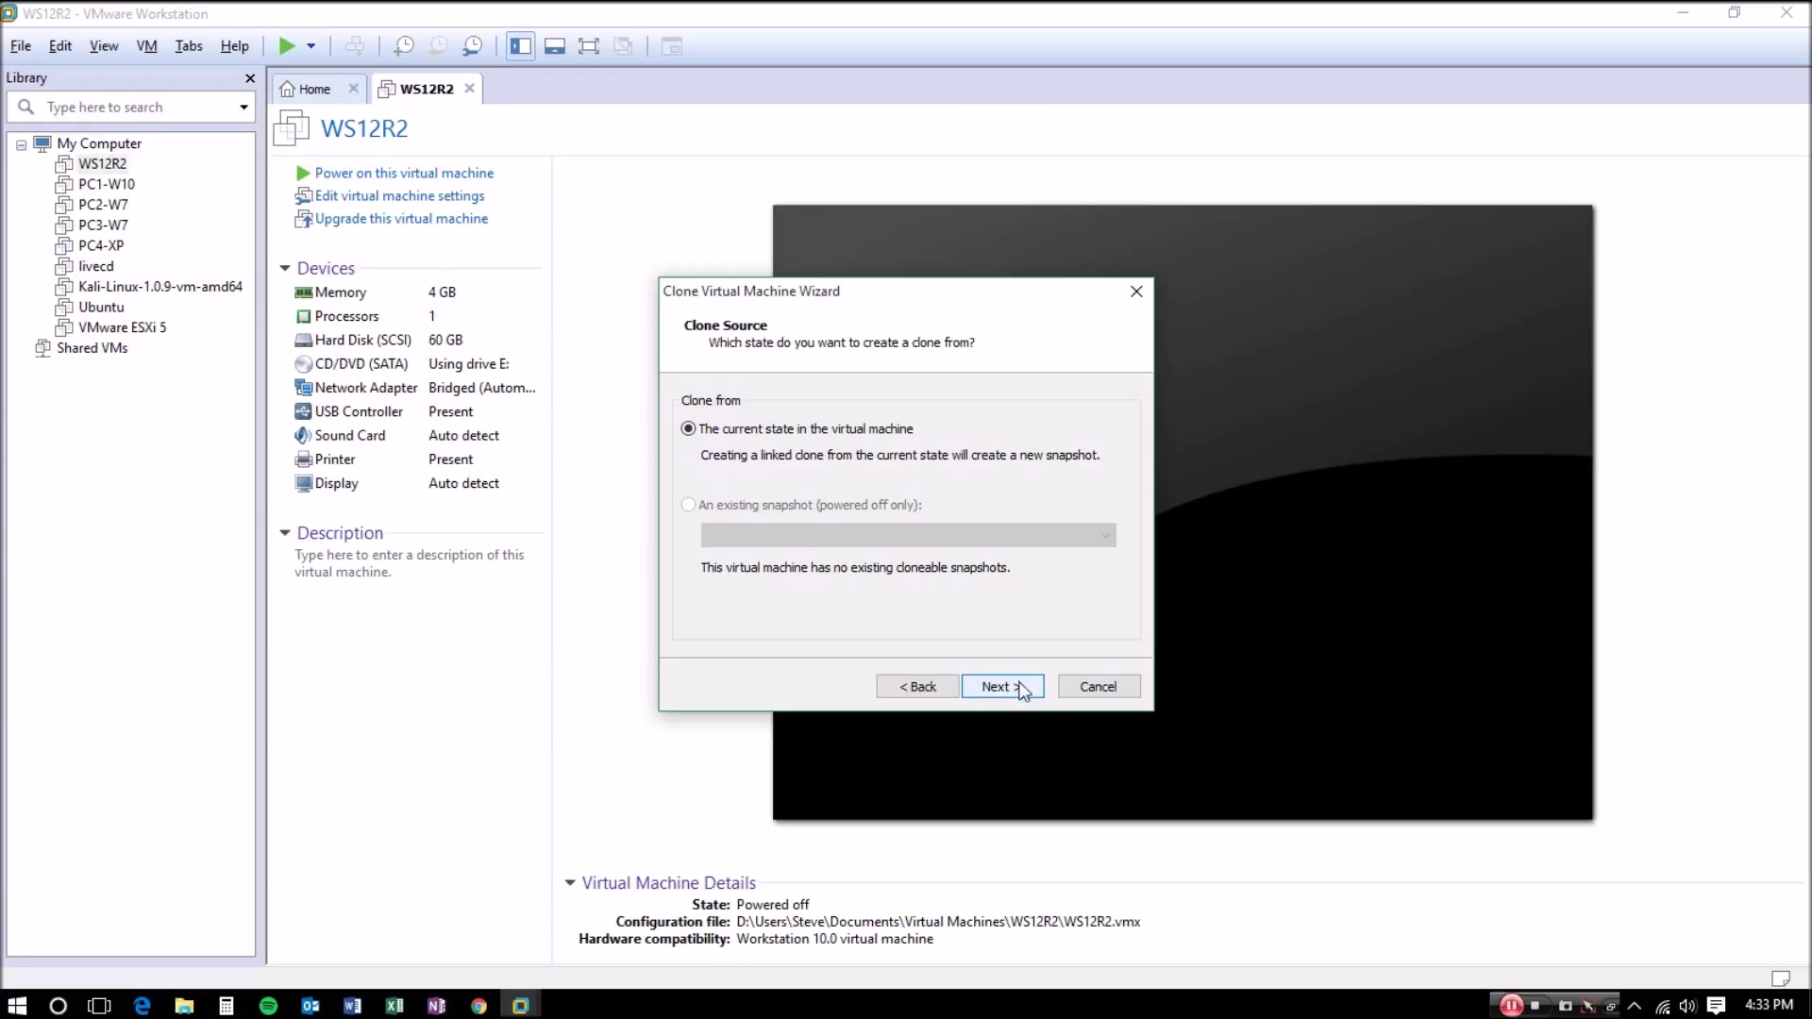
Step: Clone from the current state as a full independent copy and reach the naming page
left_click(1000, 687)
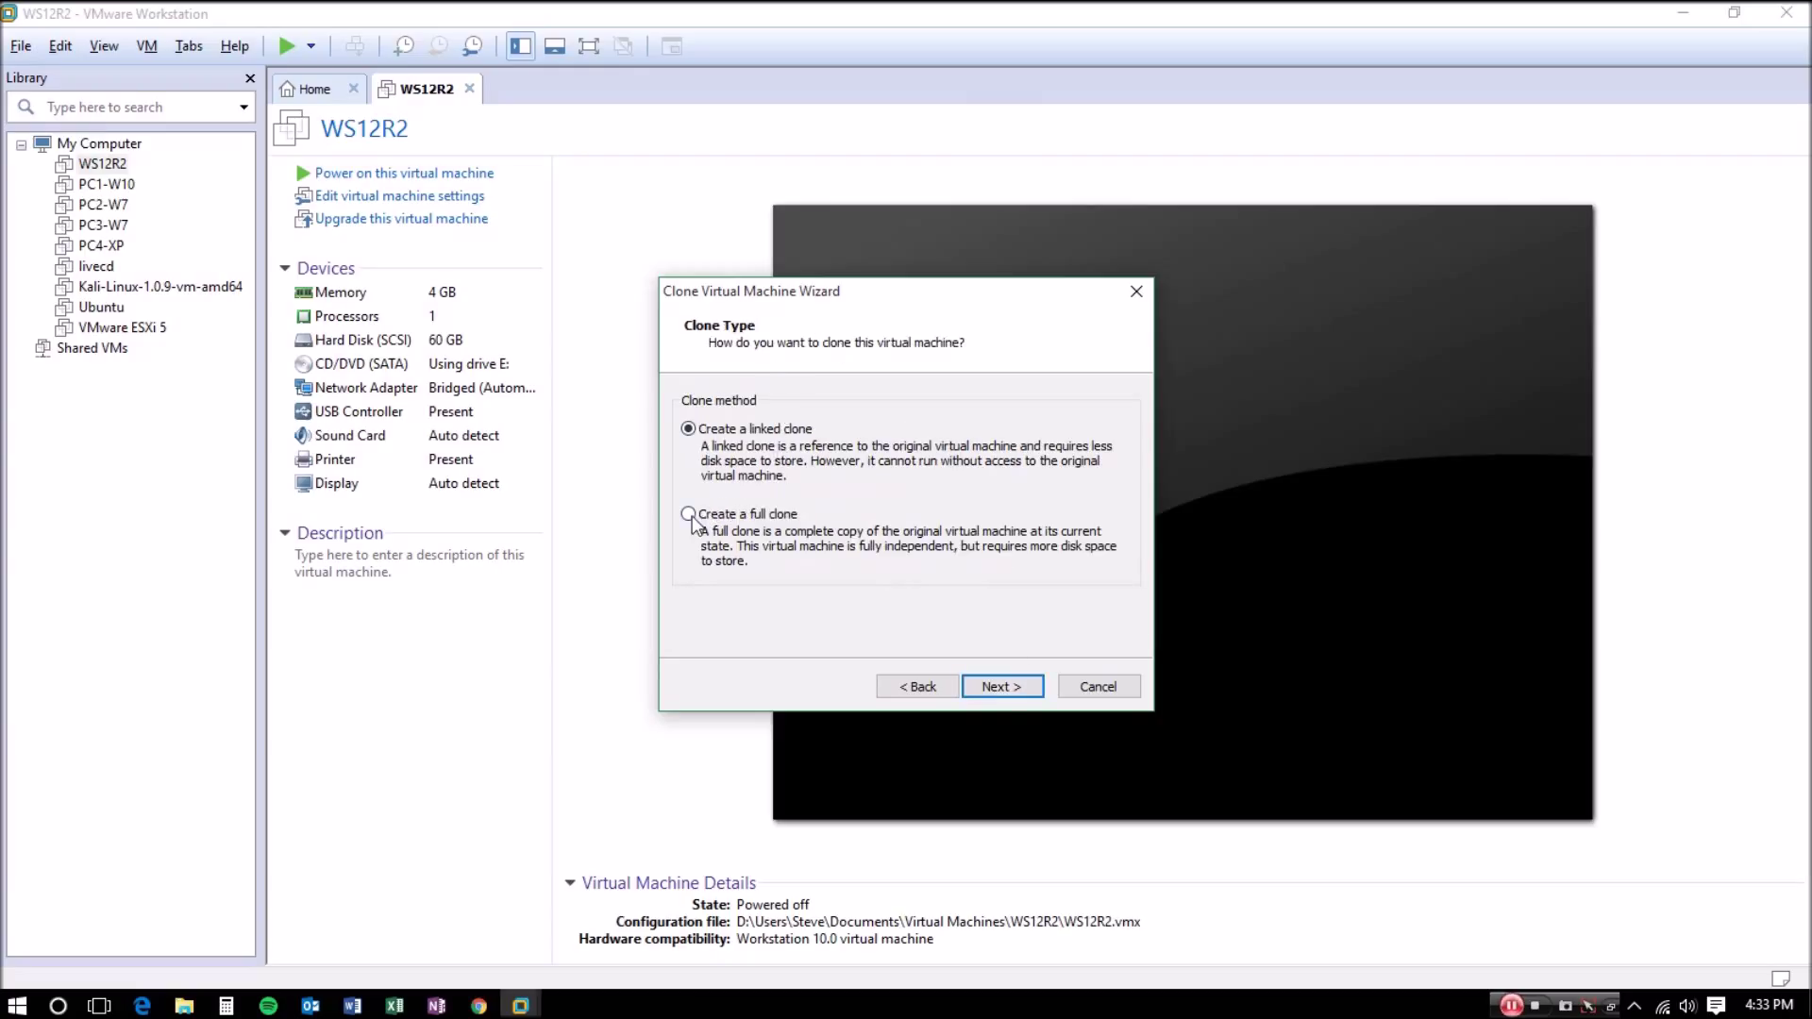
left_click(687, 514)
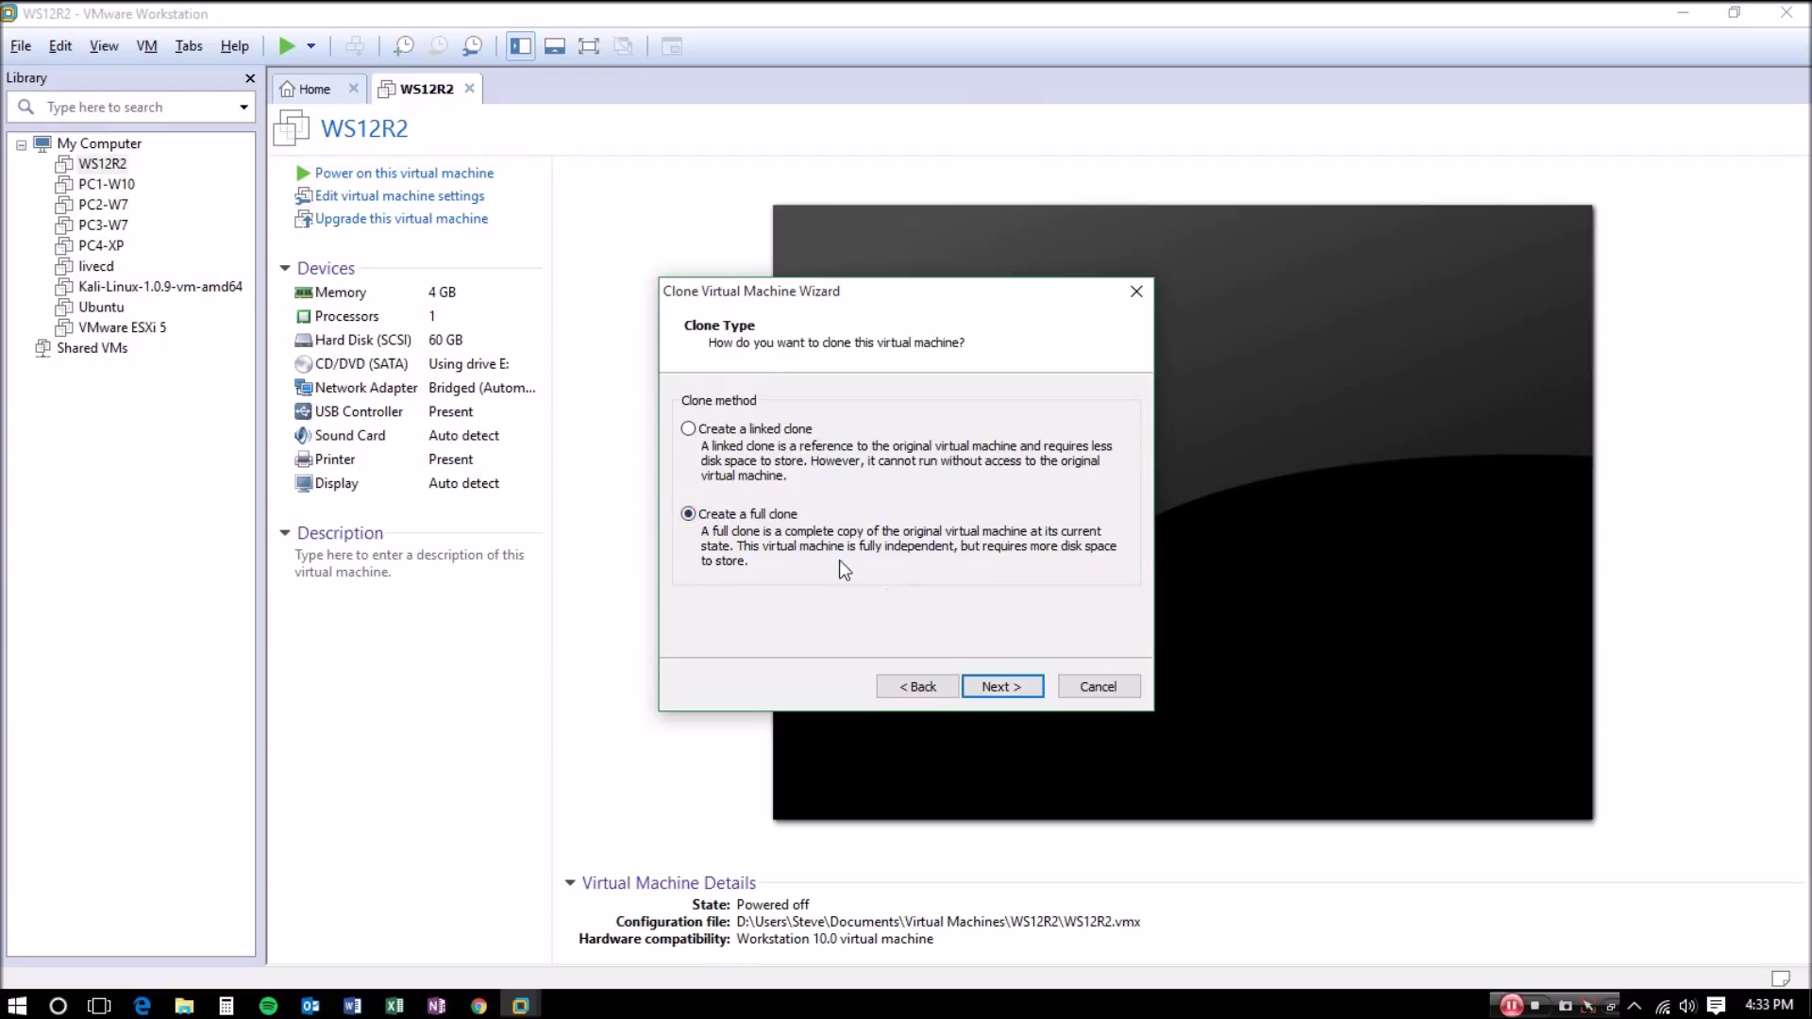
mouse_move(1000, 686)
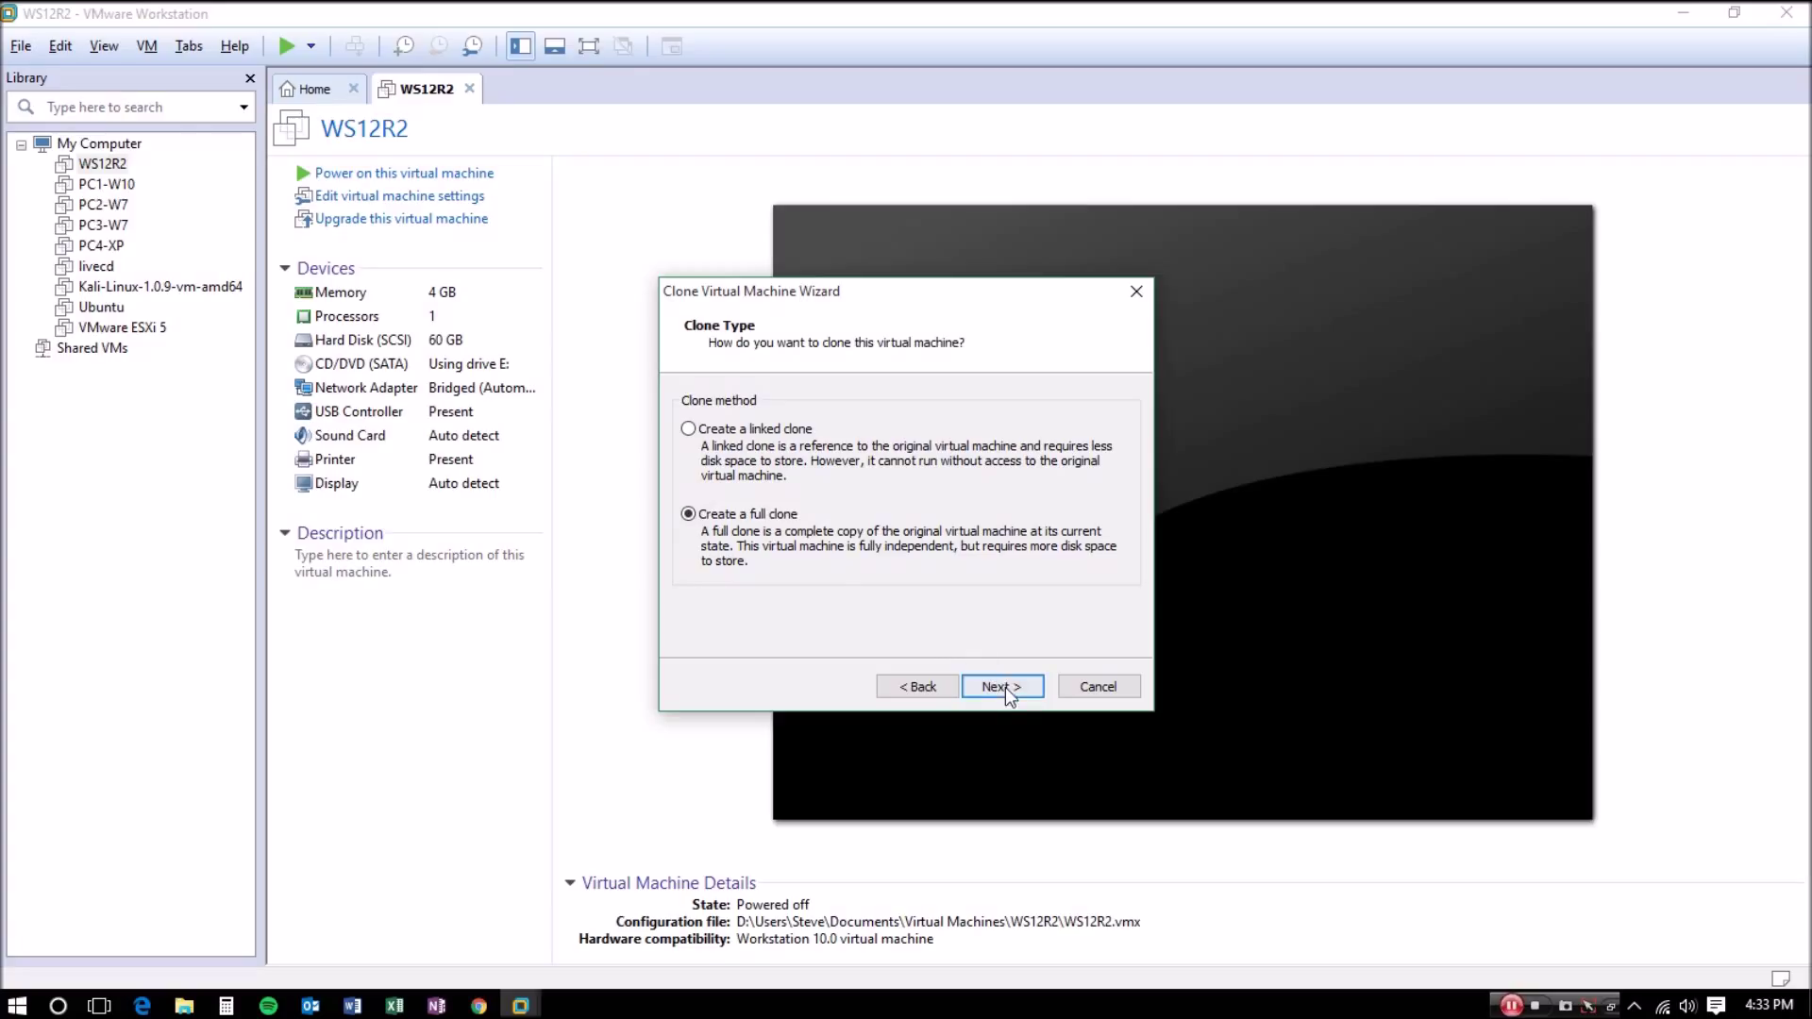
left_click(1000, 686)
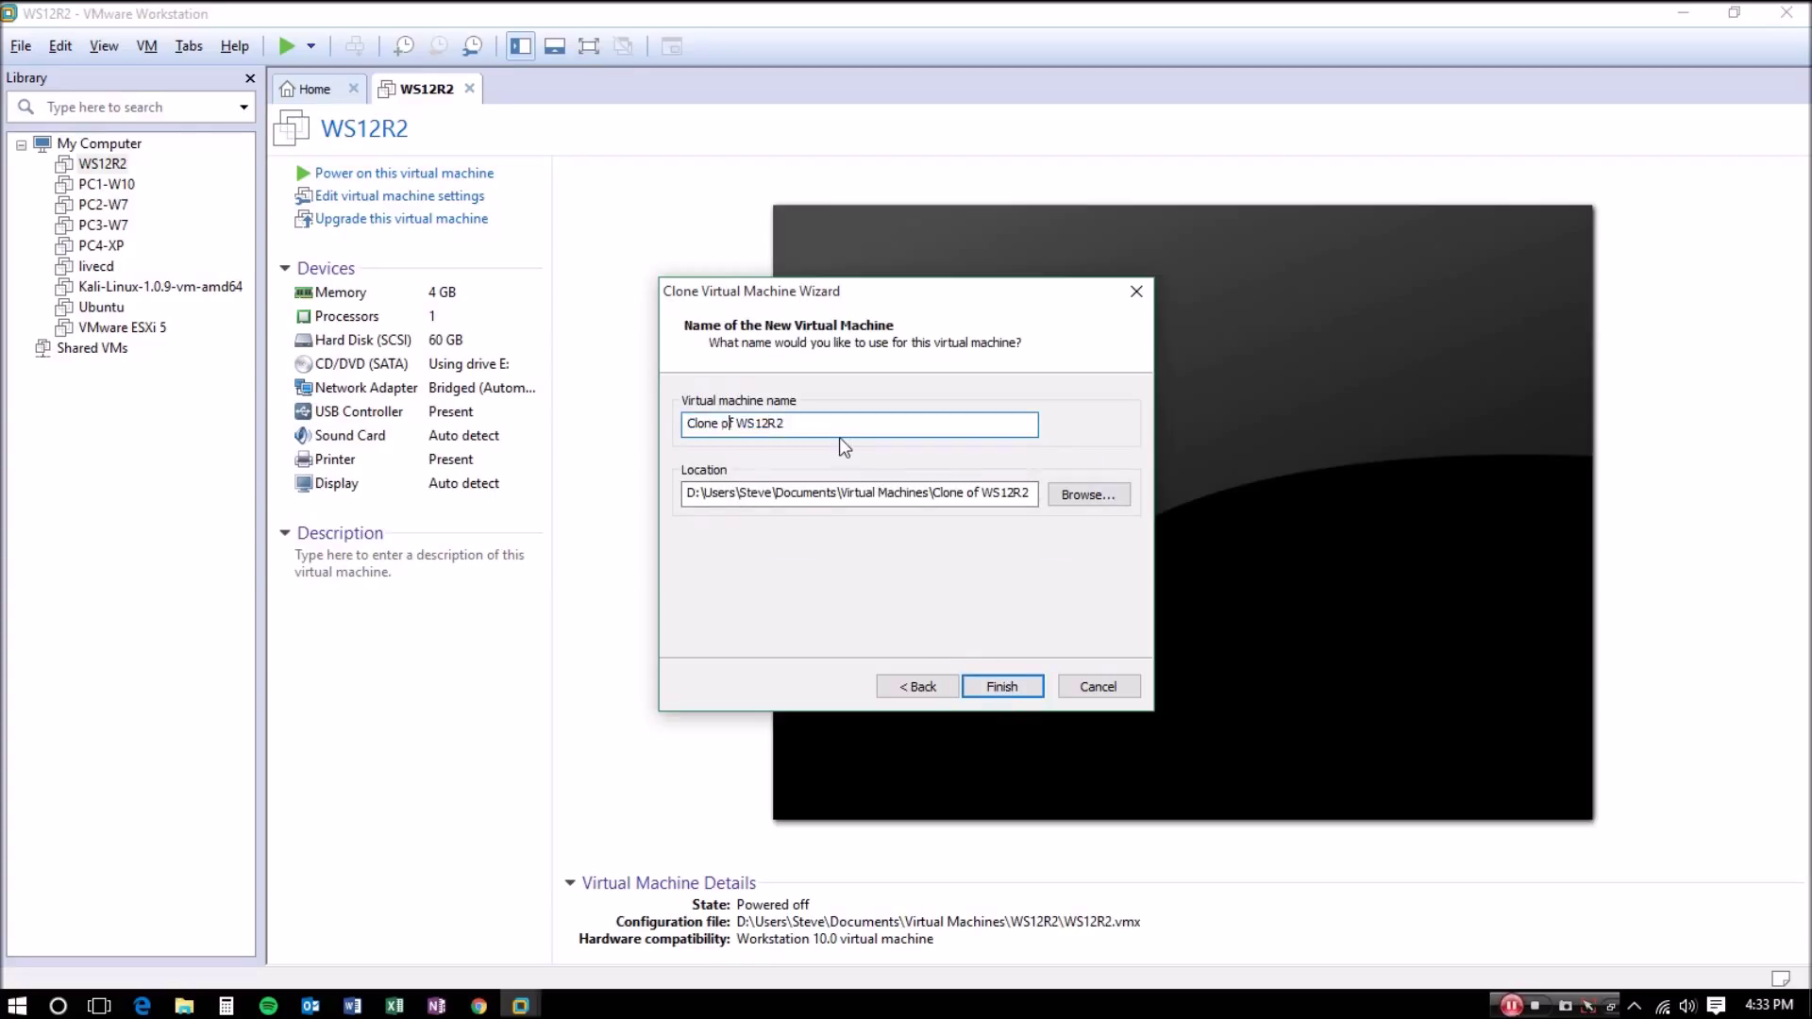
Step: Name the new virtual machine WS12R2-DC and finish to start cloning
type("WS12R2")
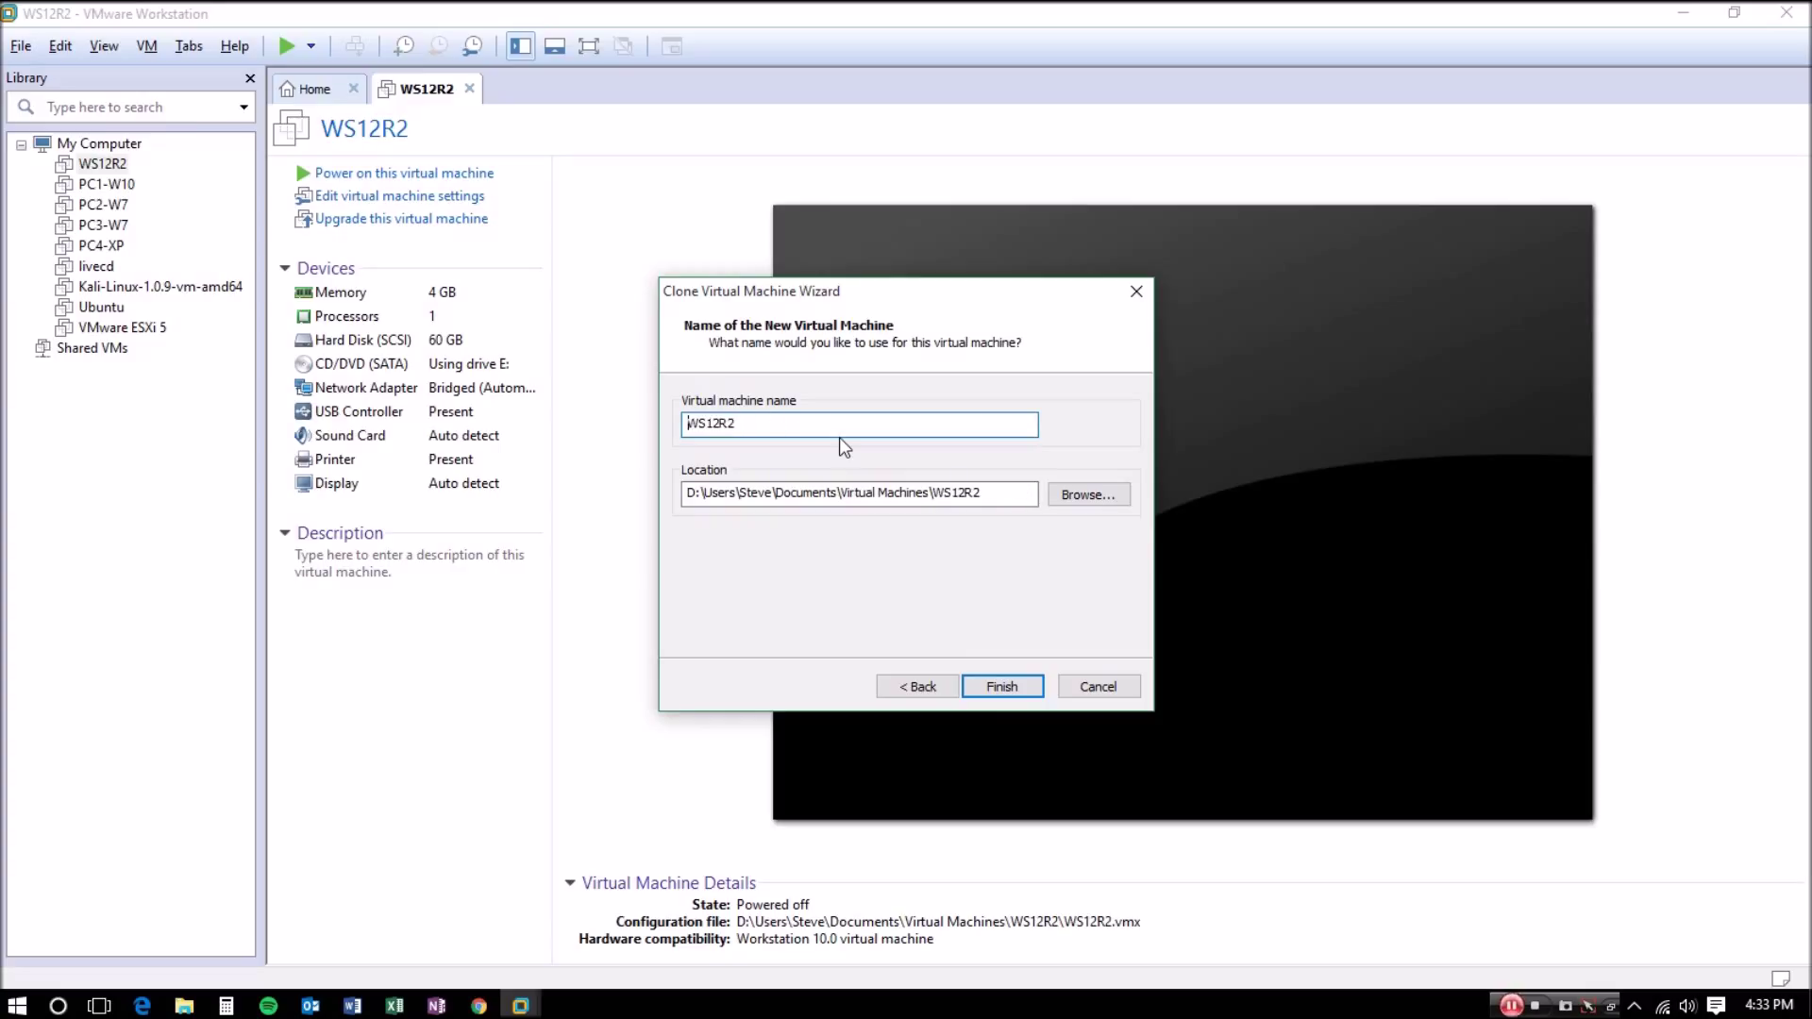
type("-")
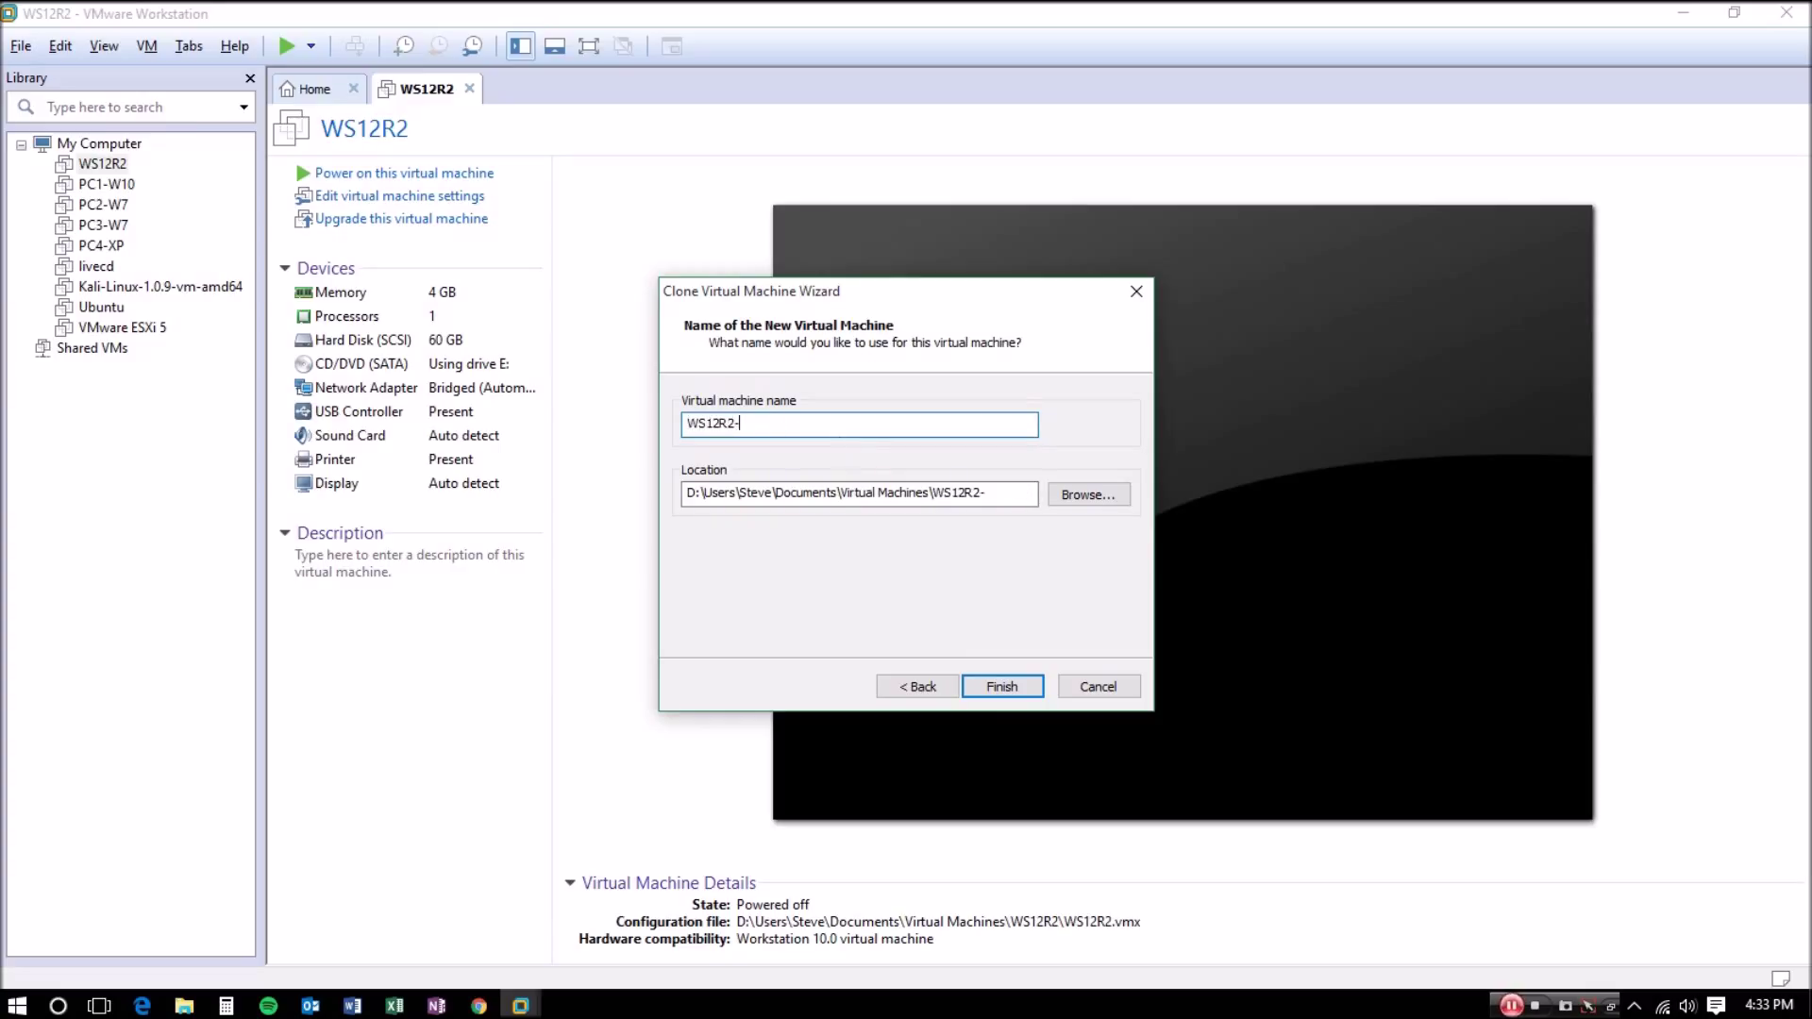
type("DC")
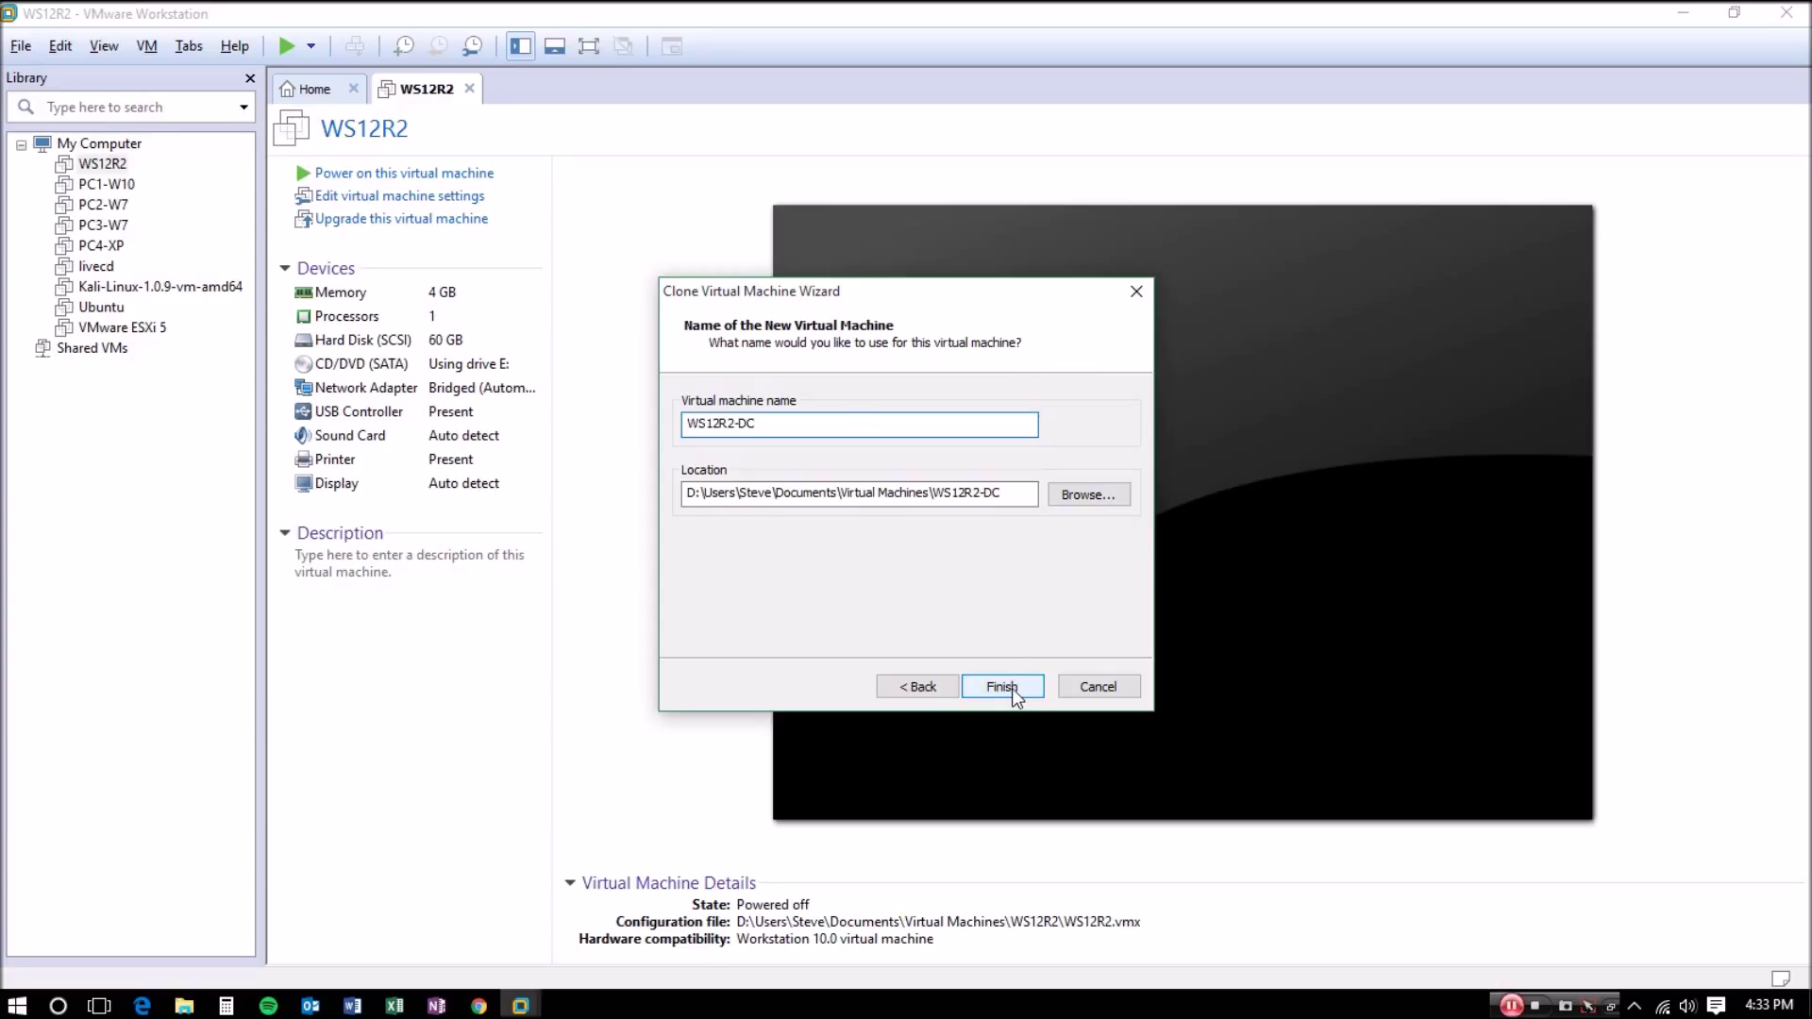
mouse_move(1006, 560)
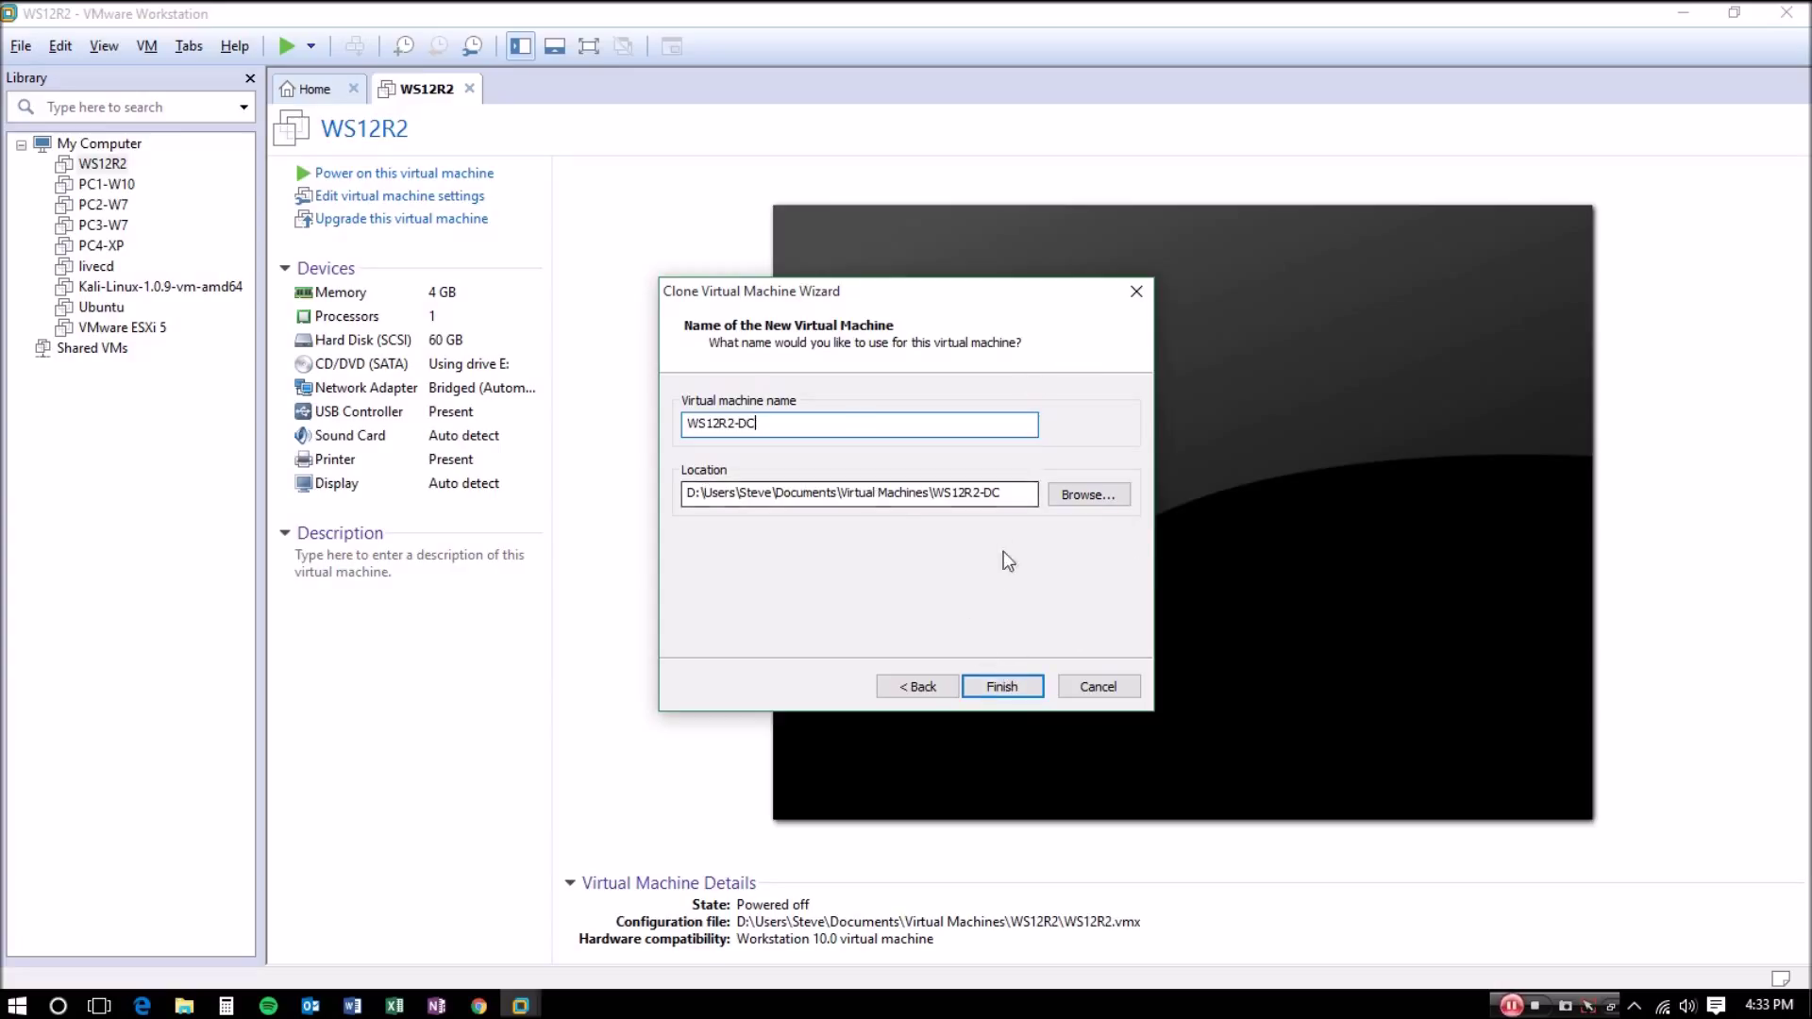
left_click(1000, 685)
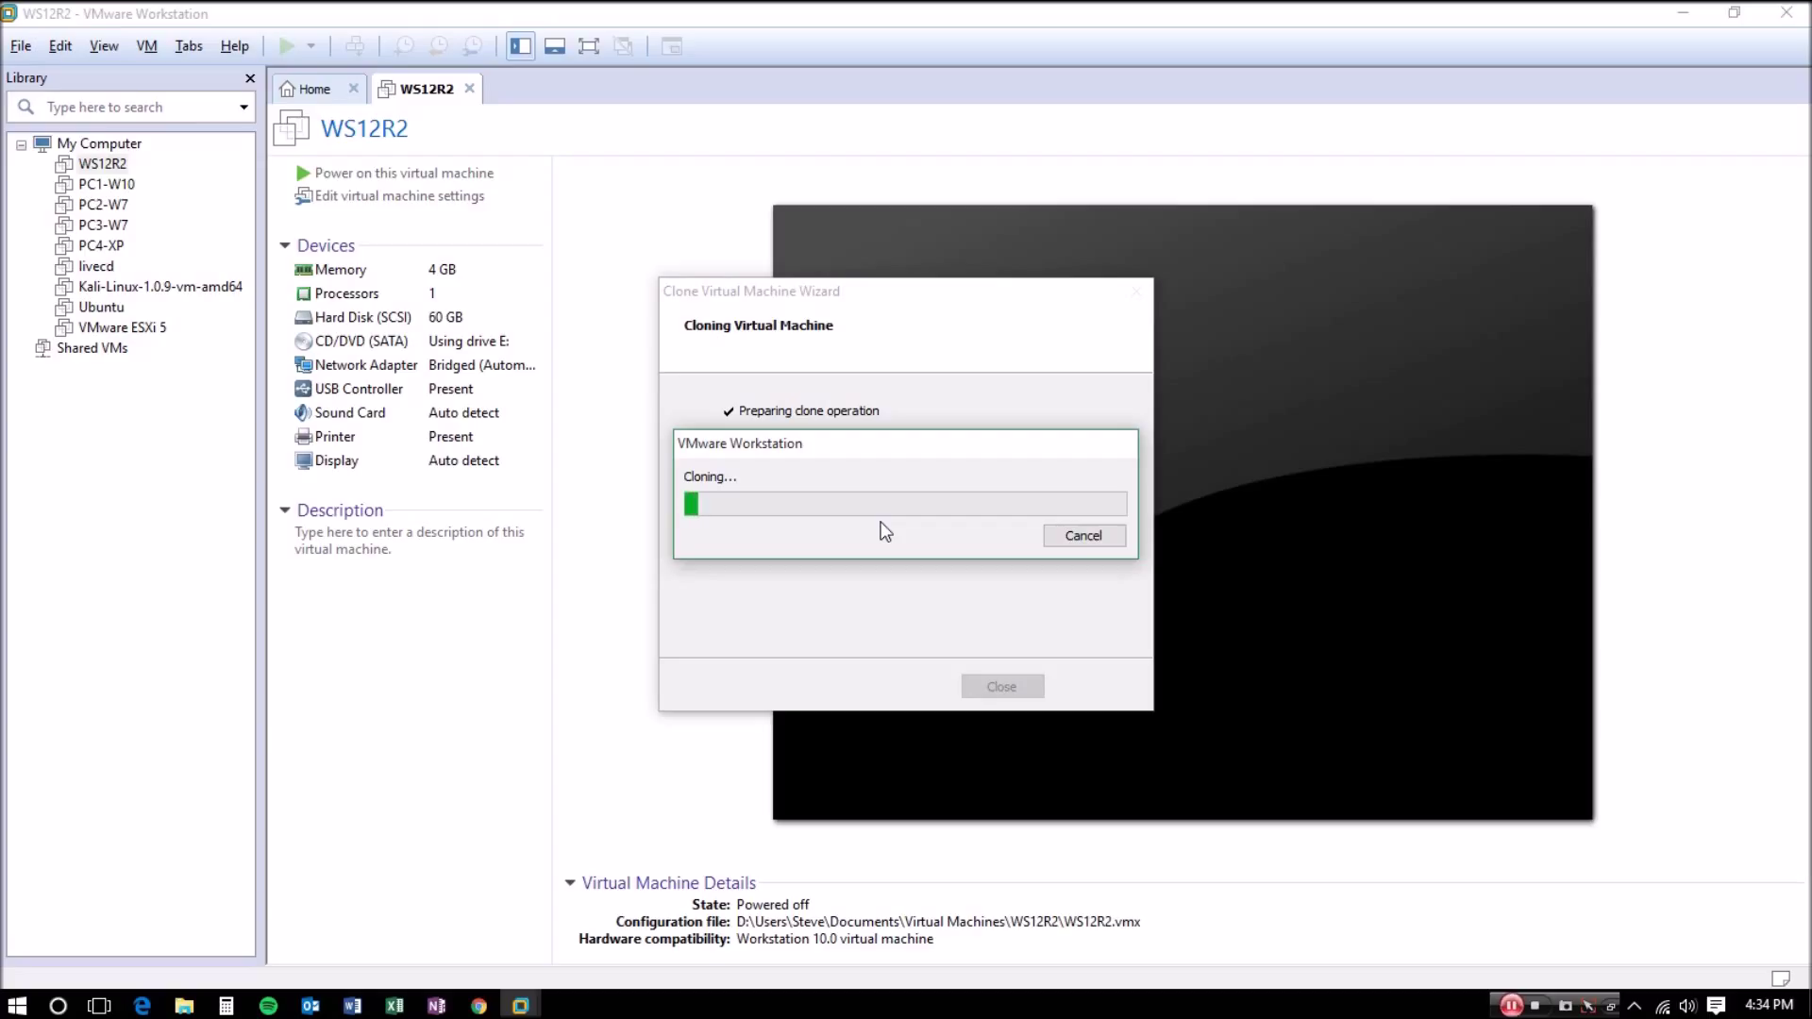
mouse_move(868, 586)
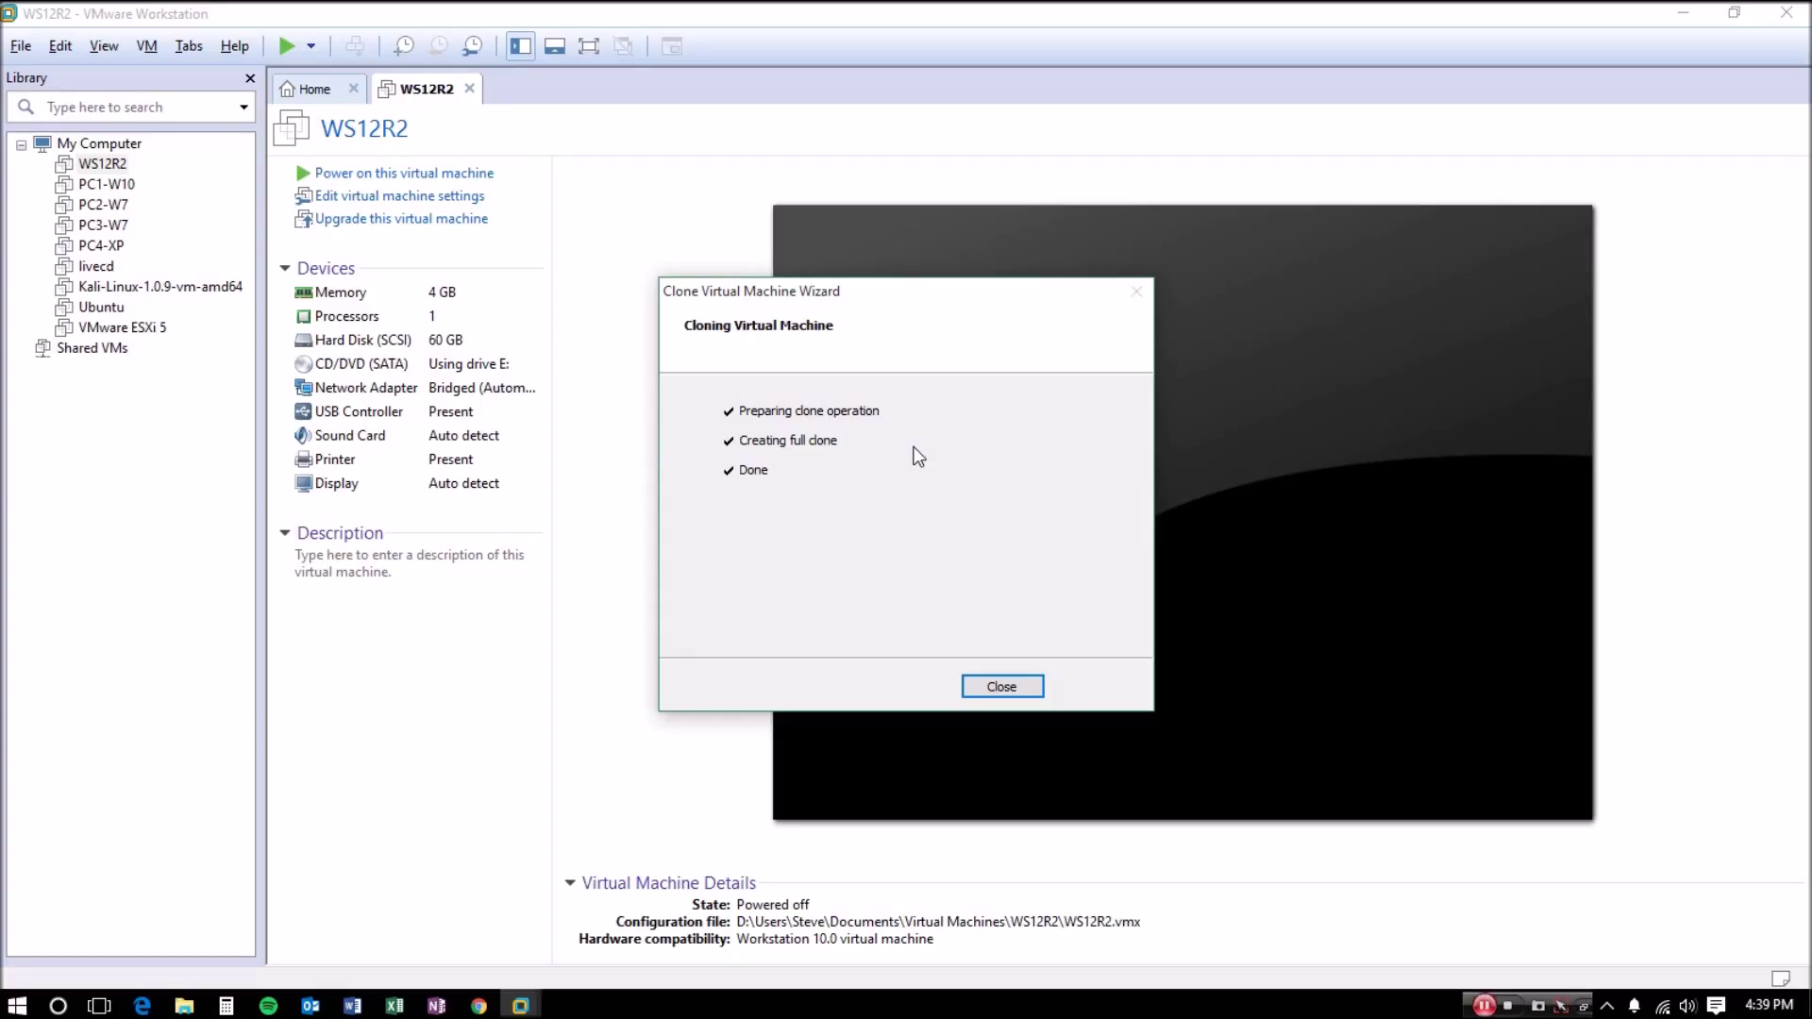
mouse_move(777, 428)
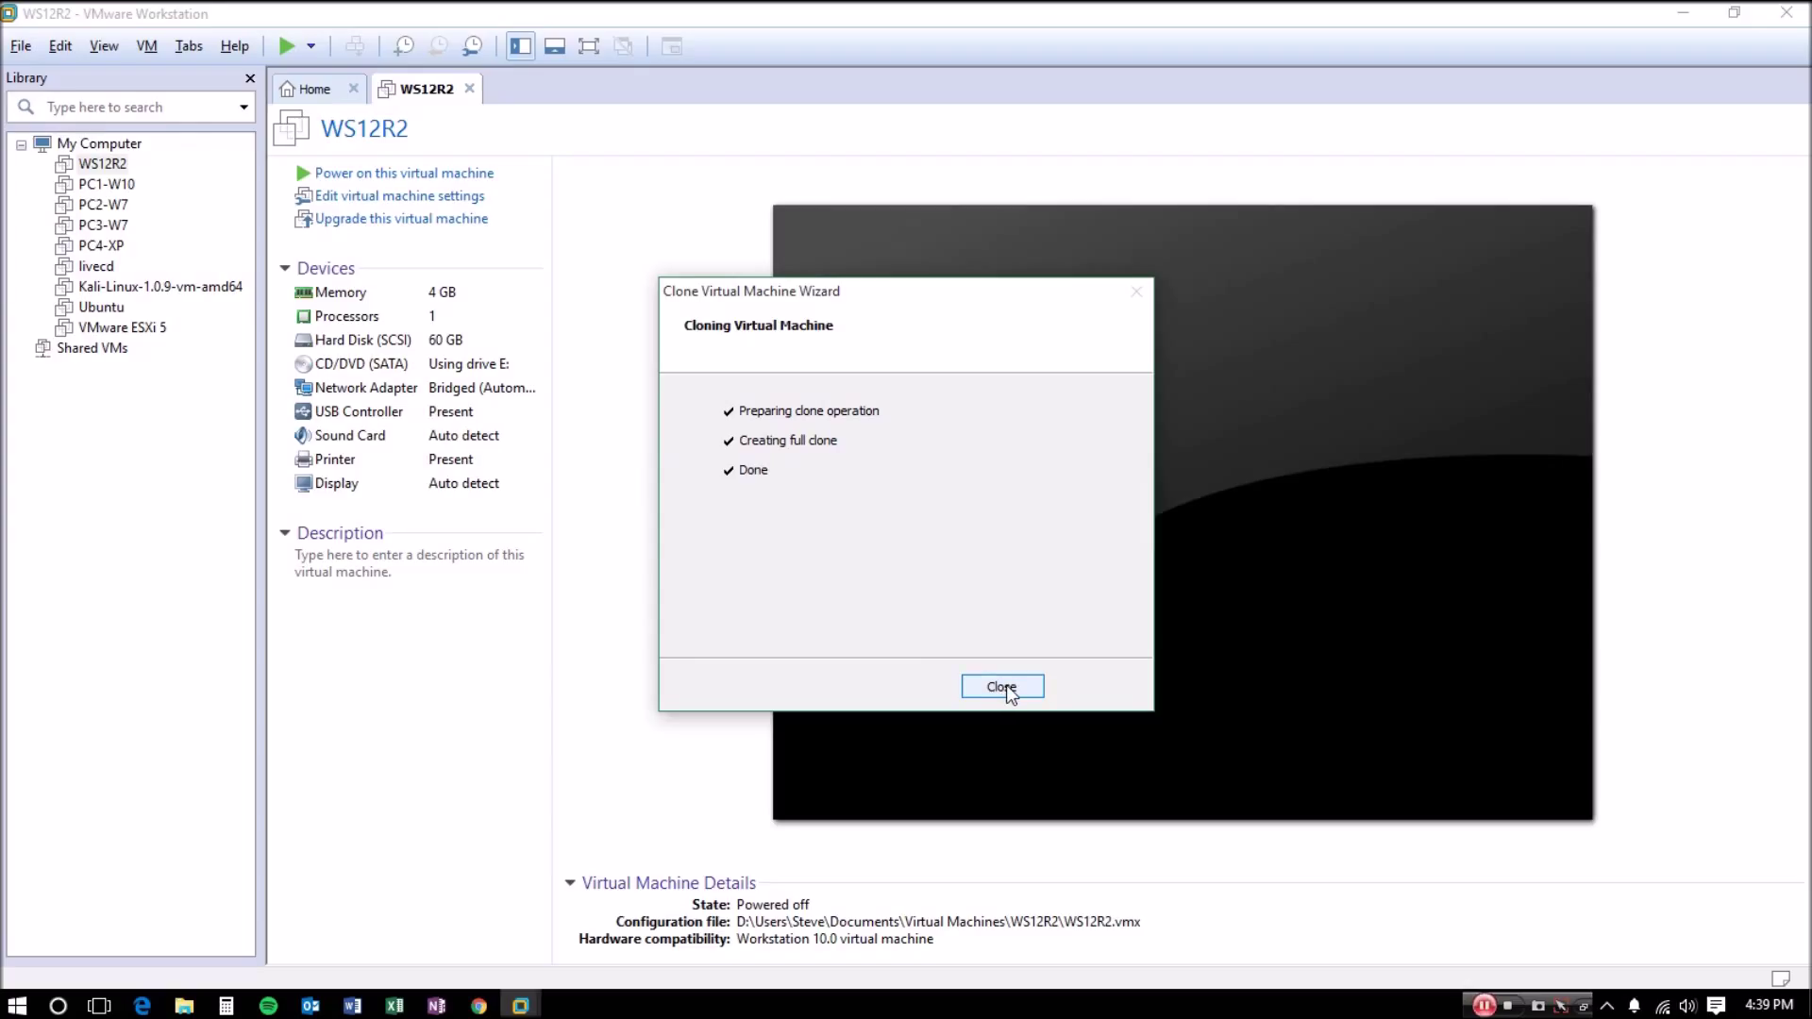
Step: Close the completed clone wizard once cloning reports Done
left_click(1002, 687)
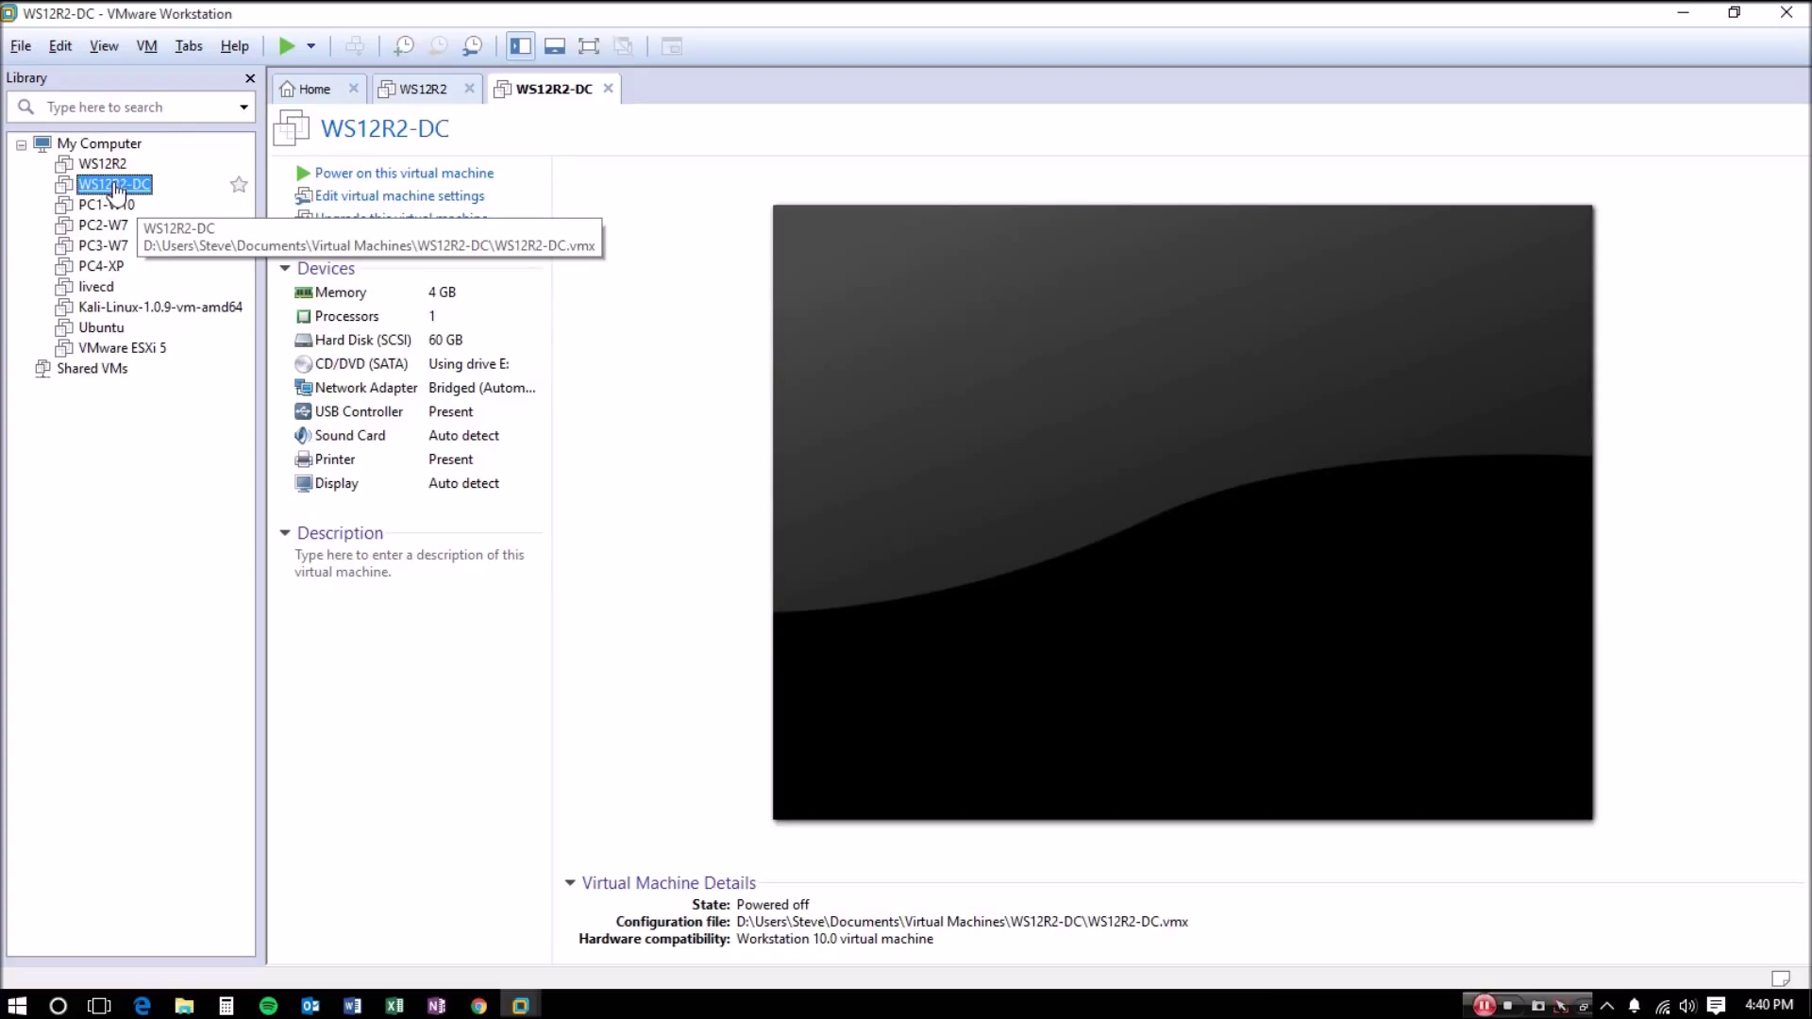
mouse_move(532, 122)
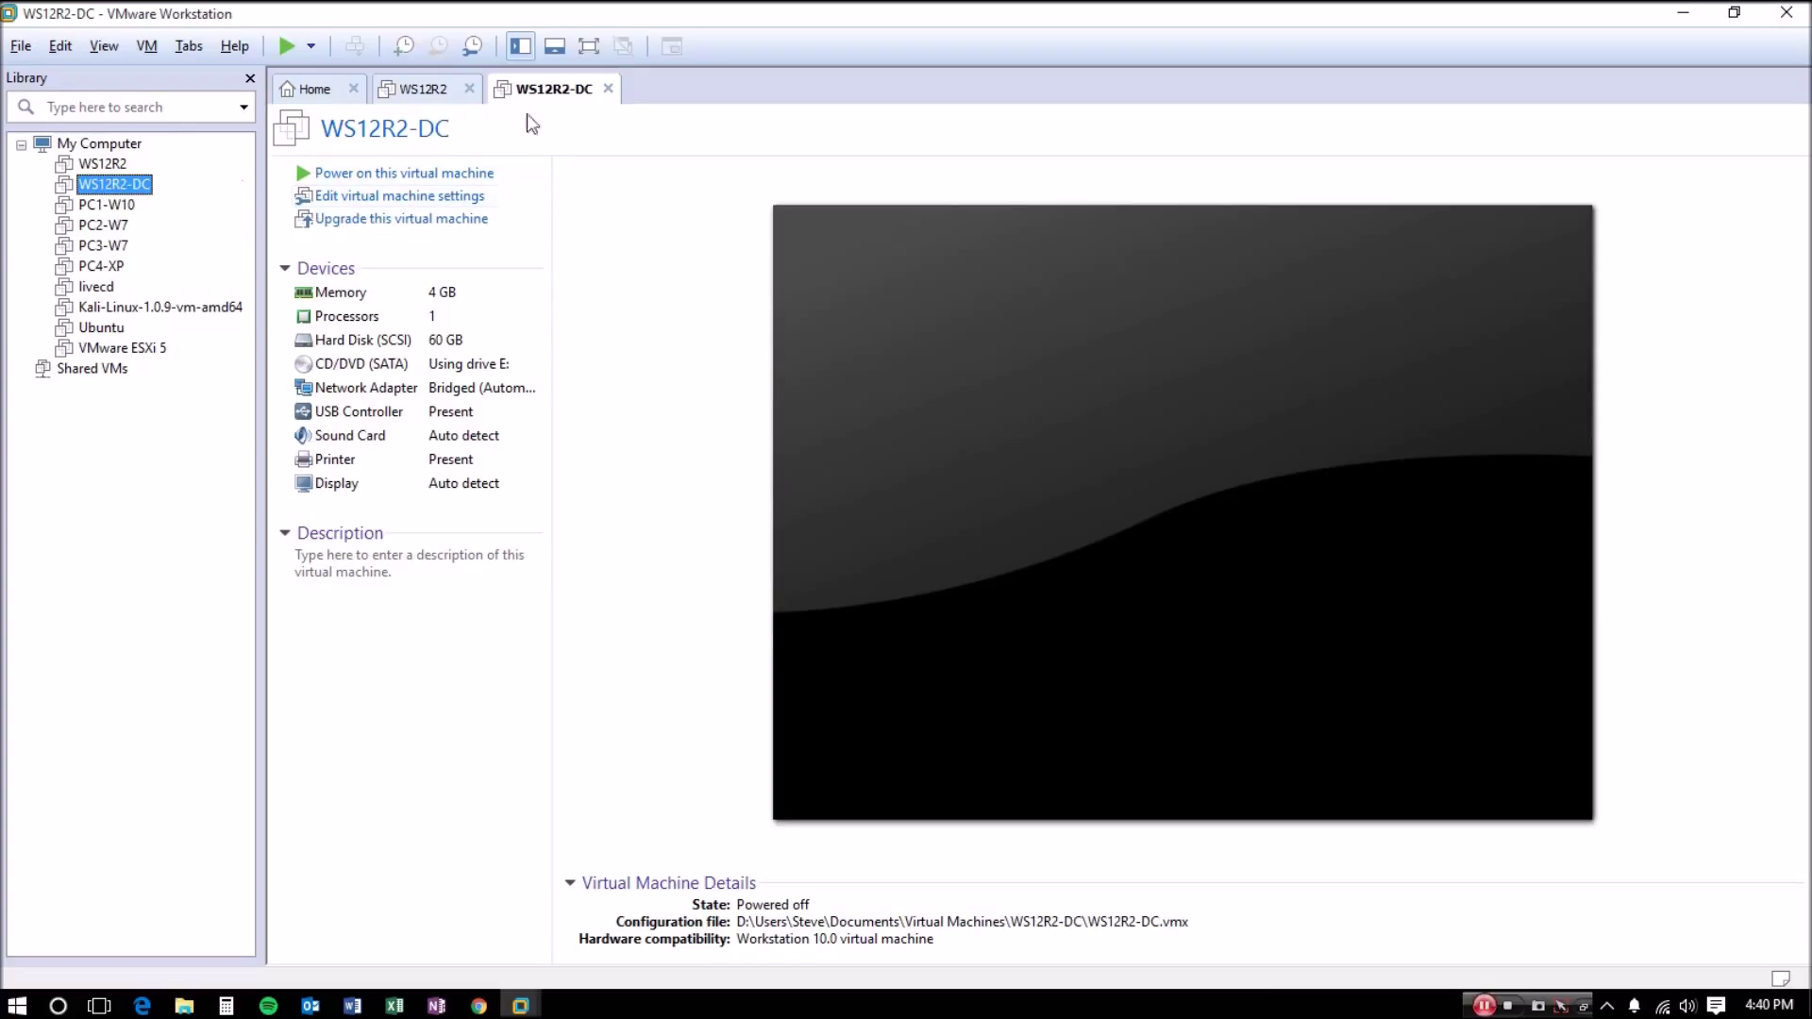
Step: Close the WS12R2 and Home tabs, leaving only WS12R2-DC open
left_click(470, 89)
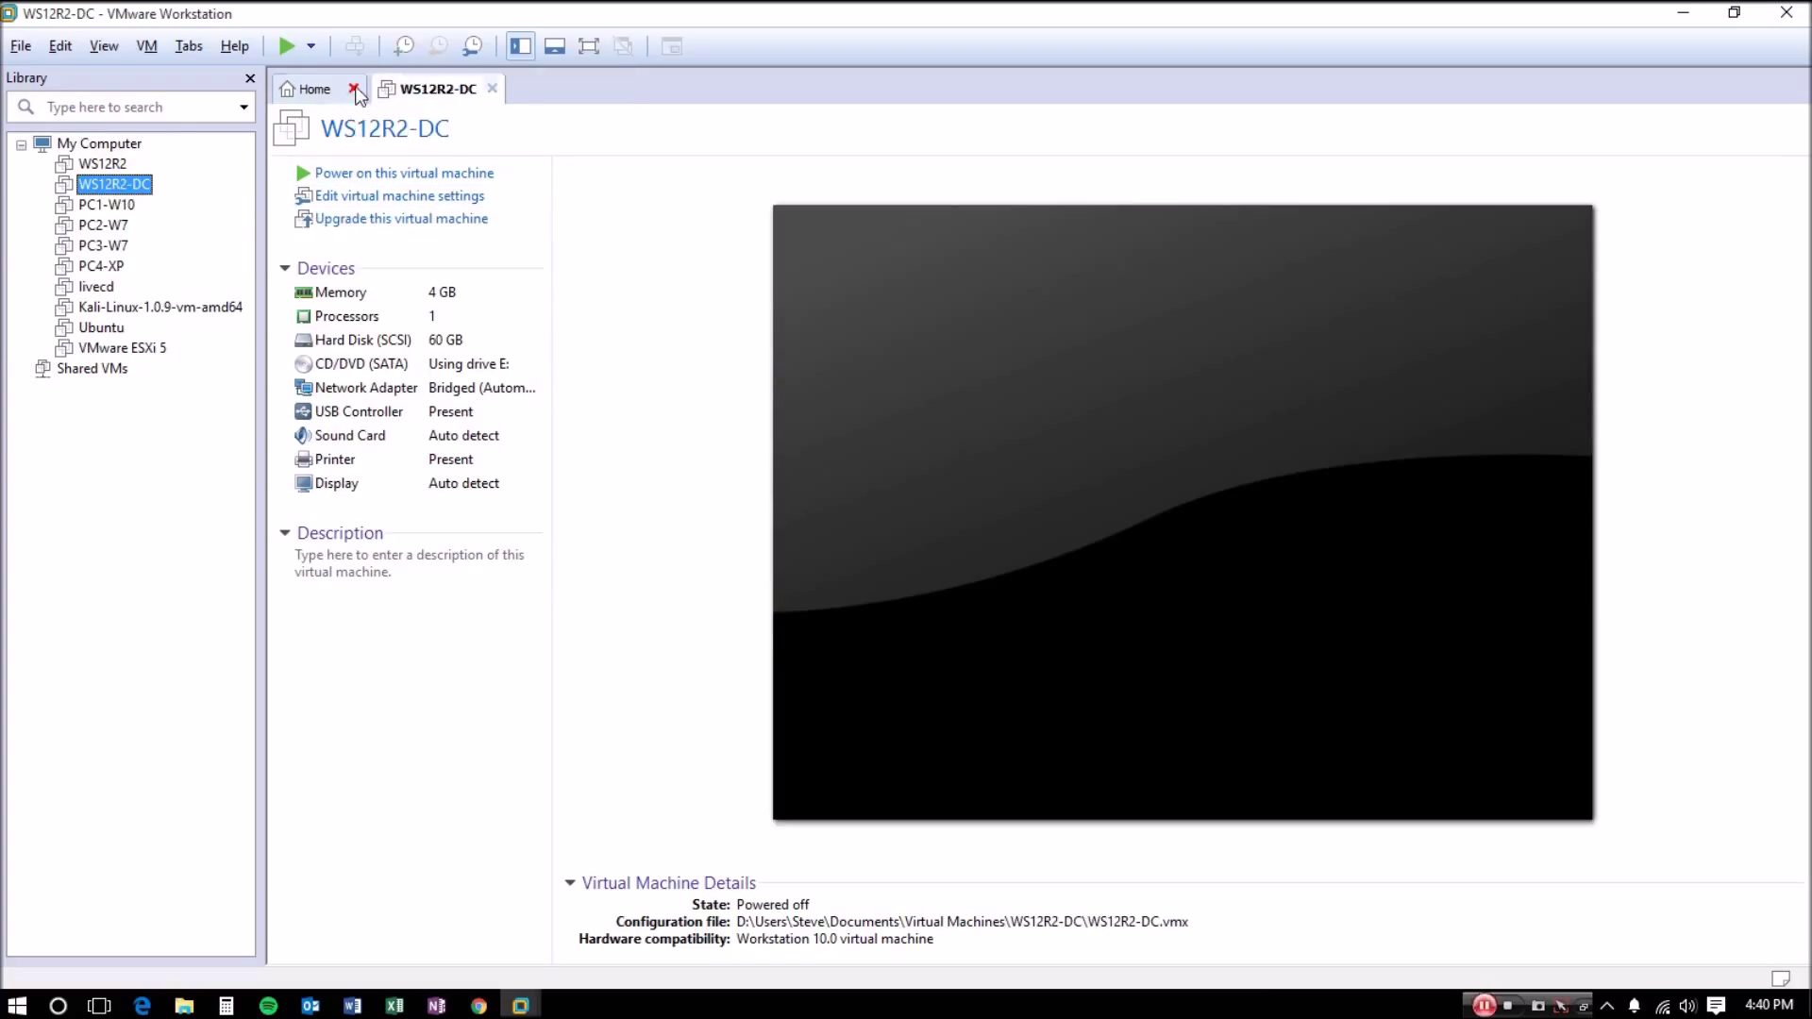
left_click(403, 172)
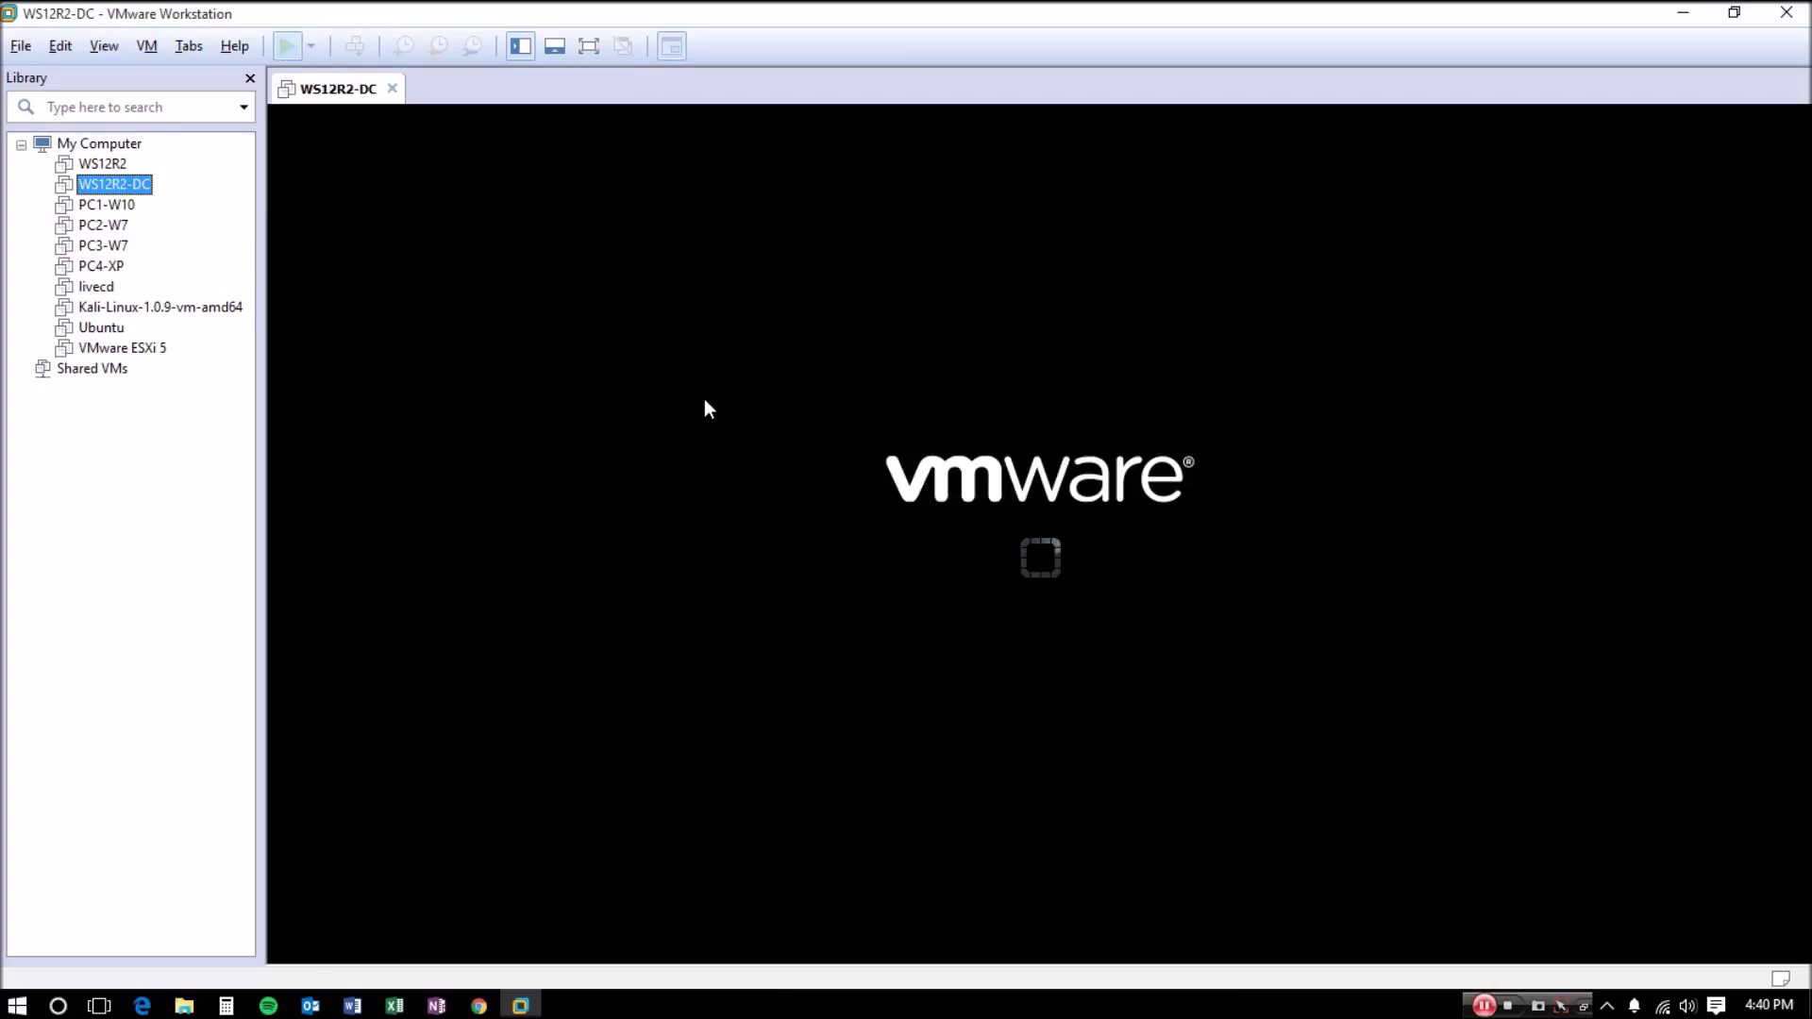
Step: Sign in to the booted WS12R2-DC clone as Administrator
left_click(285, 45)
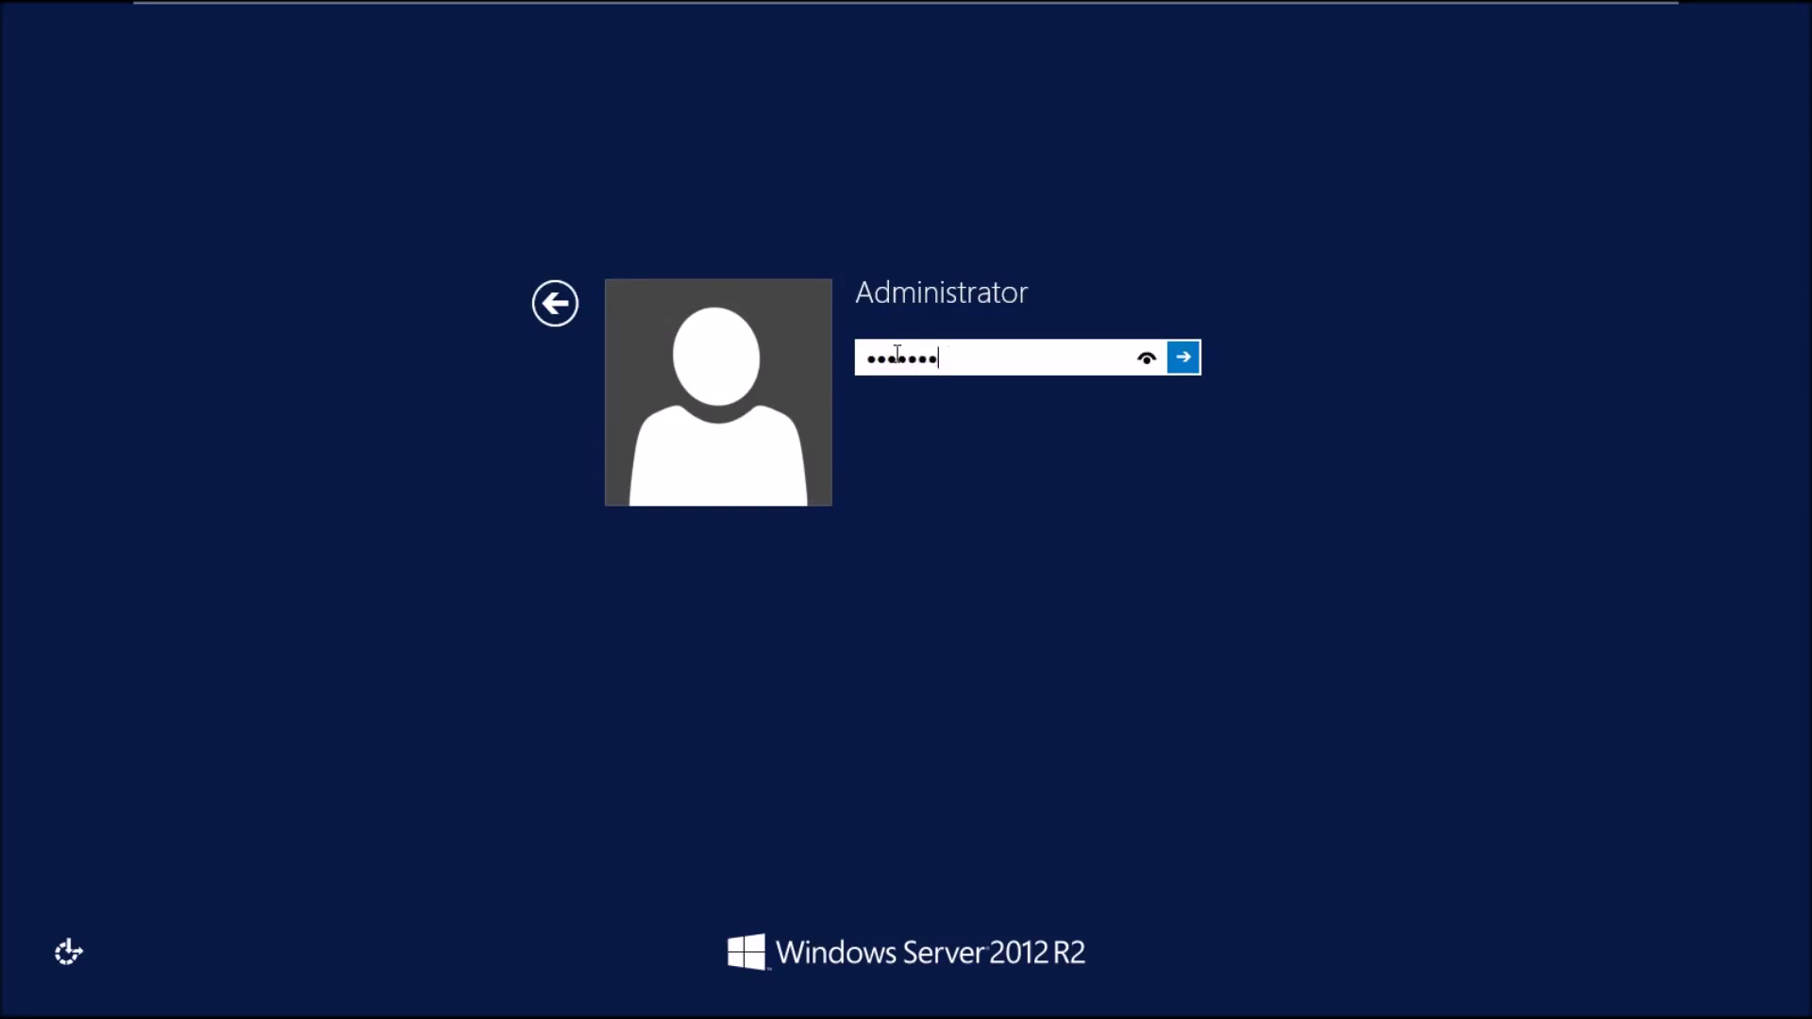
left_click(1181, 356)
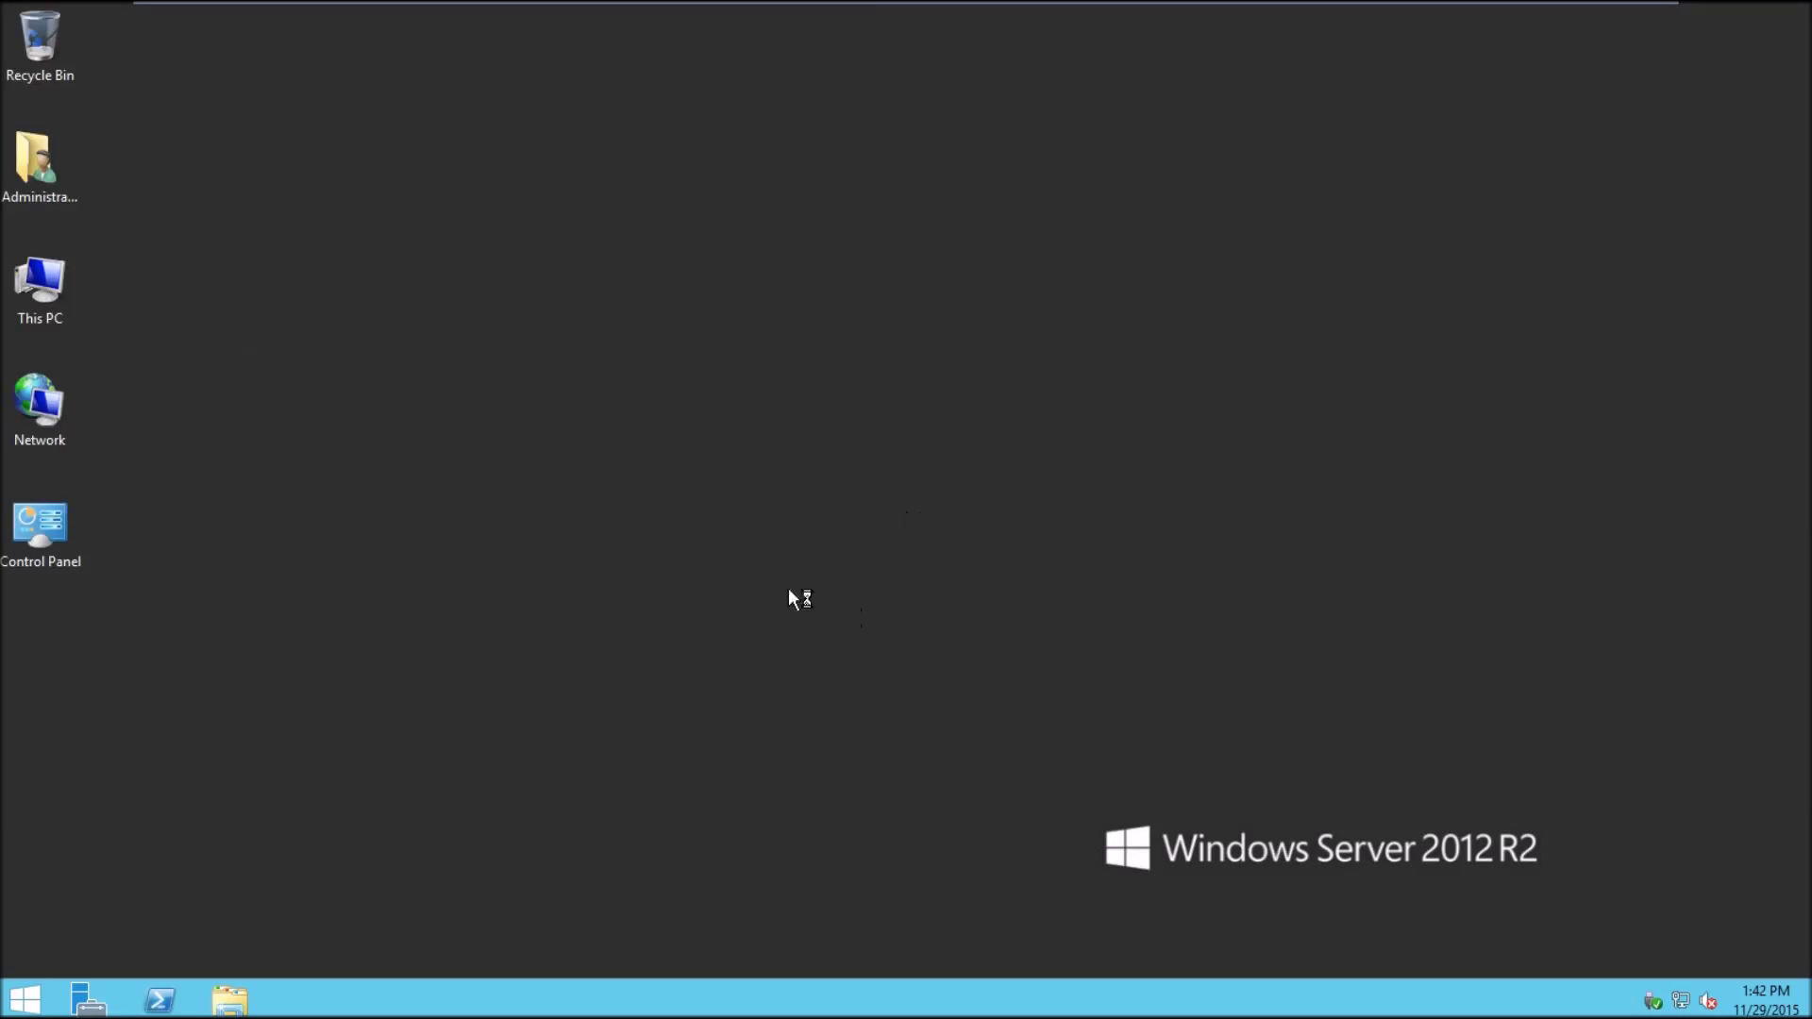
mouse_move(609, 455)
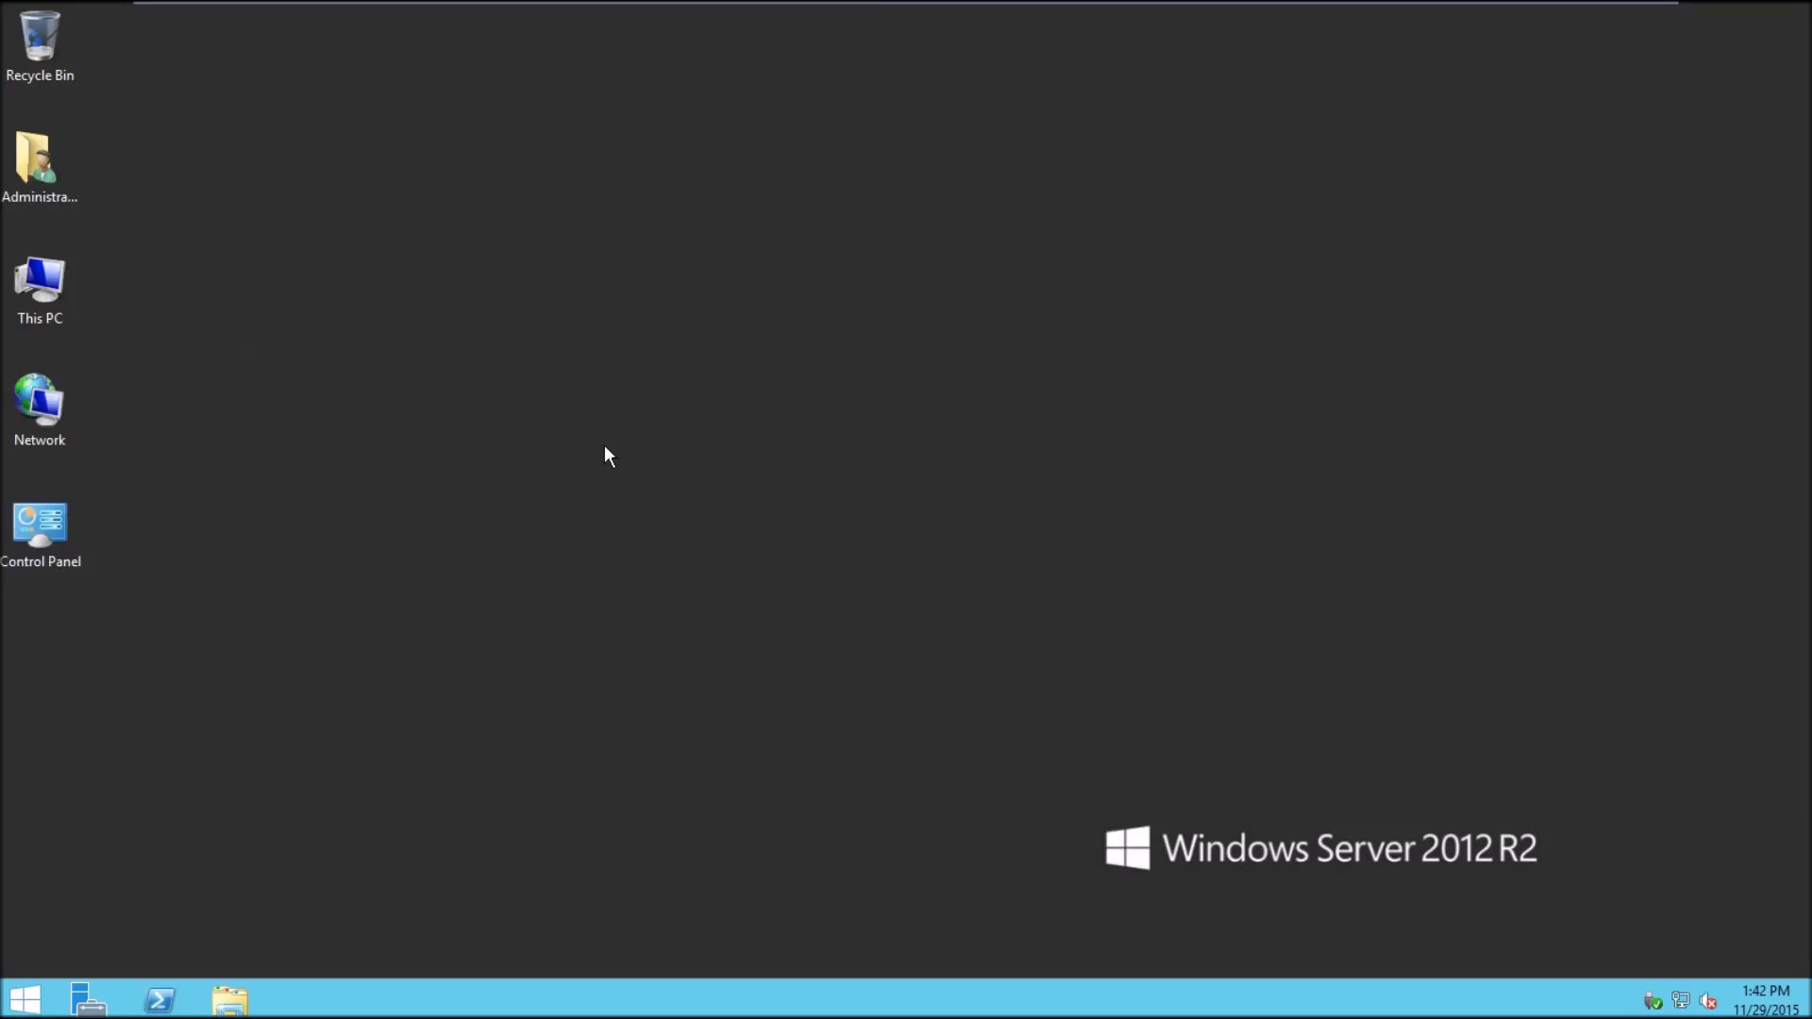
mouse_move(202, 464)
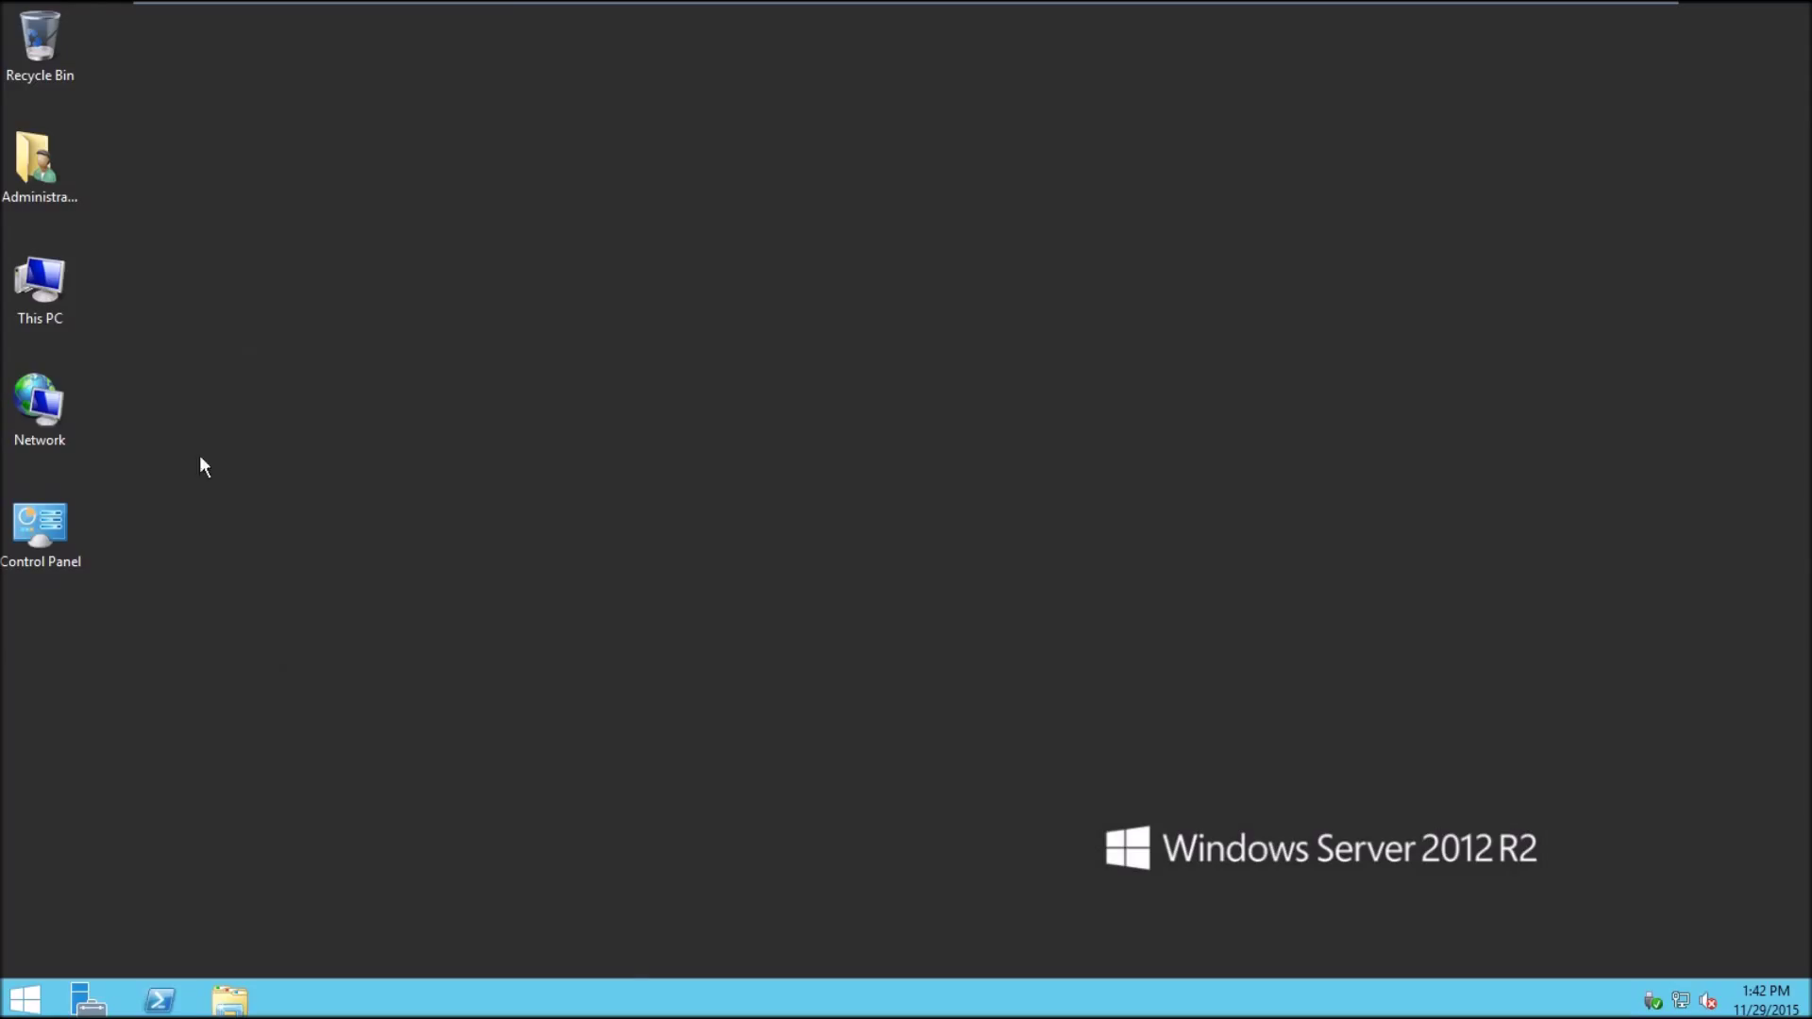
Step: From This PC's system properties, edit the computer name by appending -DC
left_click(40, 283)
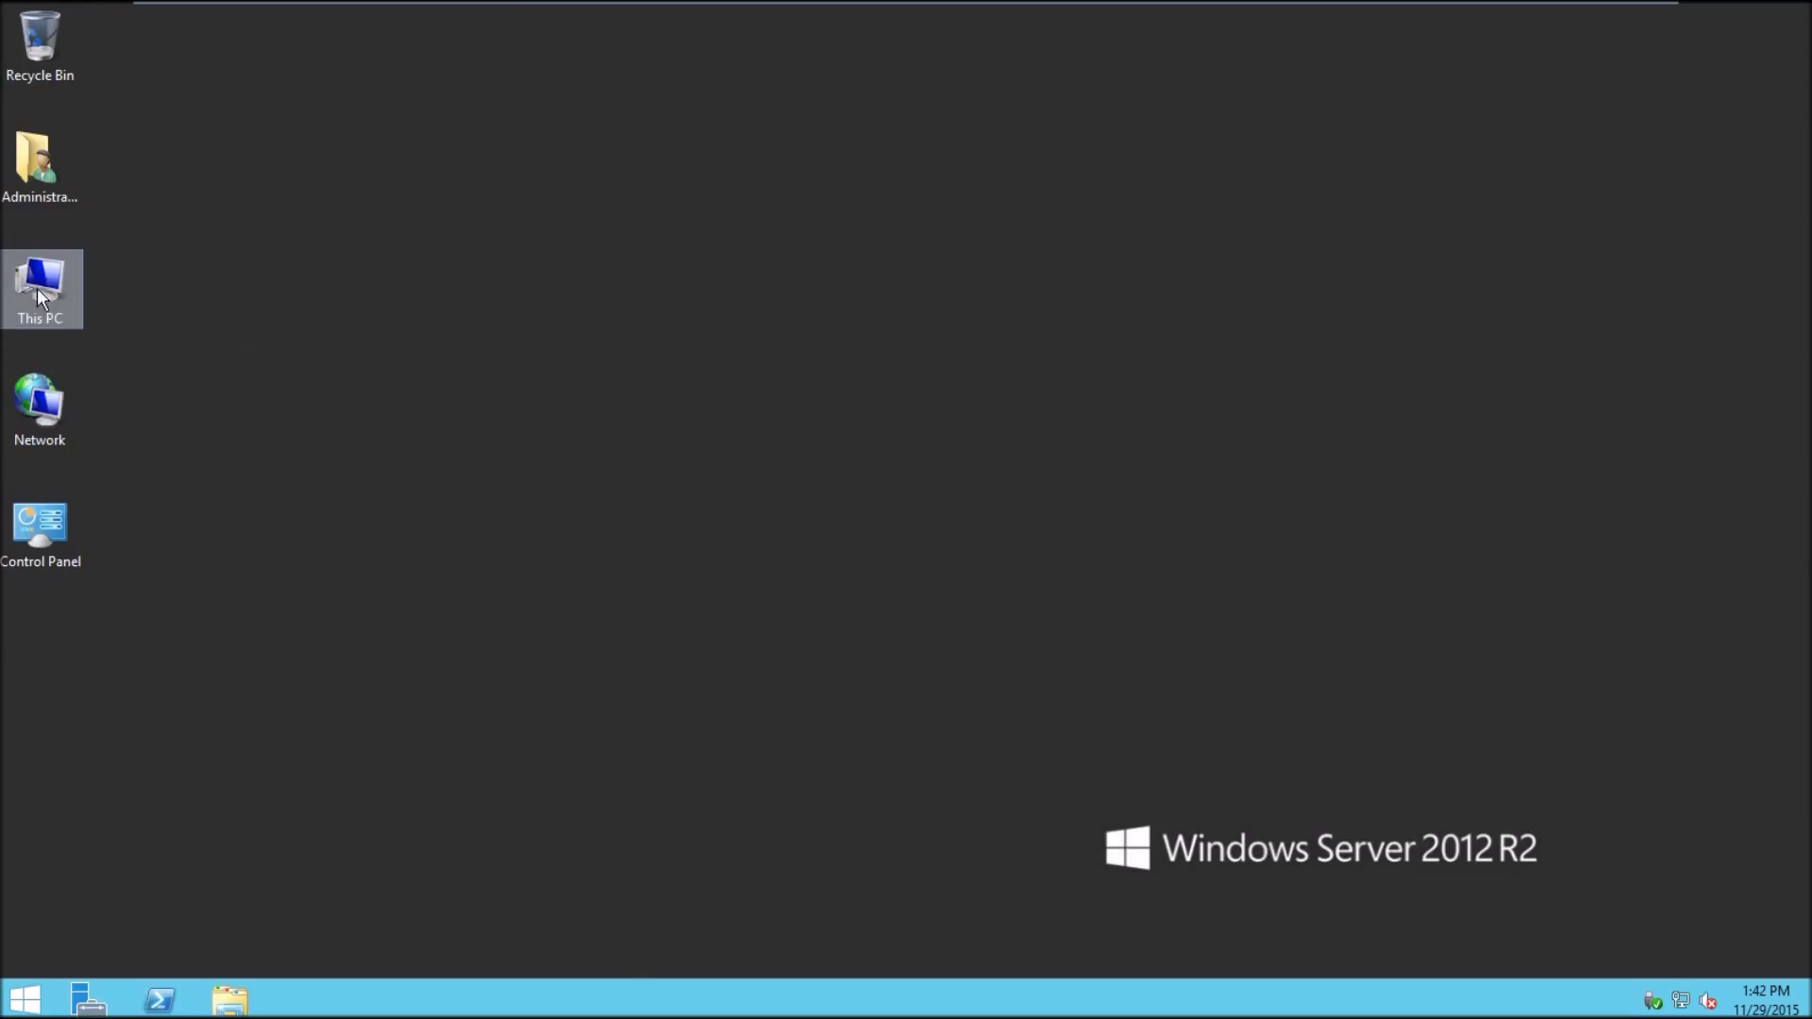
right_click(40, 287)
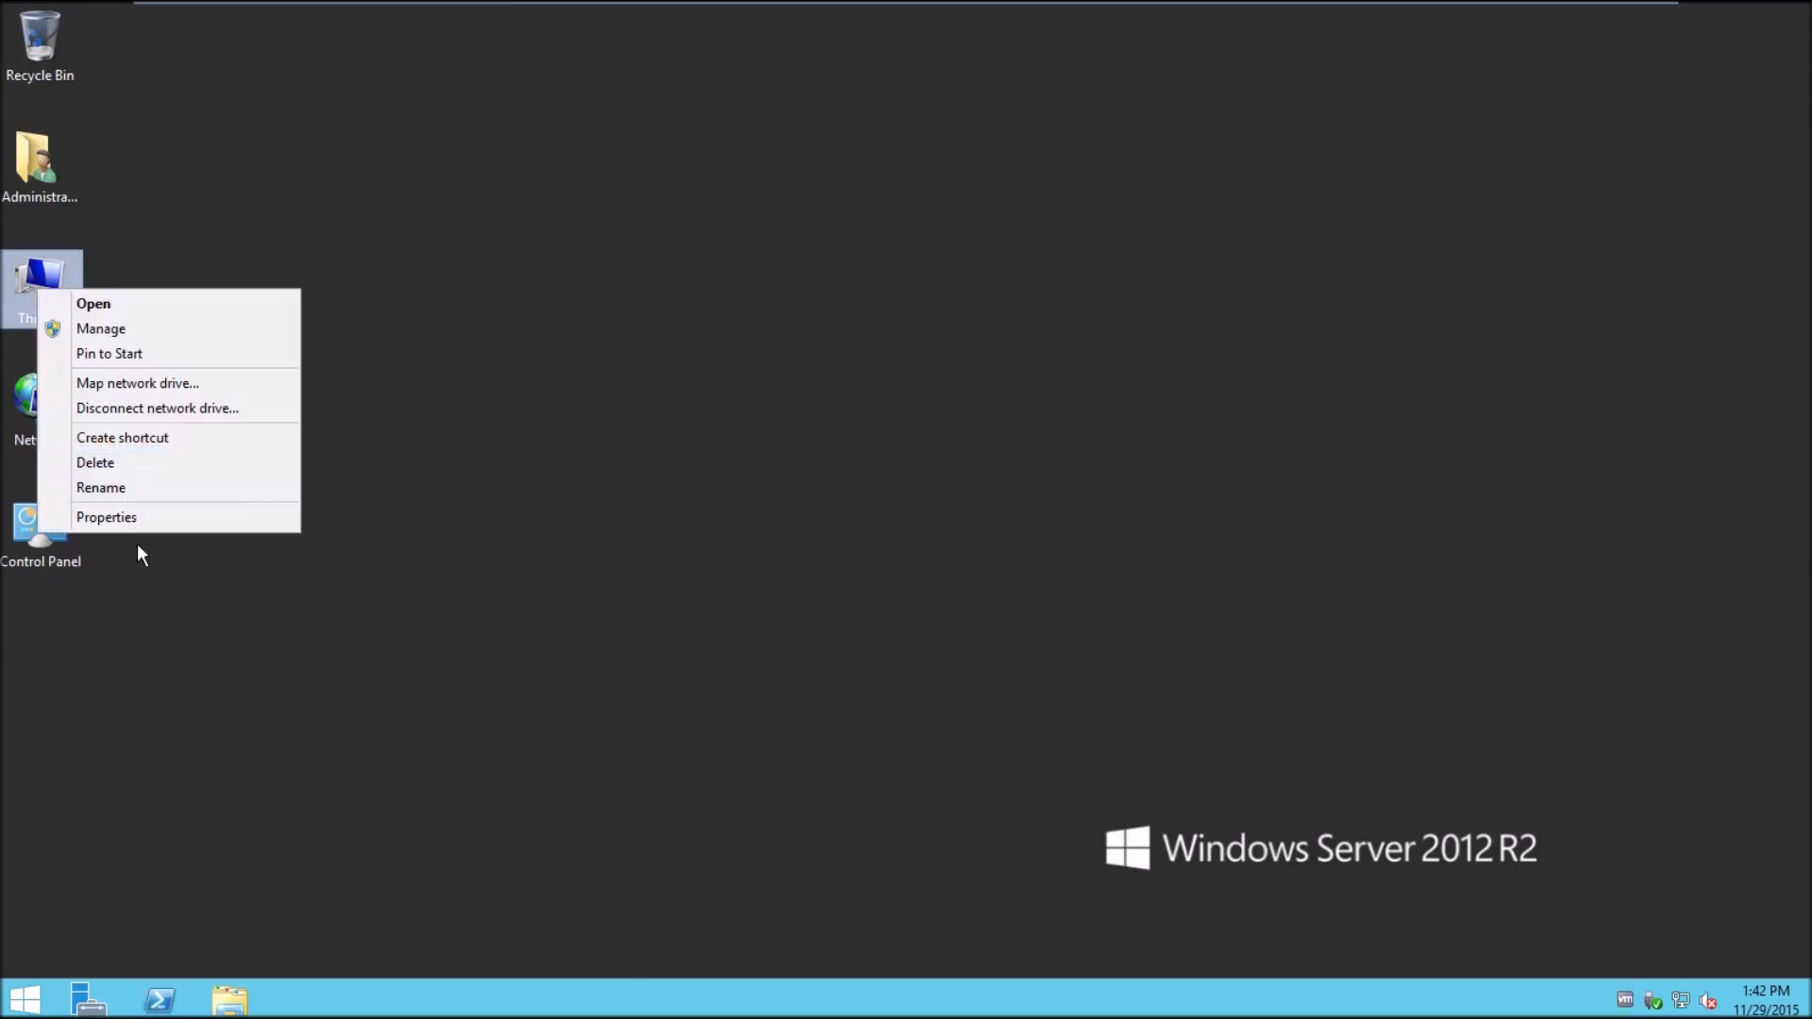
left_click(105, 517)
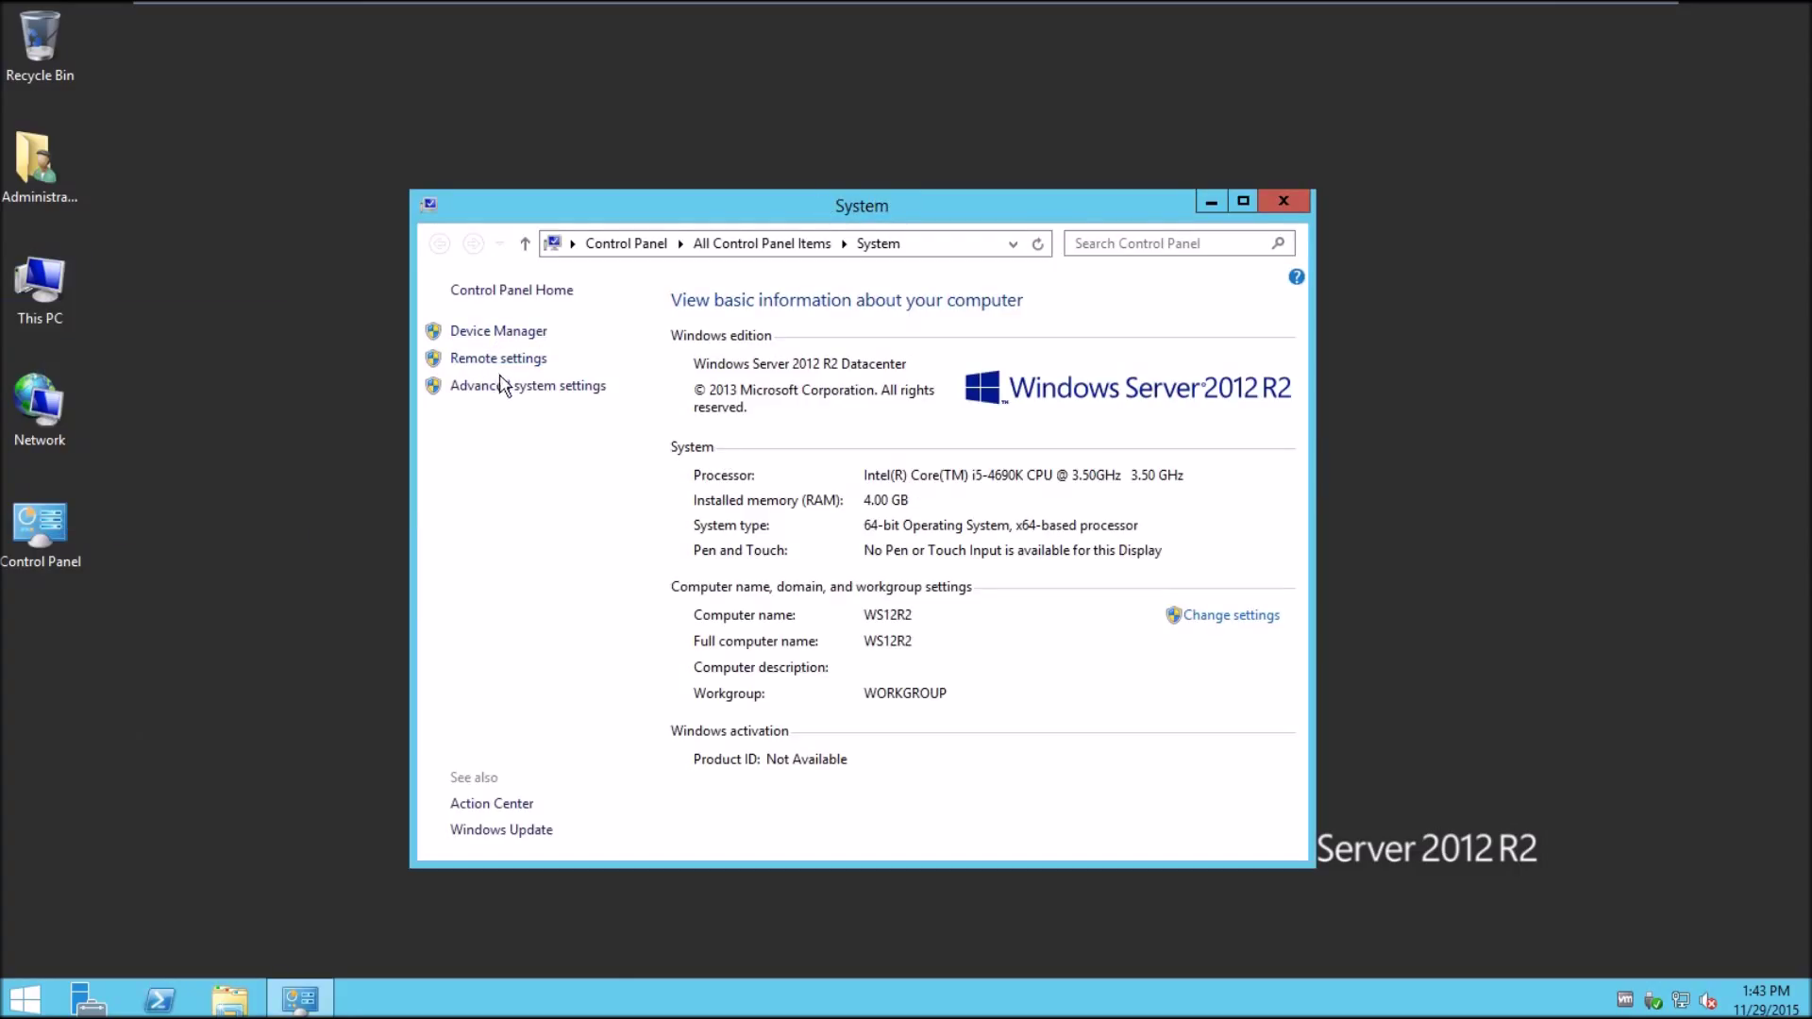
left_click(1229, 616)
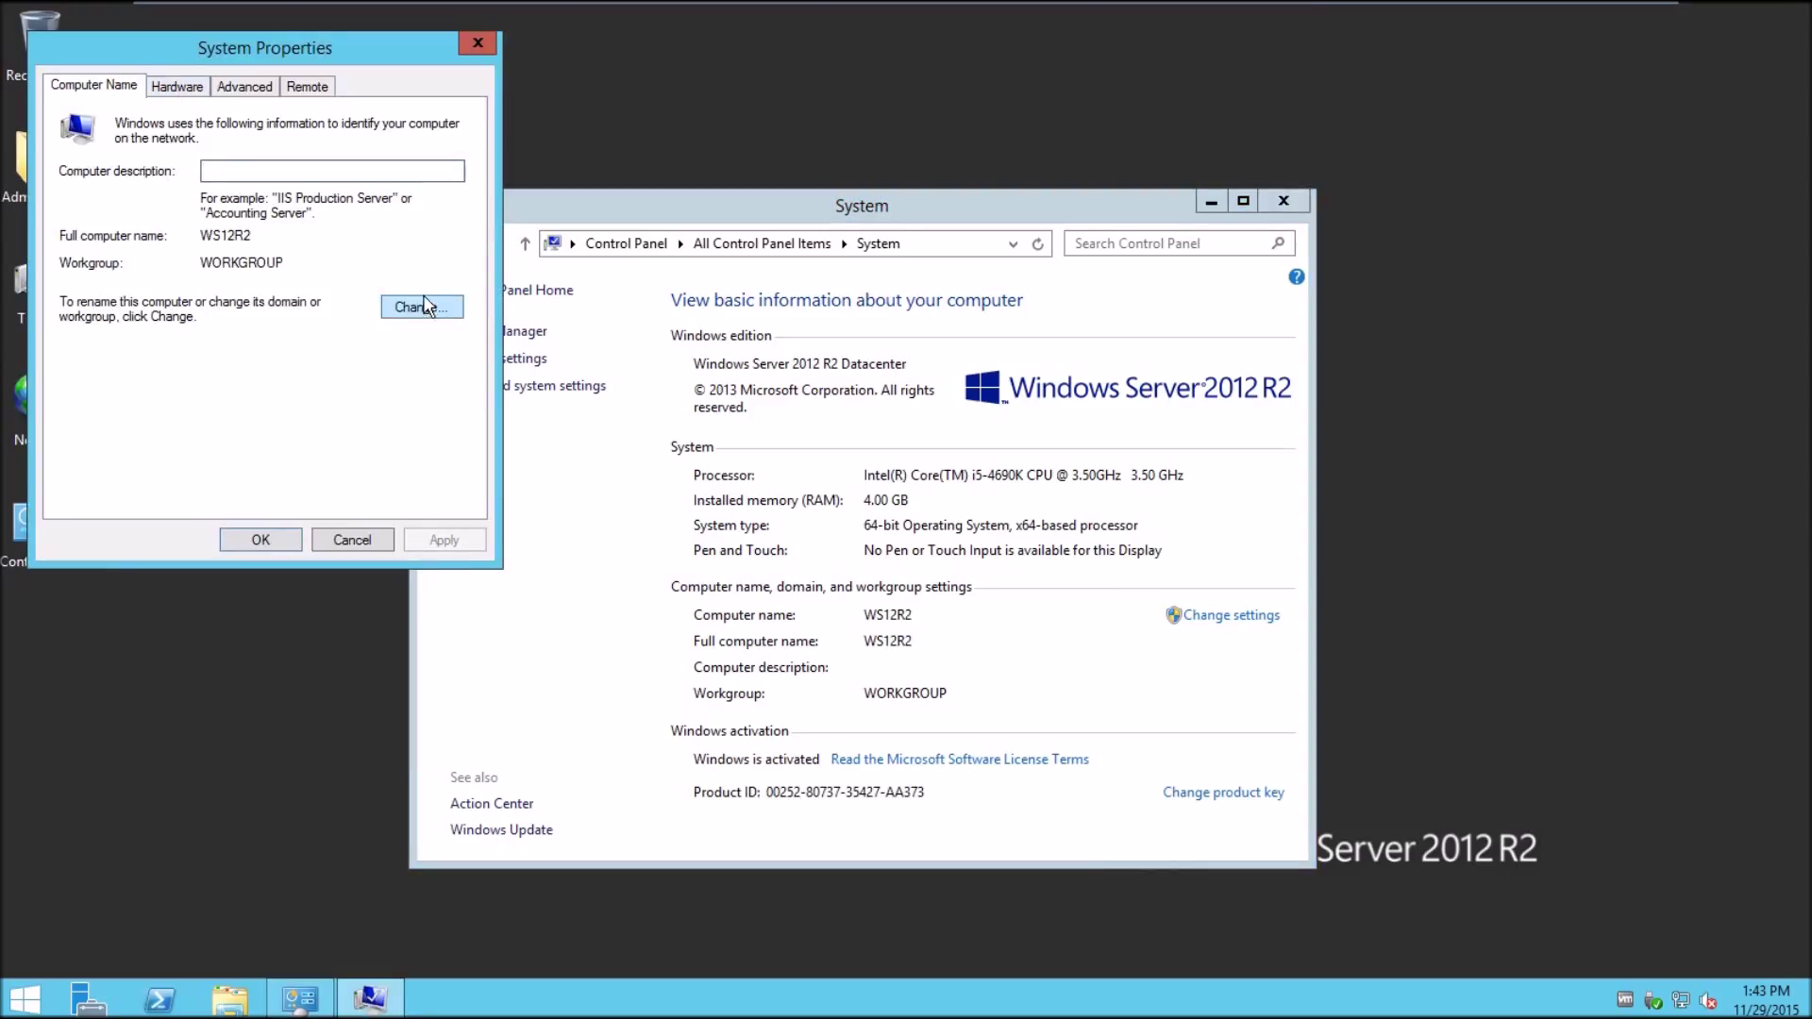
left_click(420, 305)
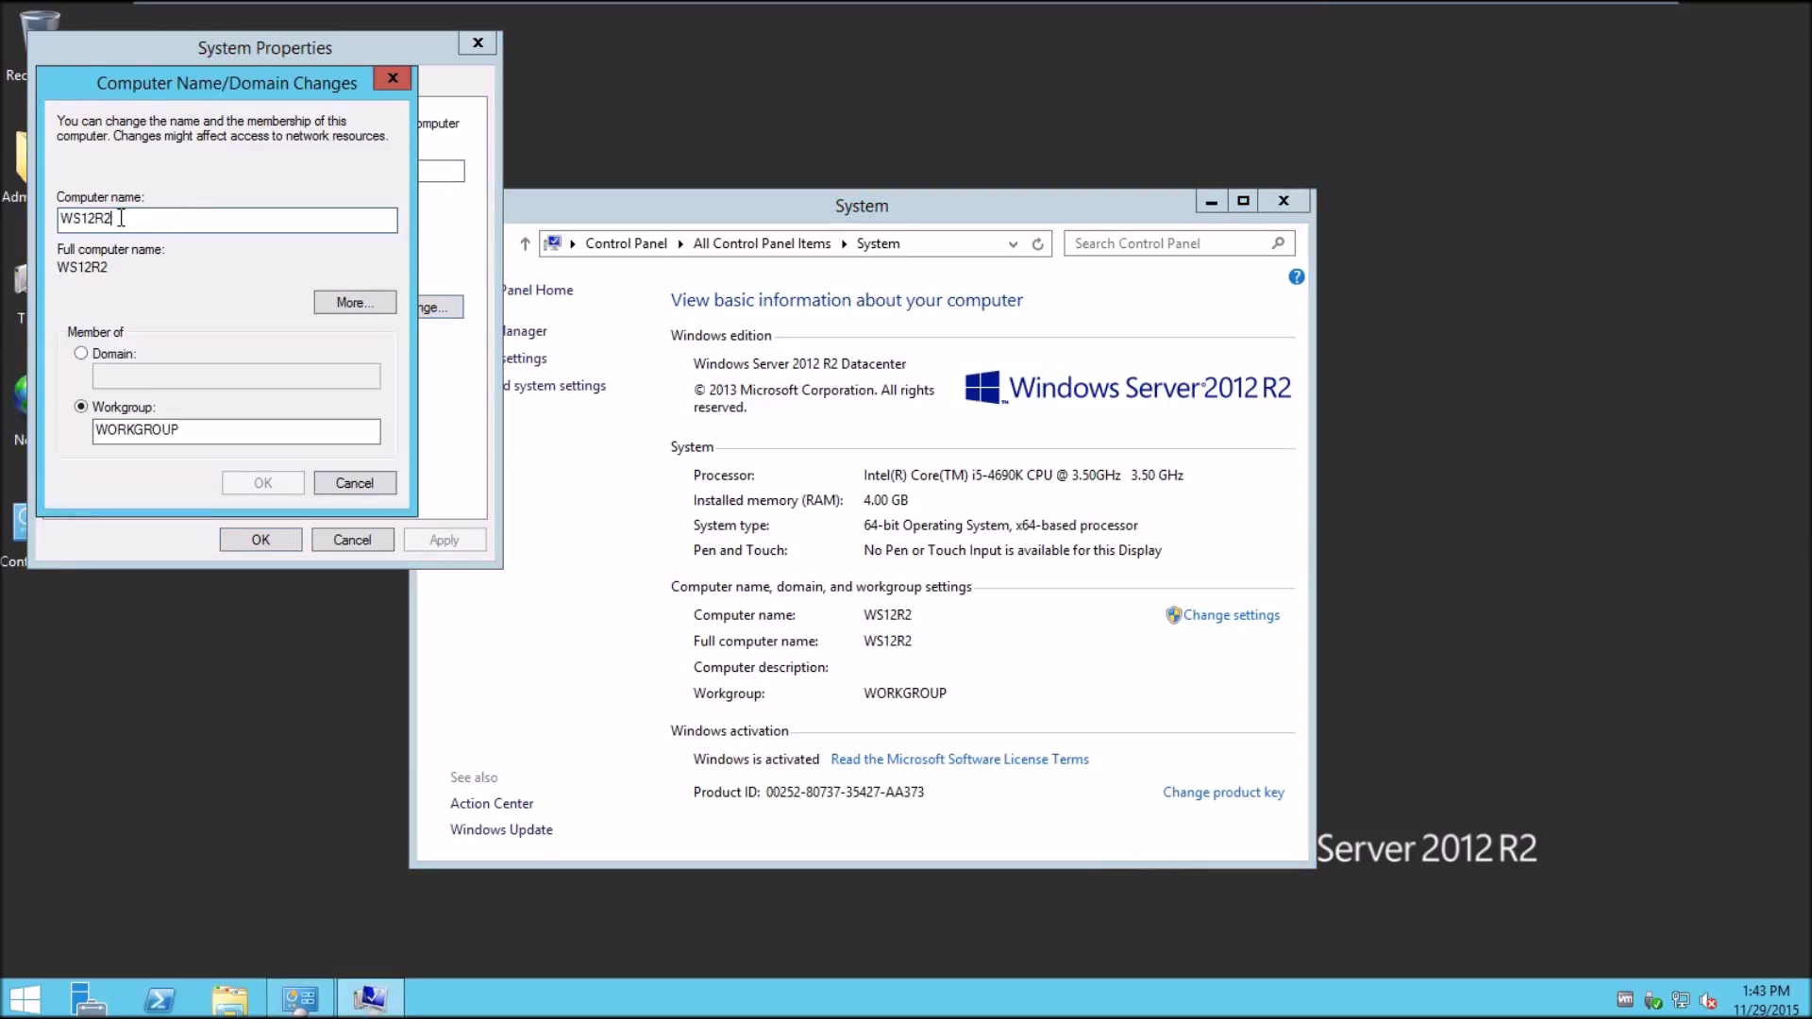
type("-DC")
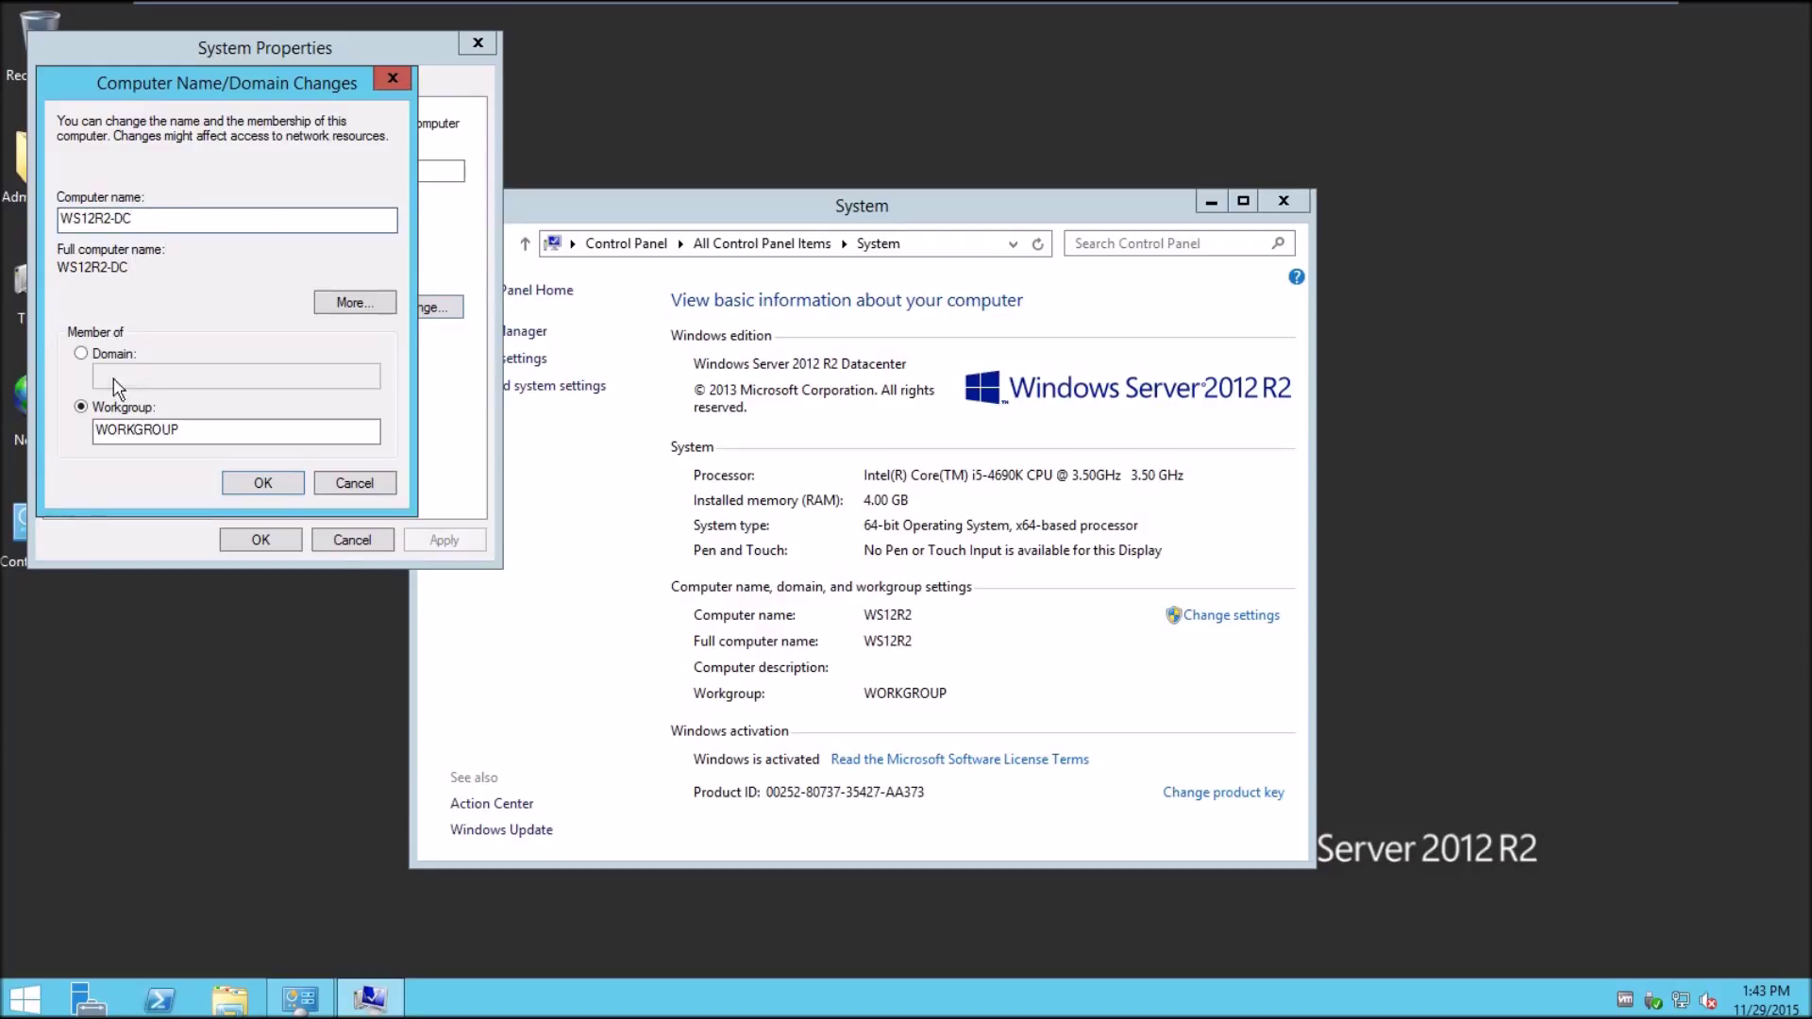
mouse_move(285, 474)
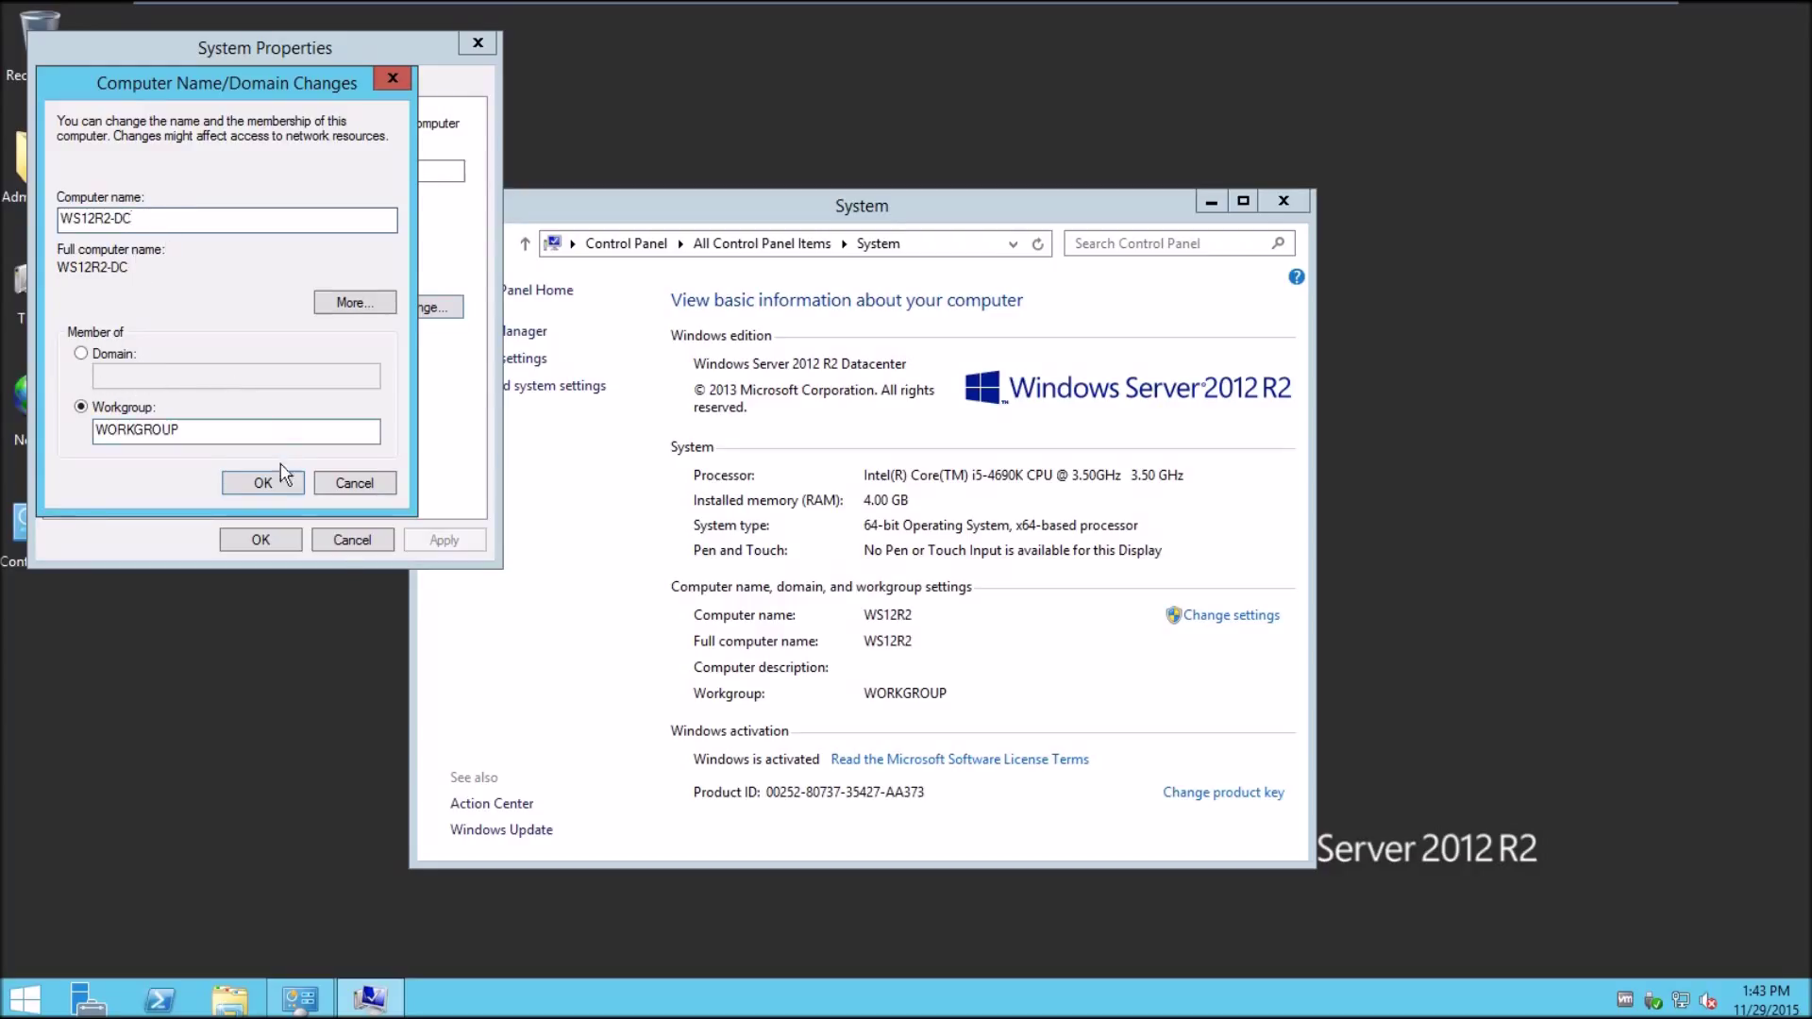
Step: Confirm the name WS12R2-DC, acknowledge the restart notice and apply the change
left_click(262, 481)
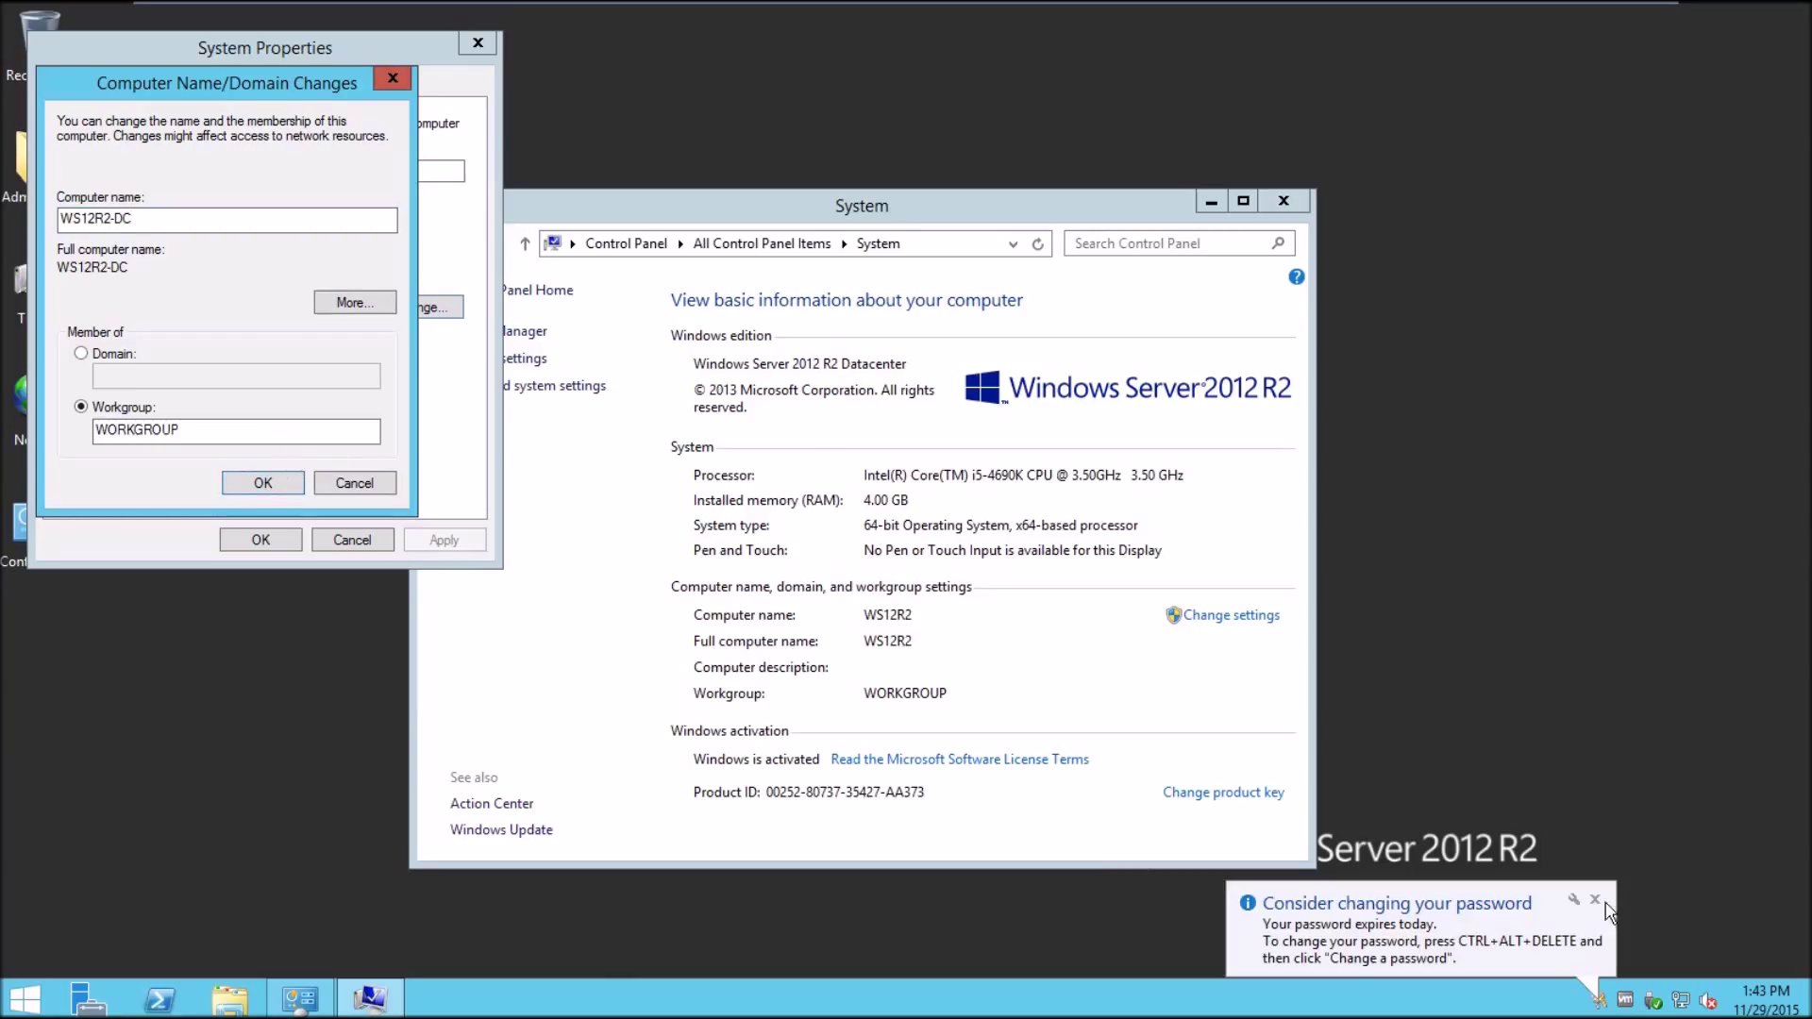
left_click(262, 481)
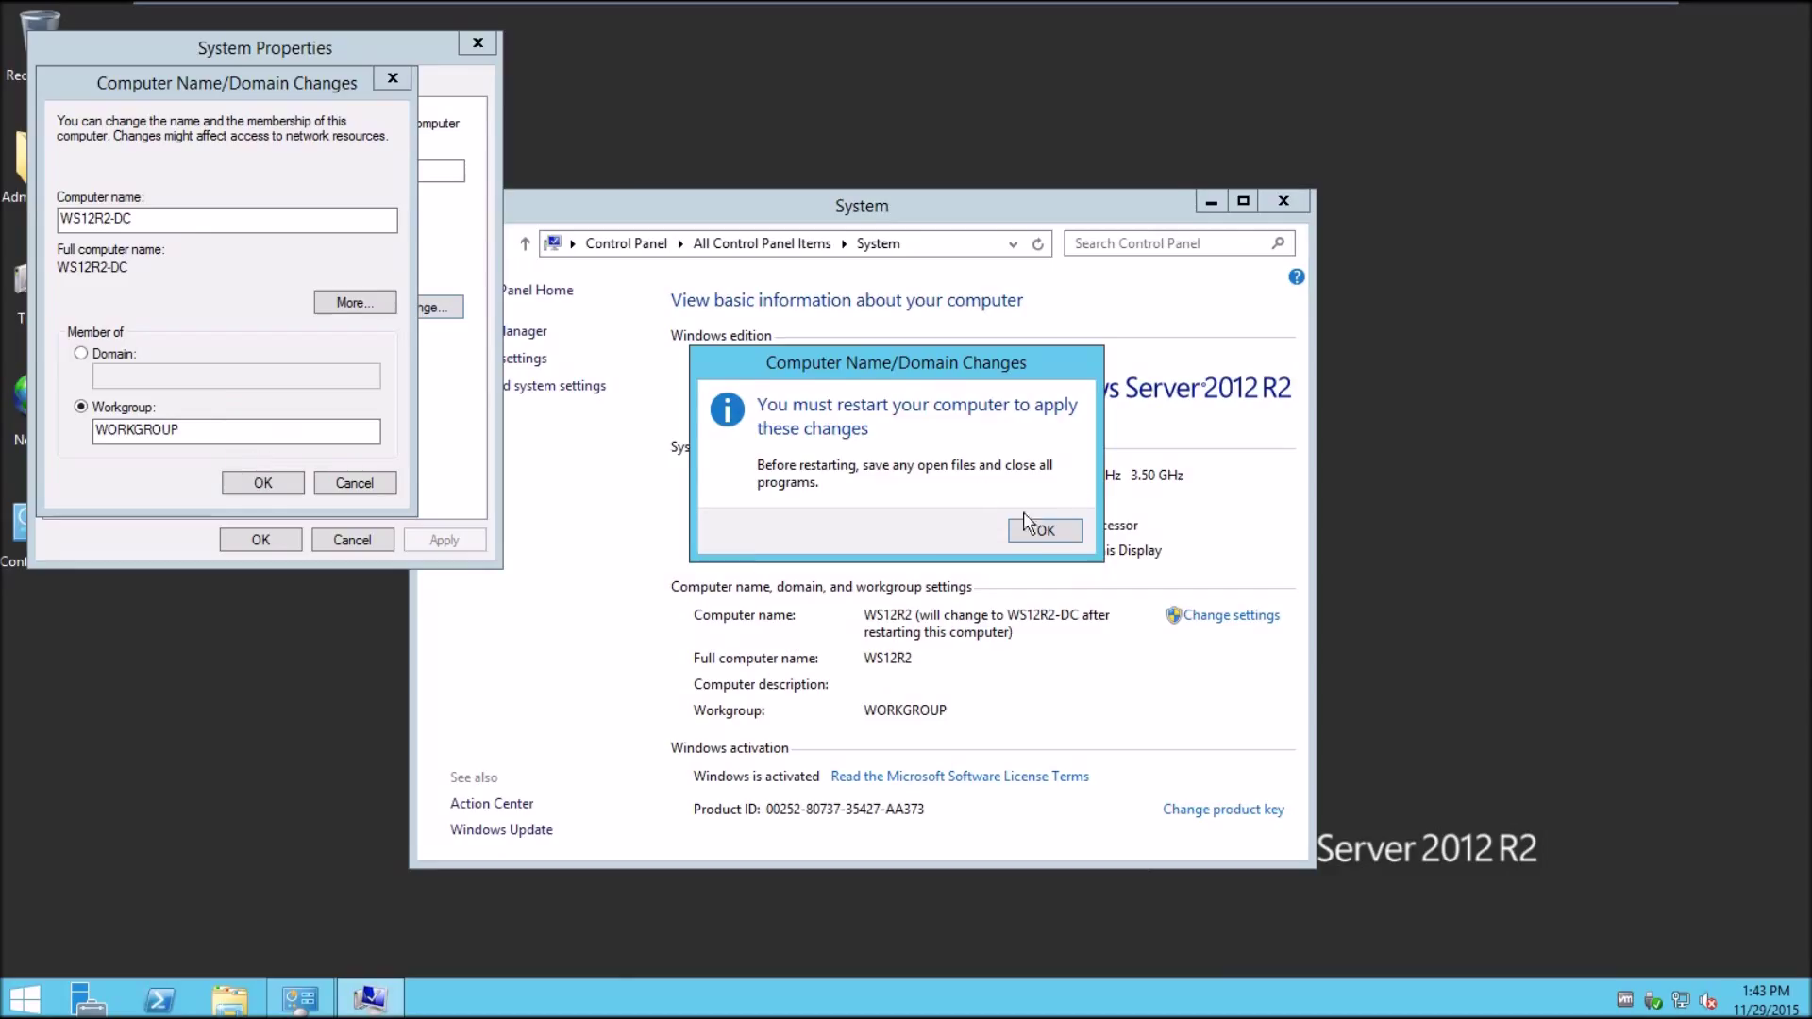
left_click(1044, 529)
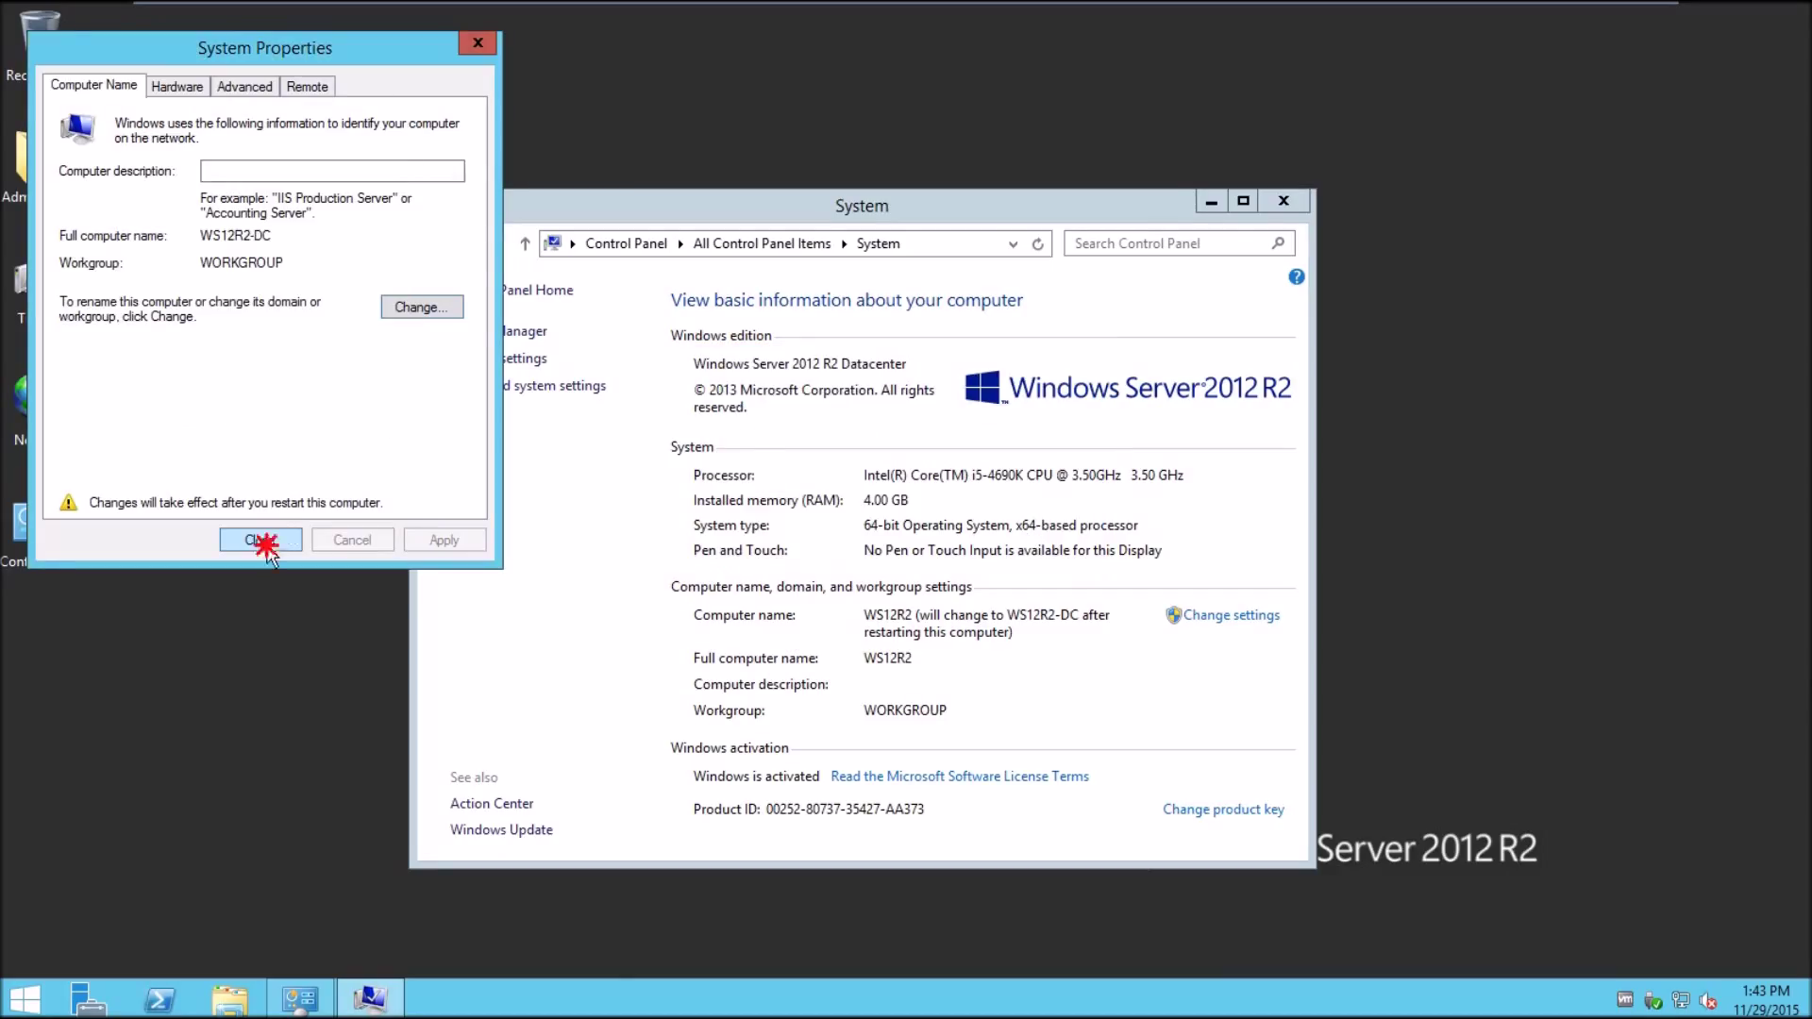
left_click(261, 539)
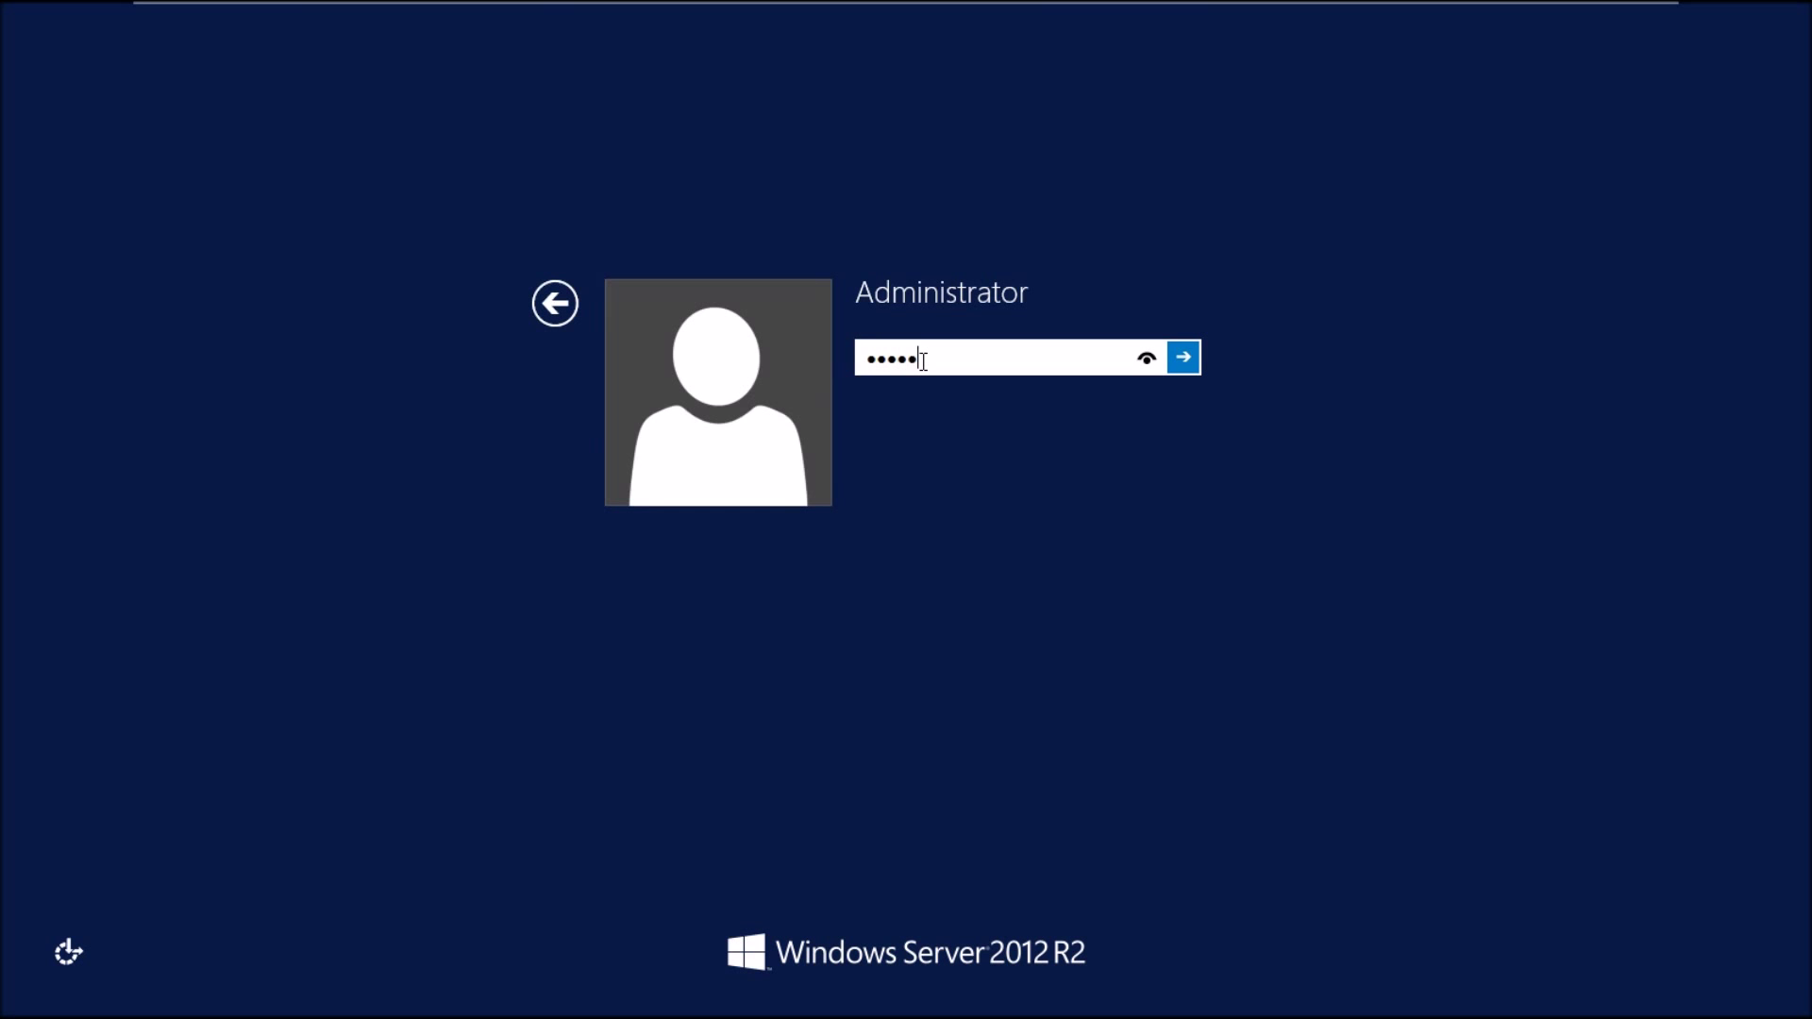
Step: Sign in after the restart and view This PC's properties showing WS12R2-DC
left_click(1182, 357)
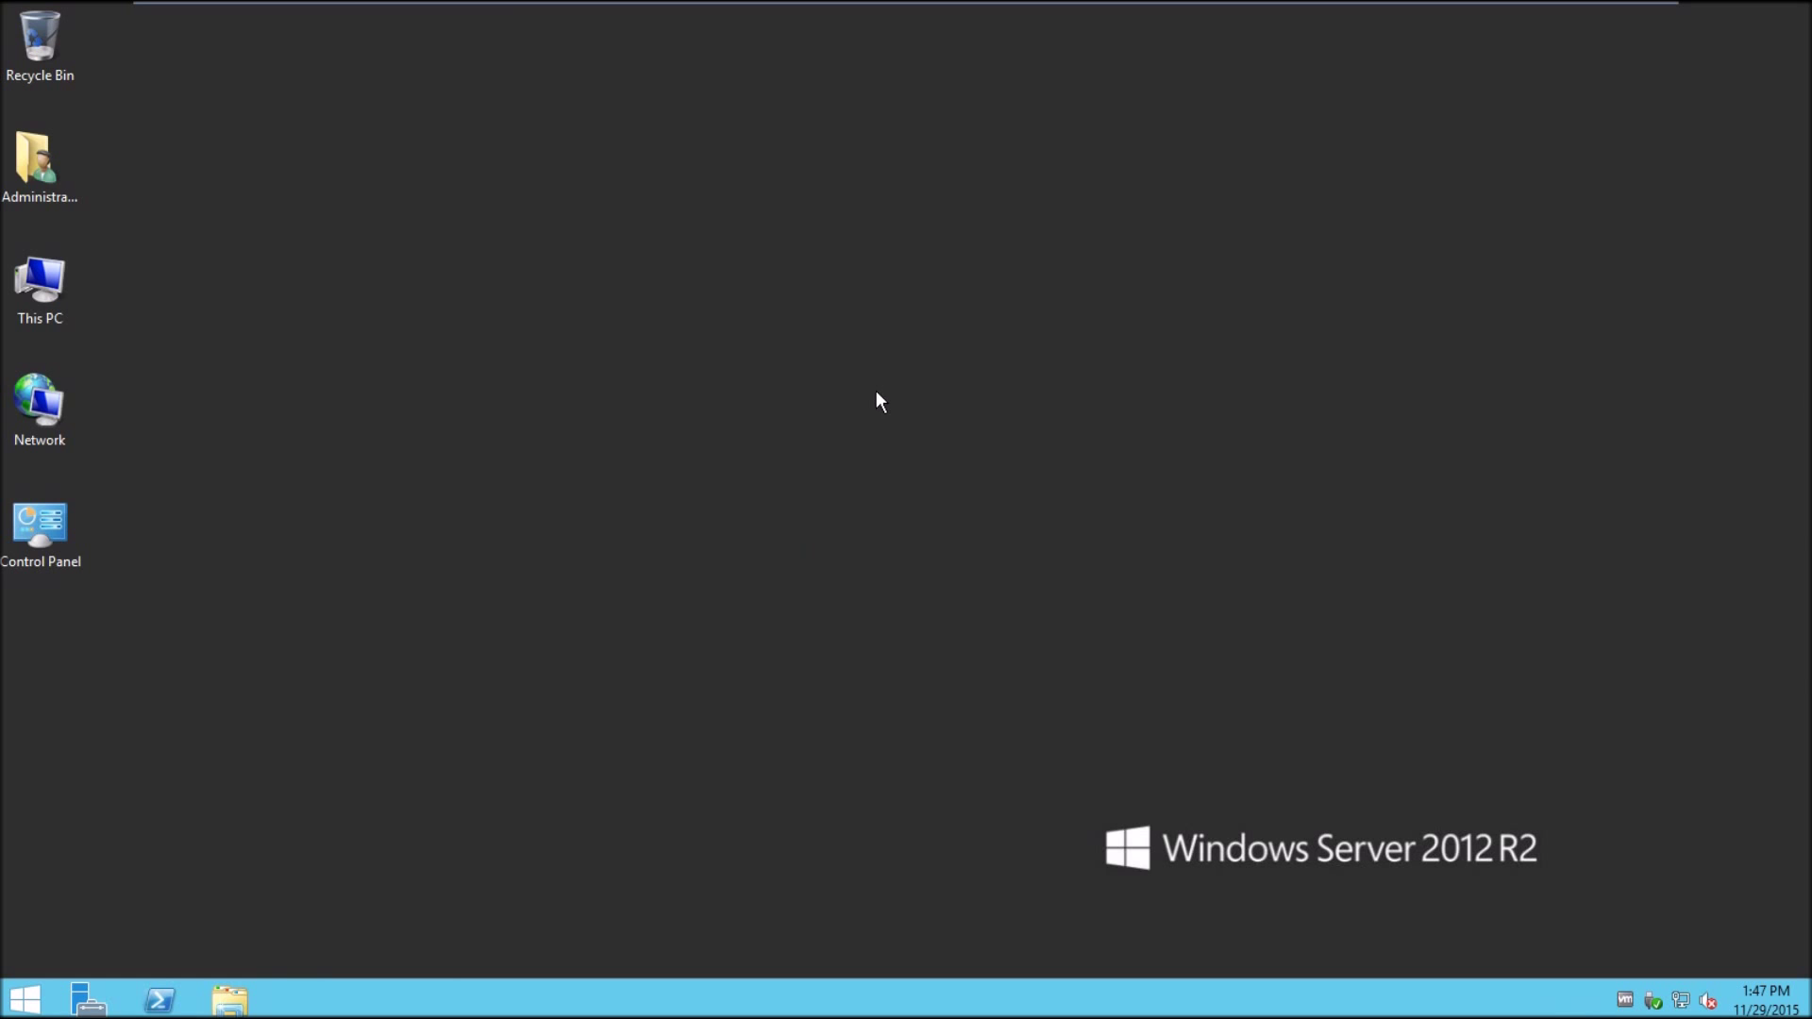
right_click(39, 277)
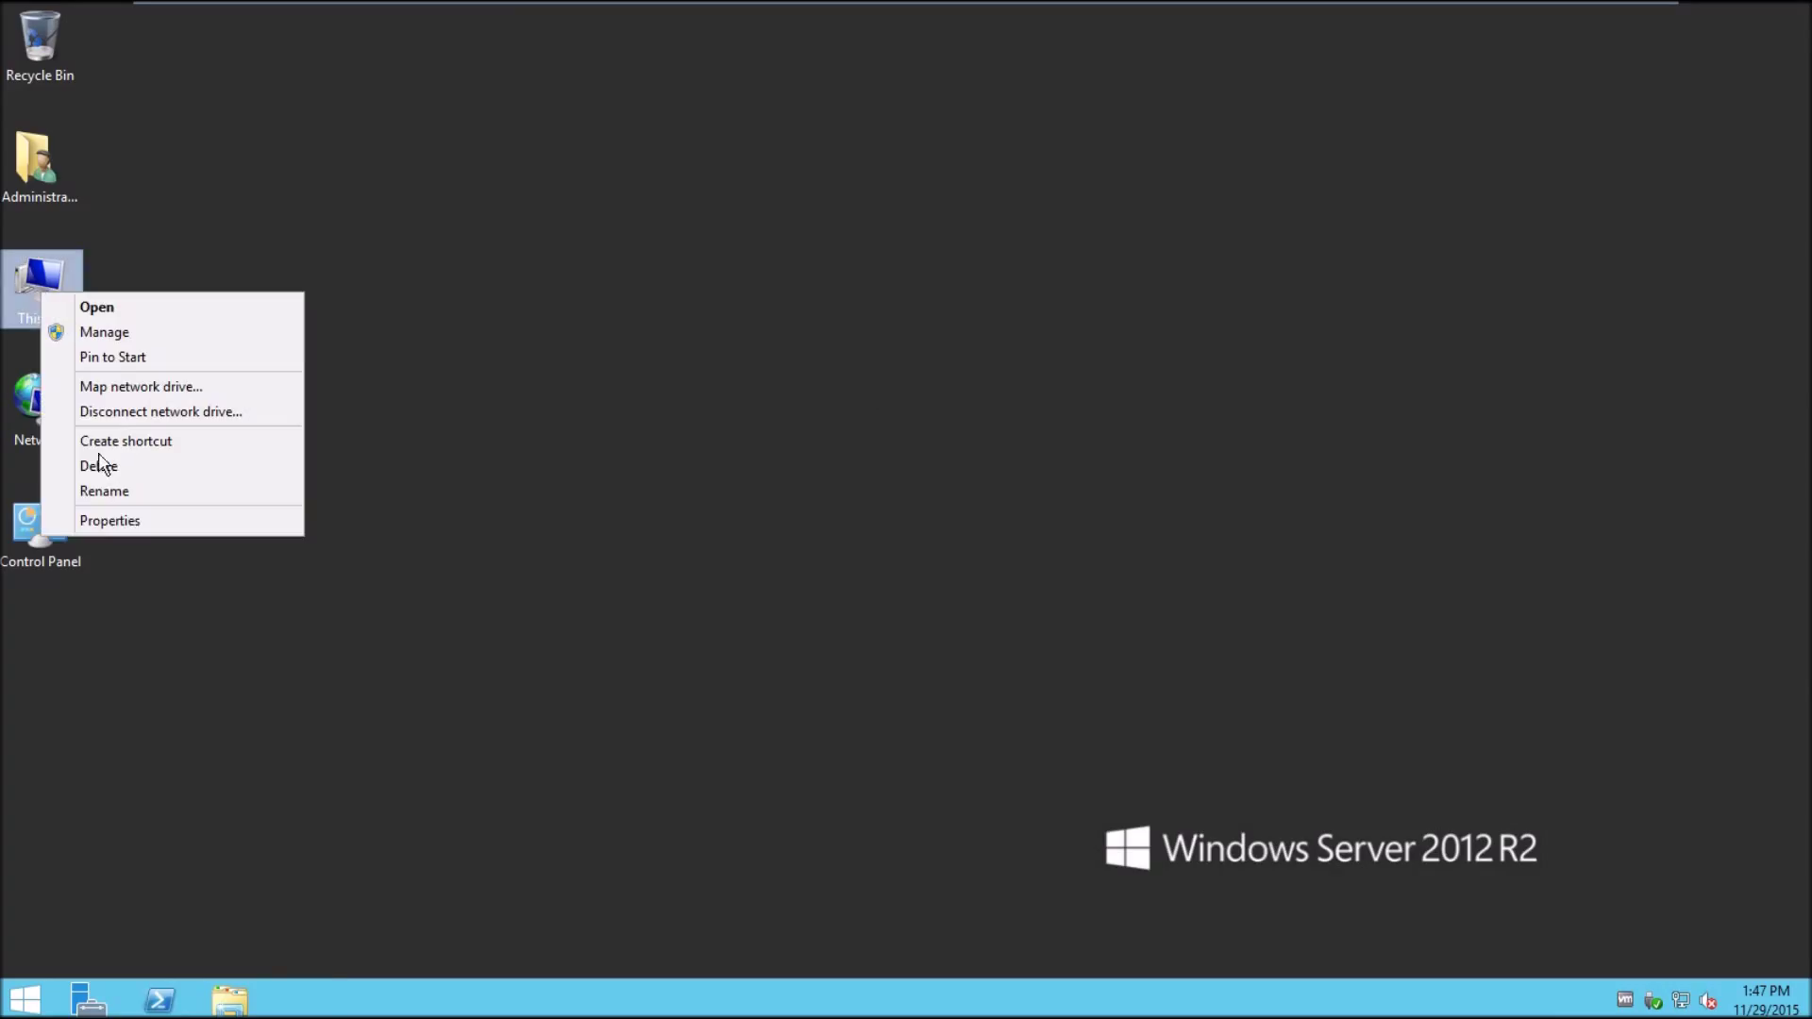
left_click(109, 521)
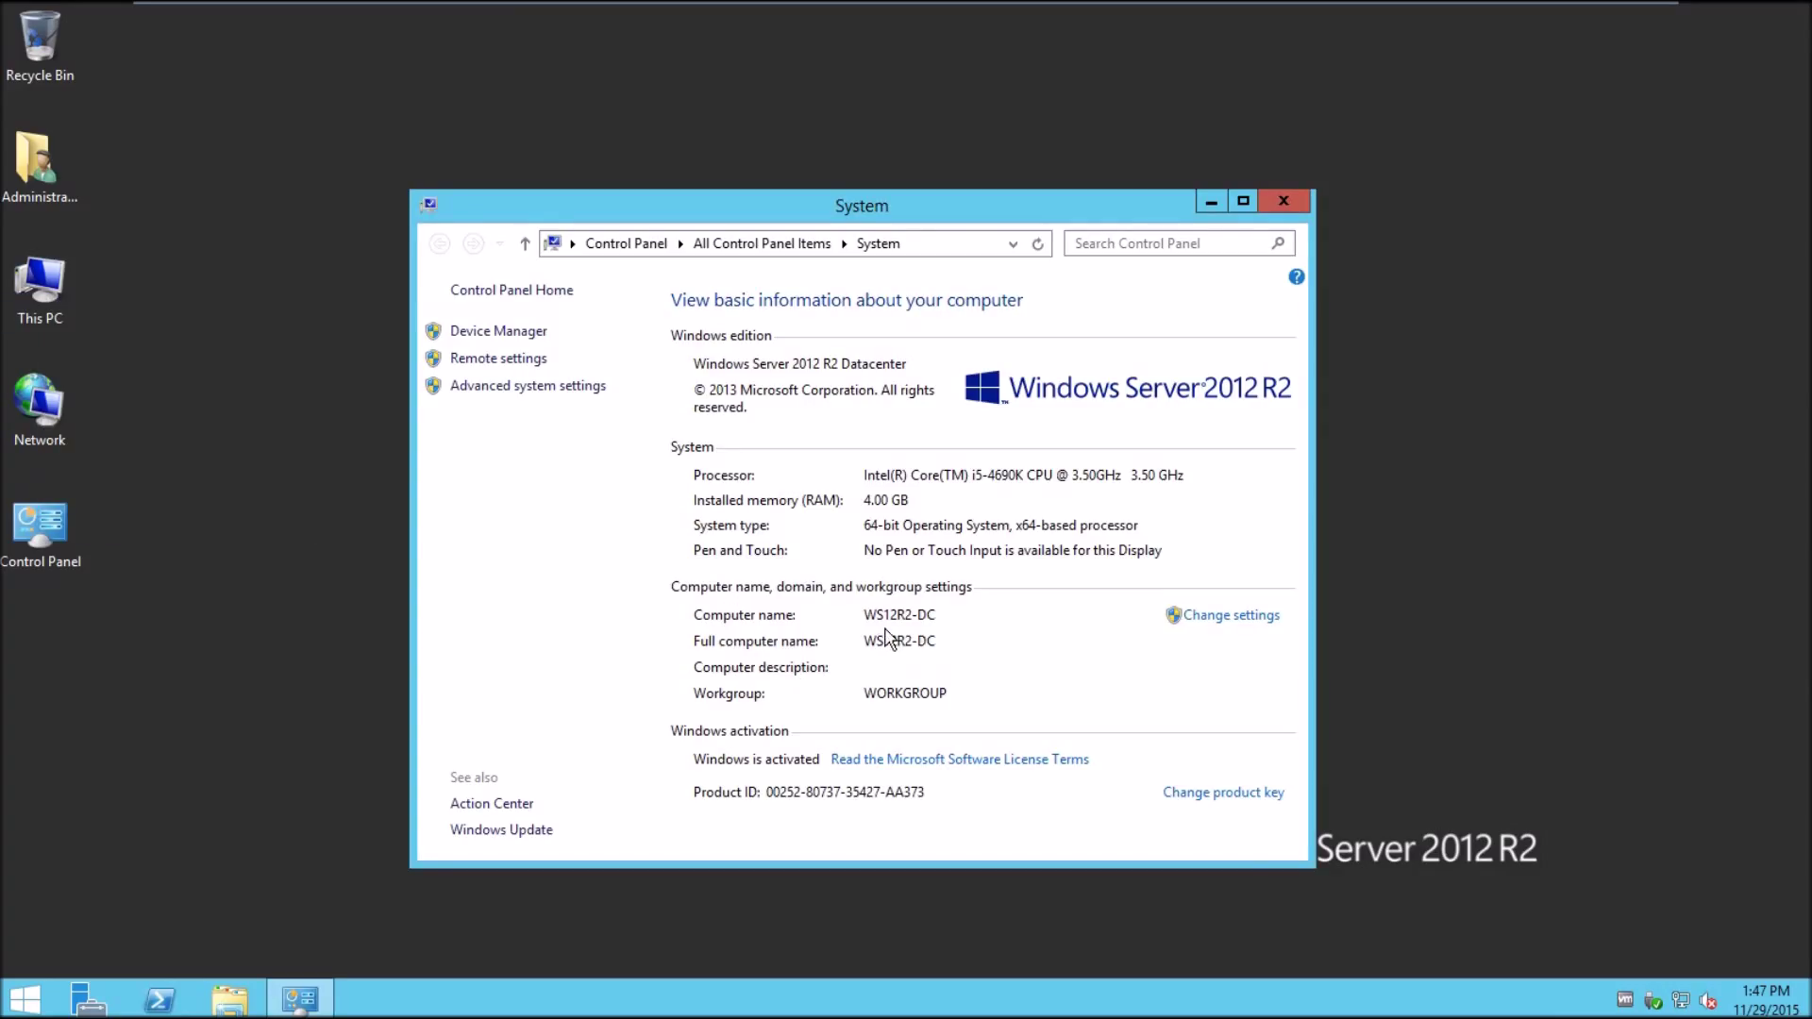
mouse_move(883, 631)
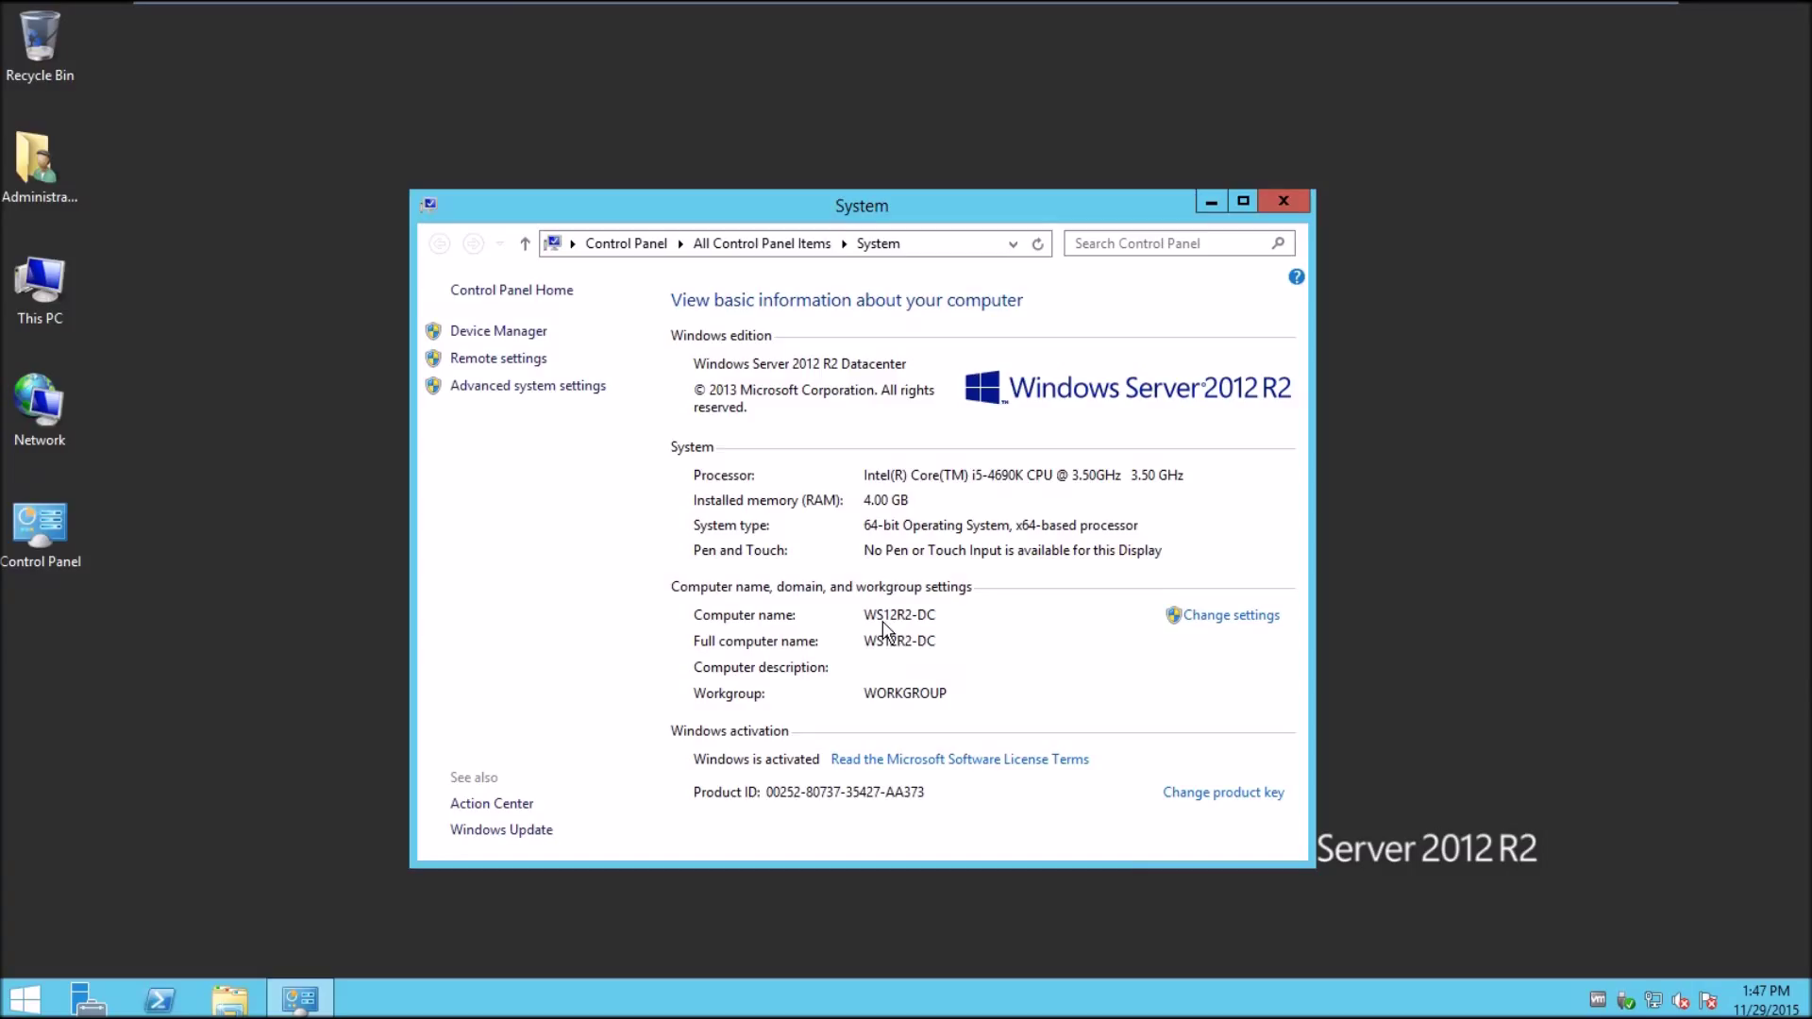
mouse_move(1326, 238)
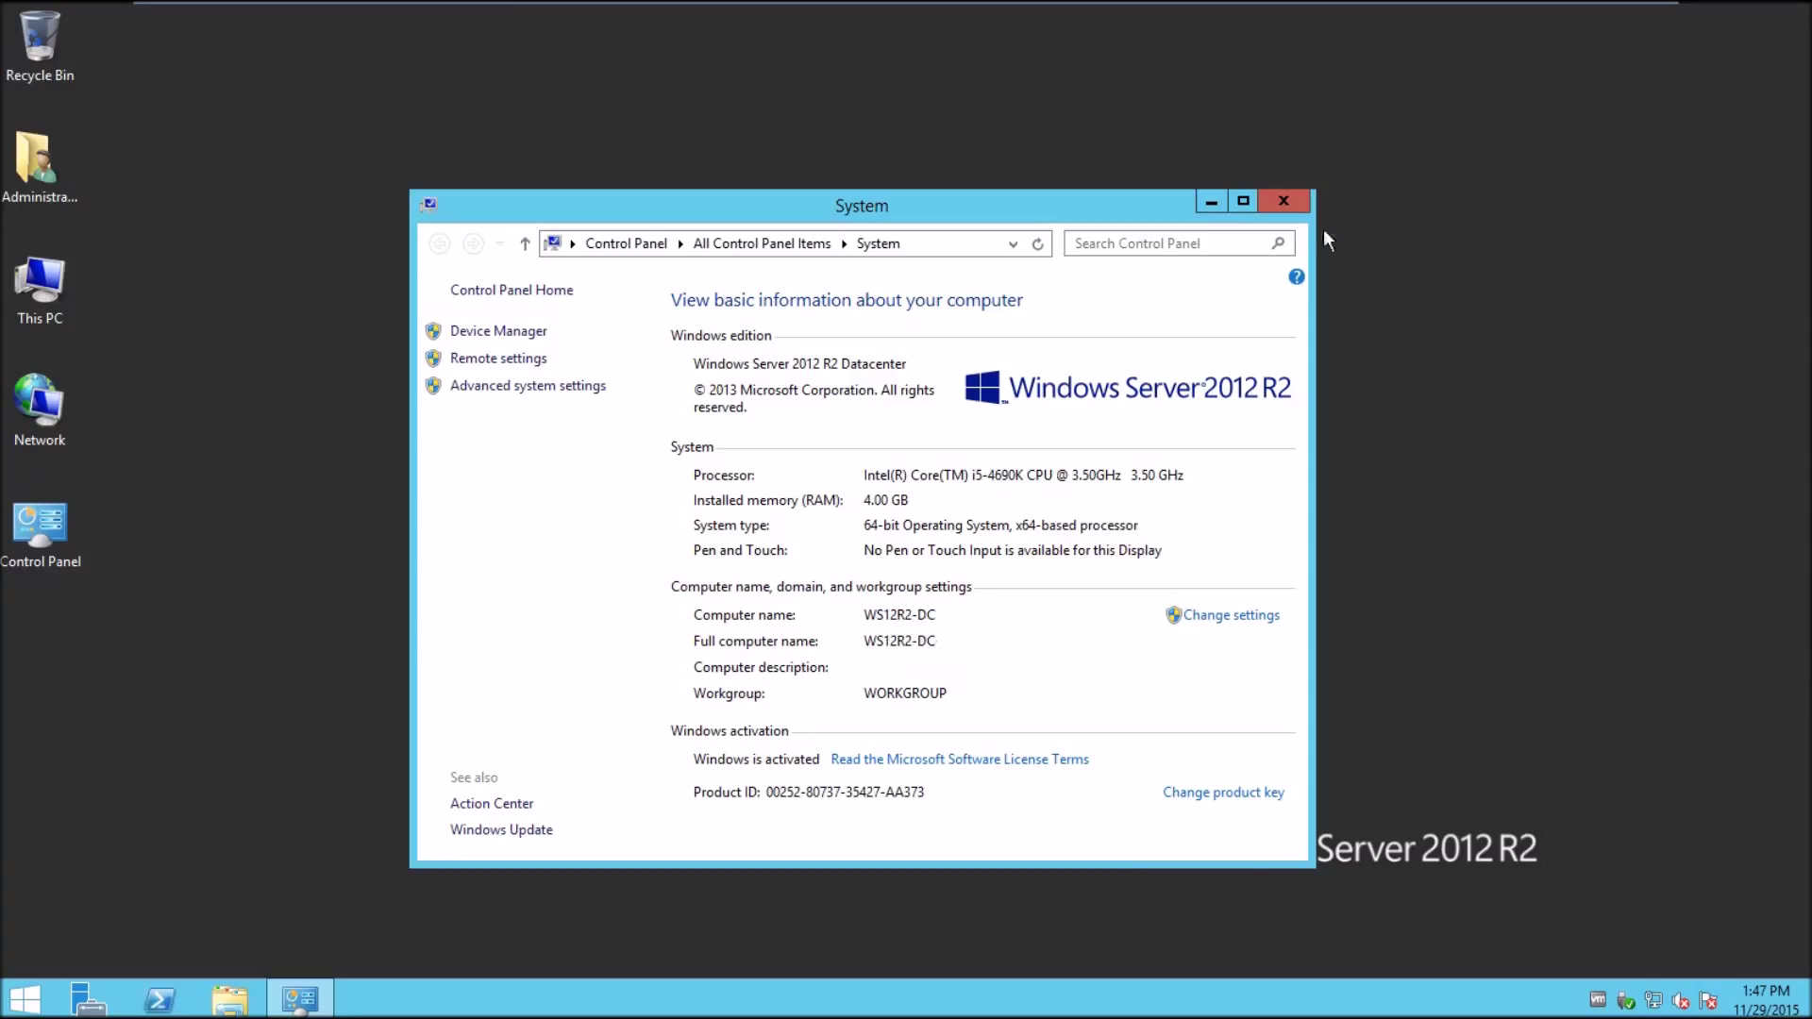
Step: From an admin command prompt, cd to C:\windows\system32\sysprep and run sysprep.exe
right_click(21, 996)
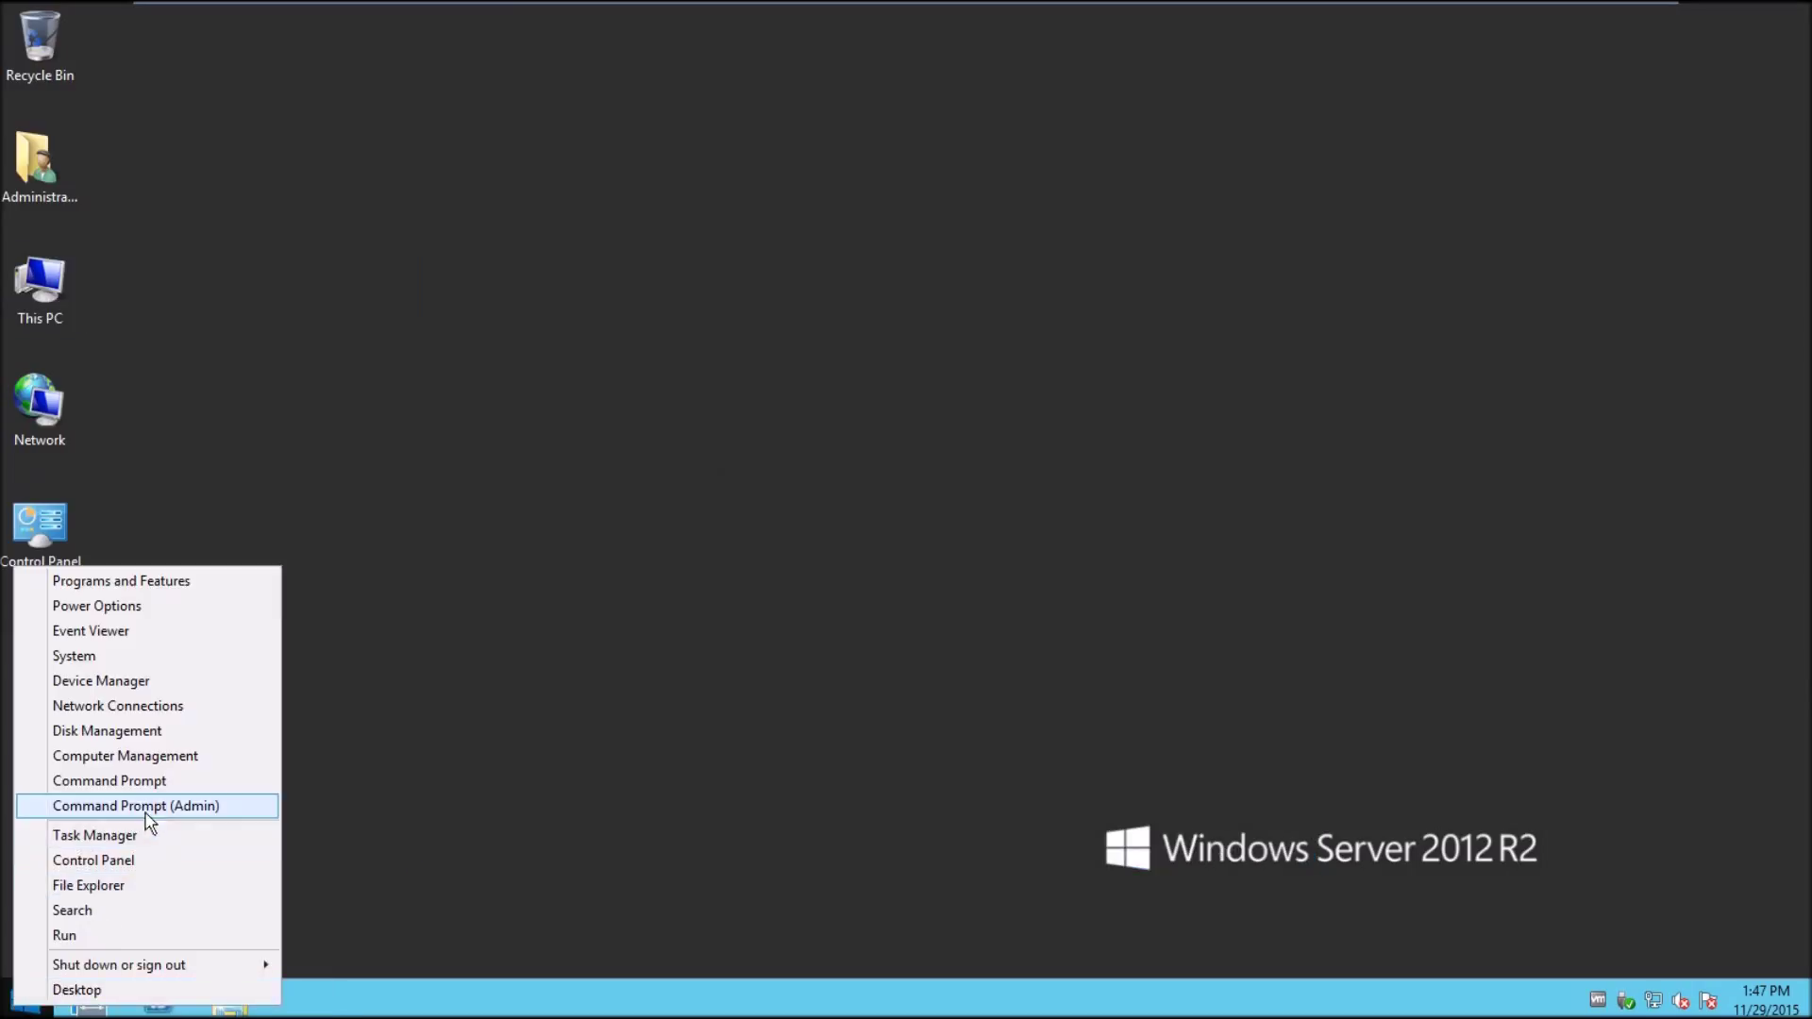
left_click(136, 805)
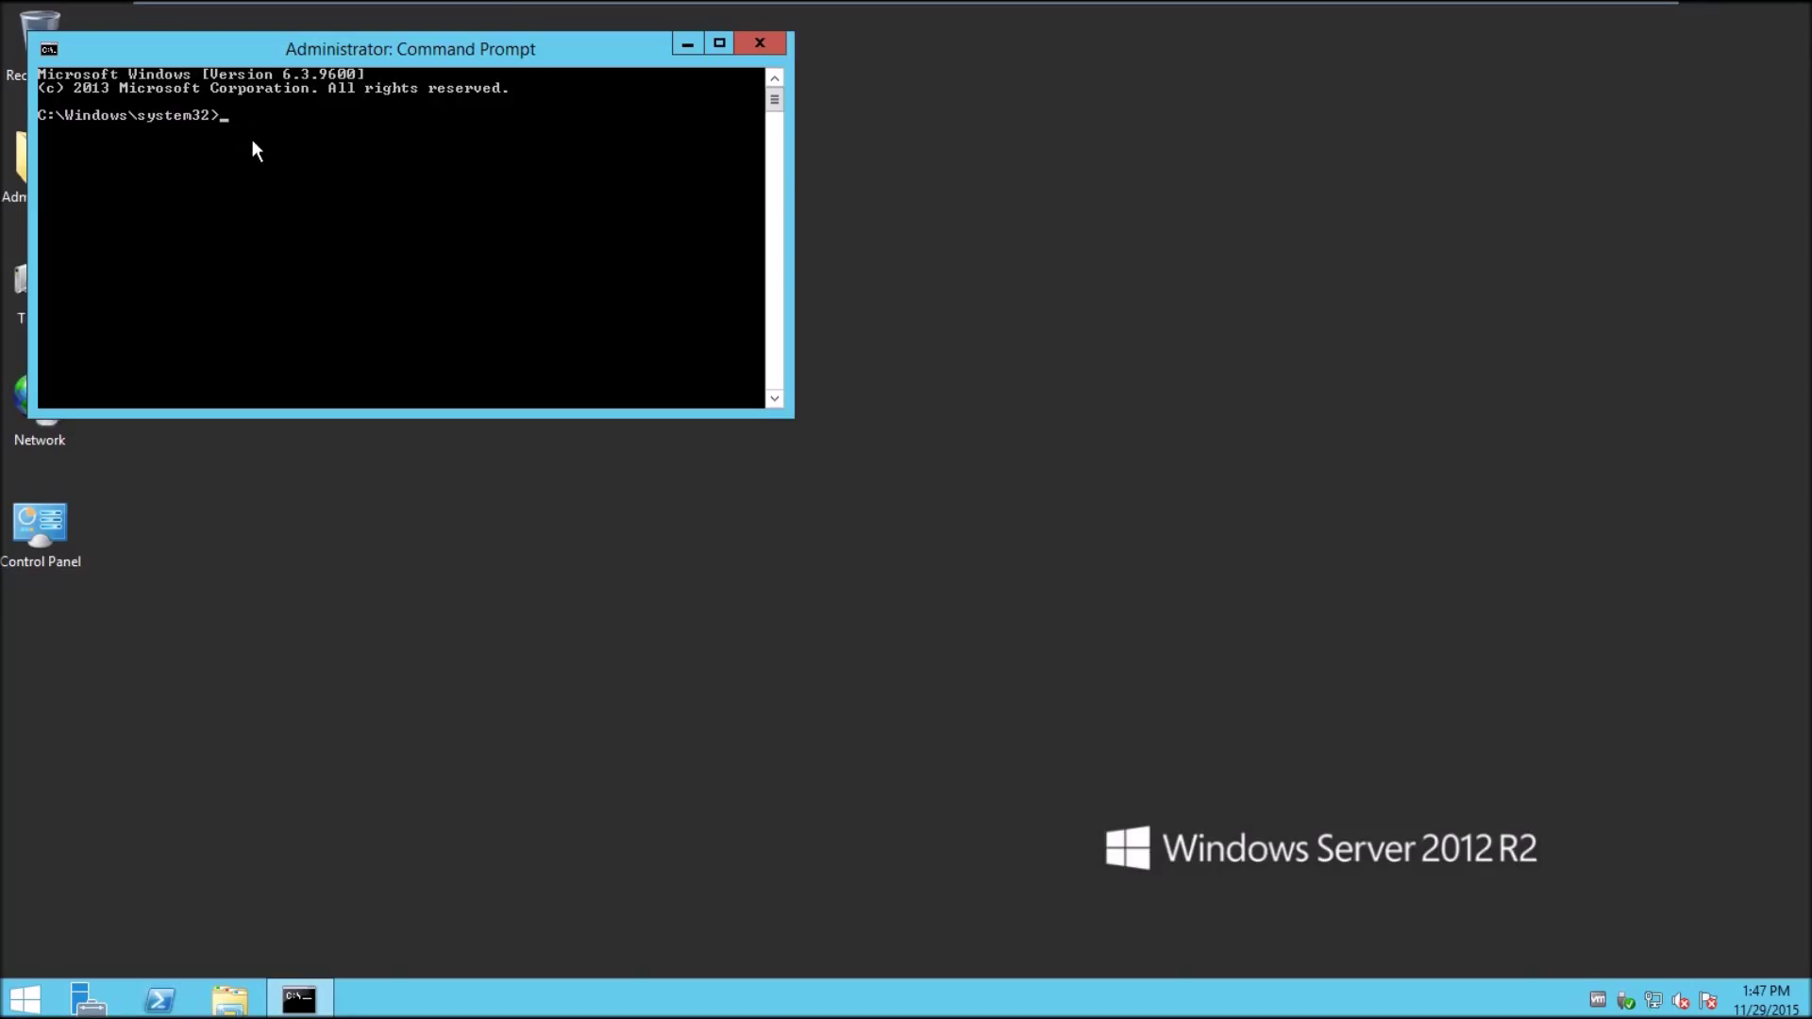
type("cd")
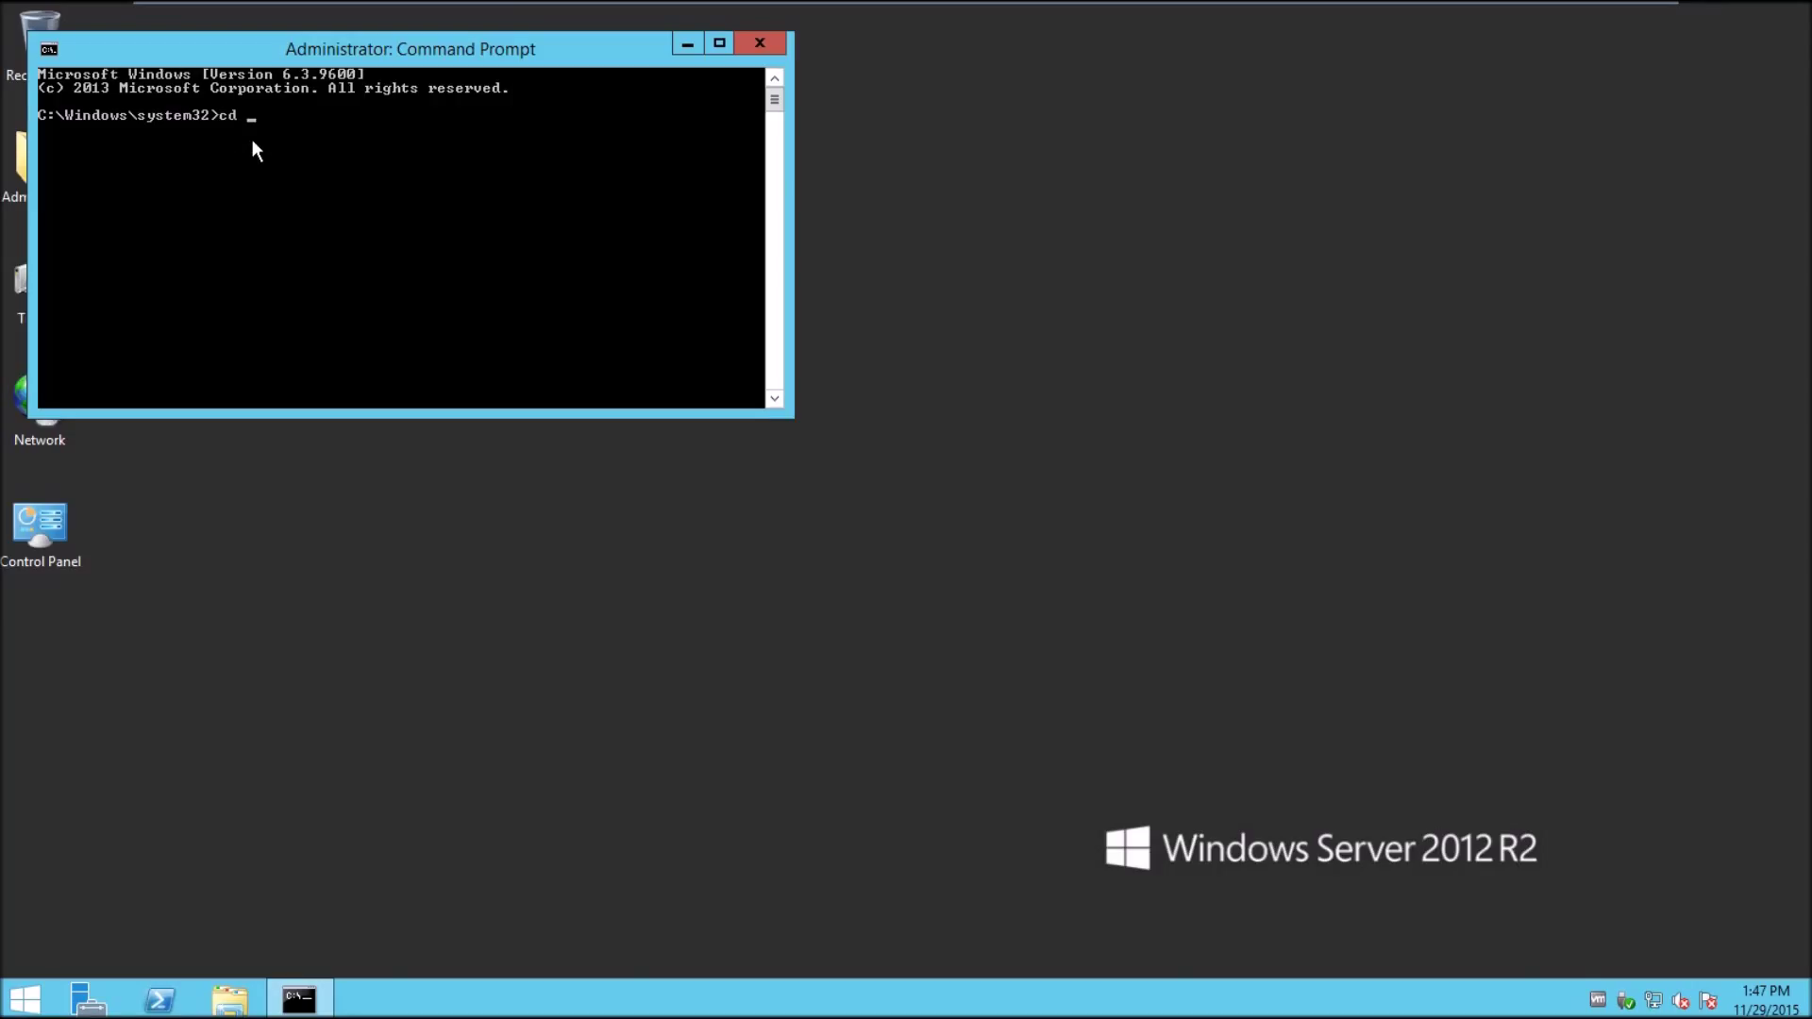
type("C:\\windows\\syst")
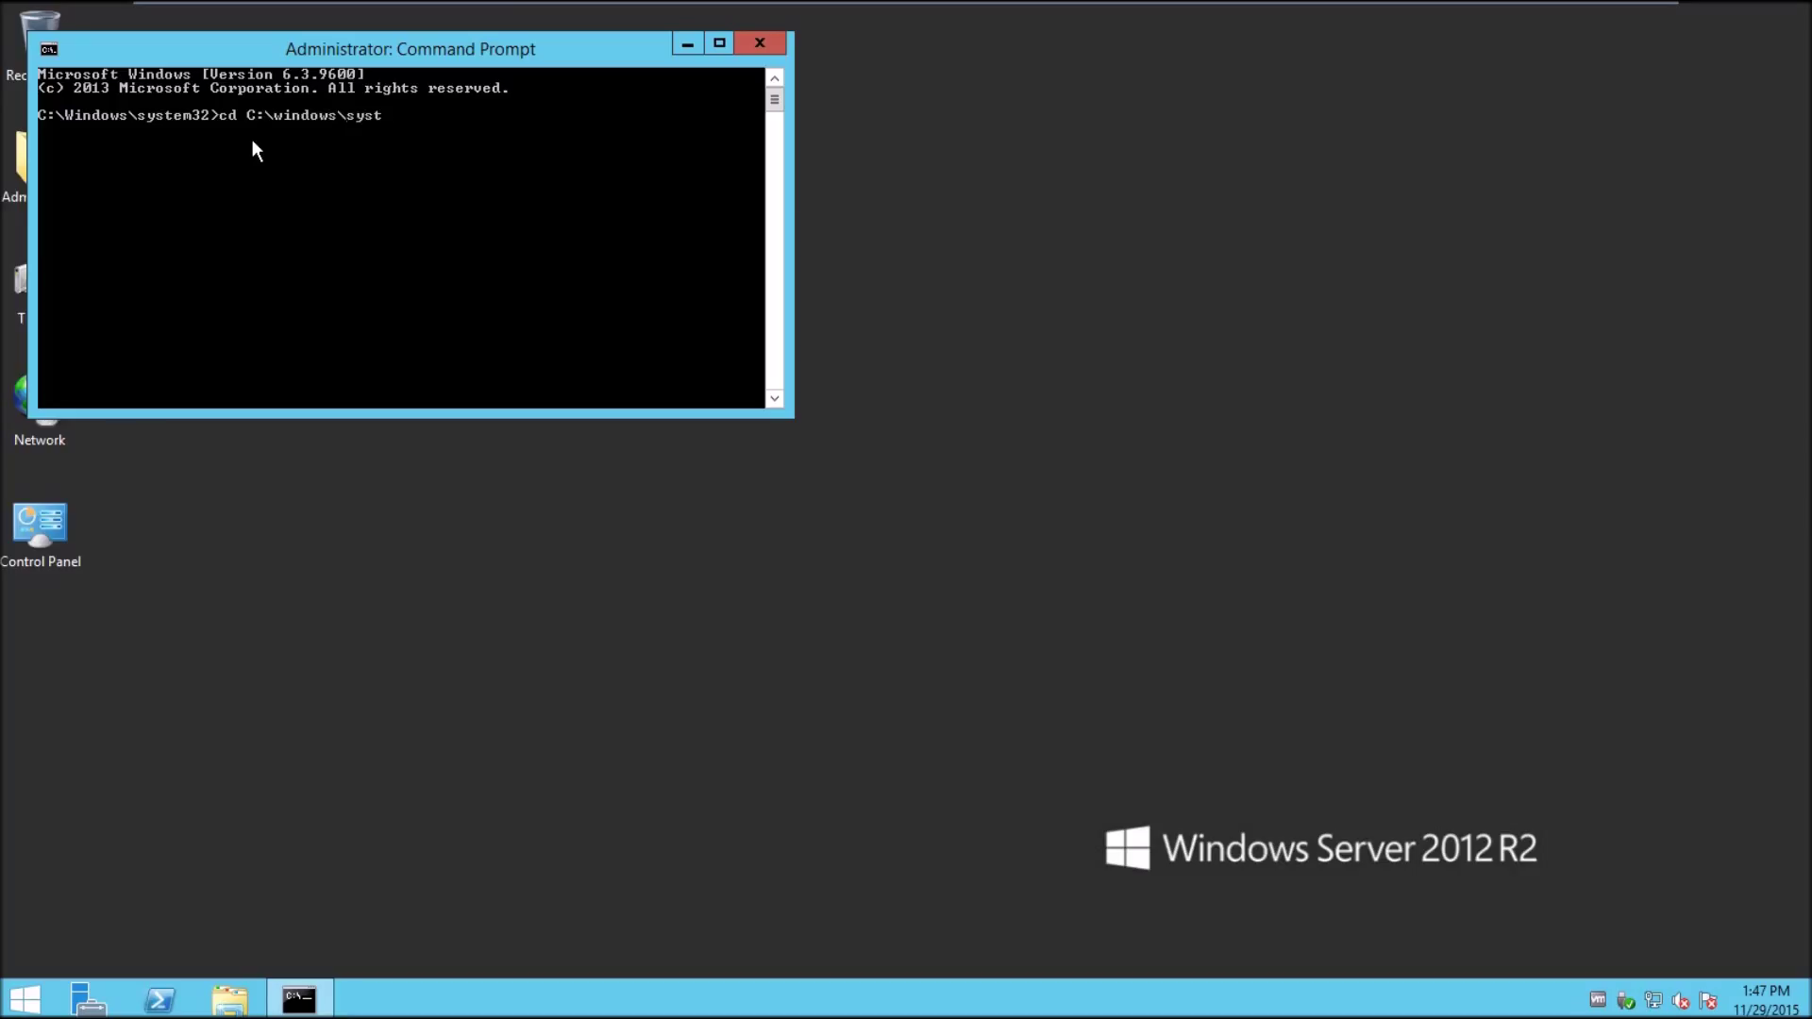
type("em32\\s")
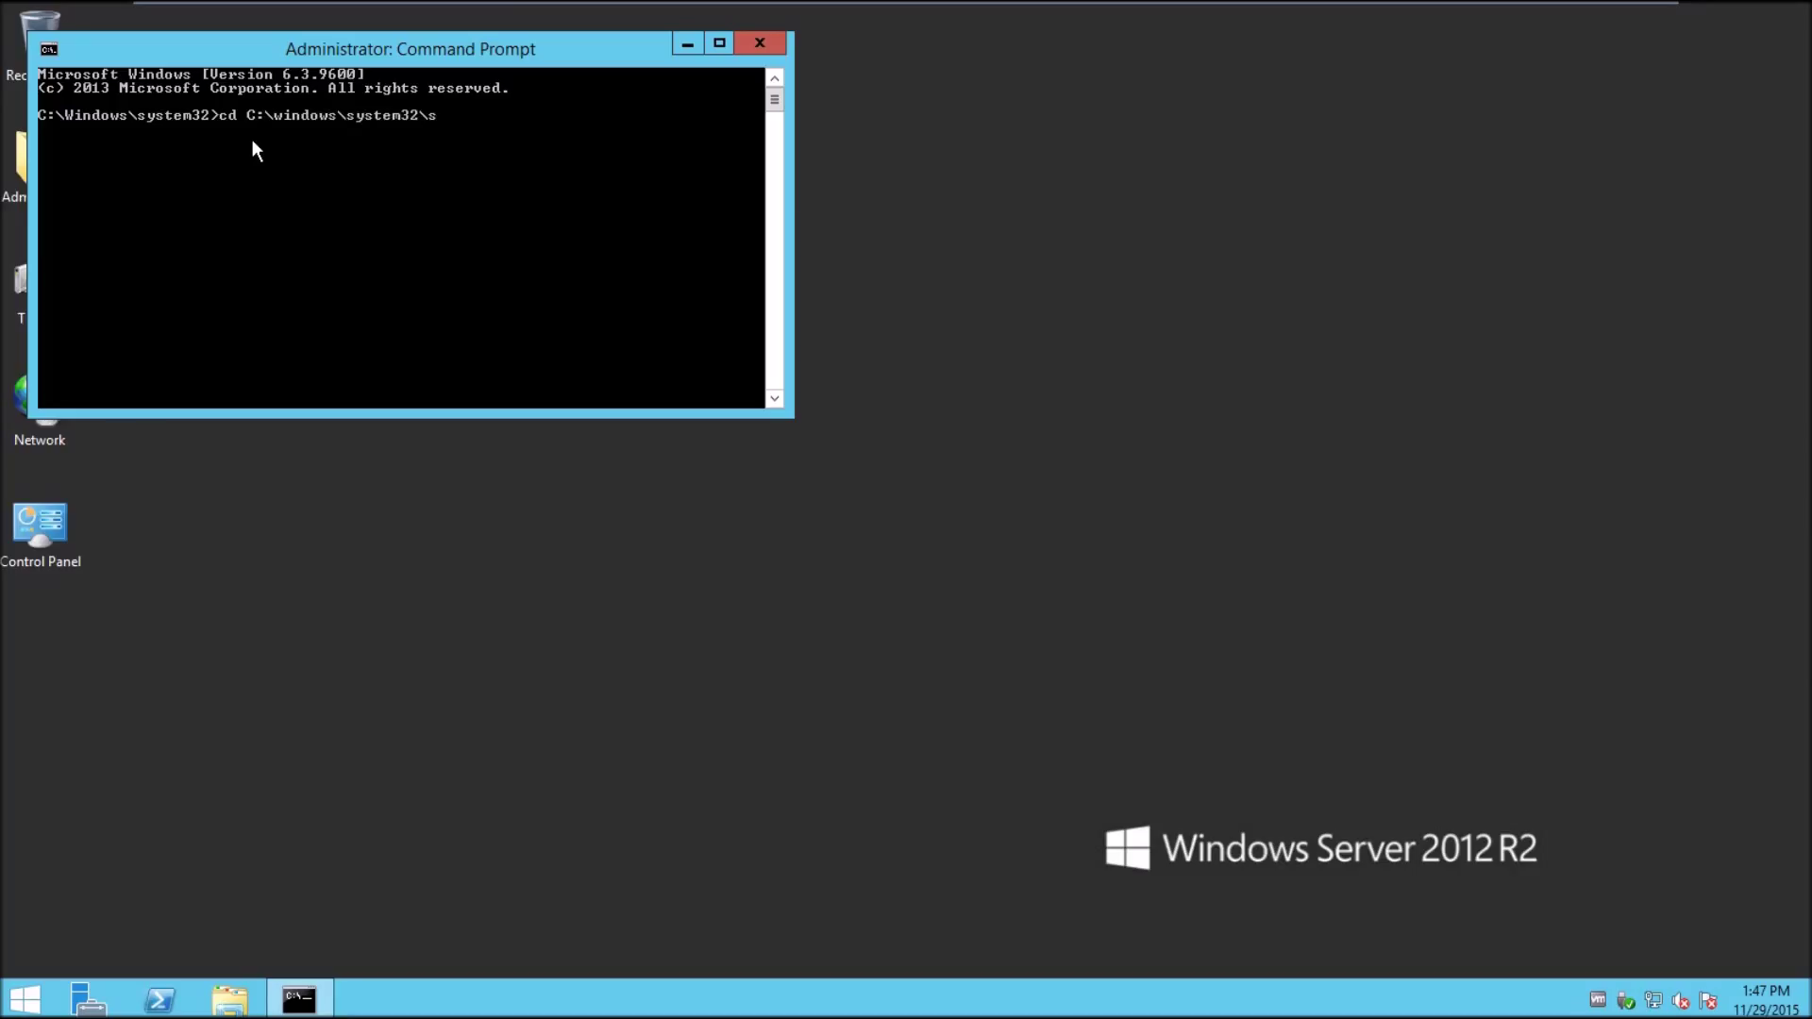
type("ysprep")
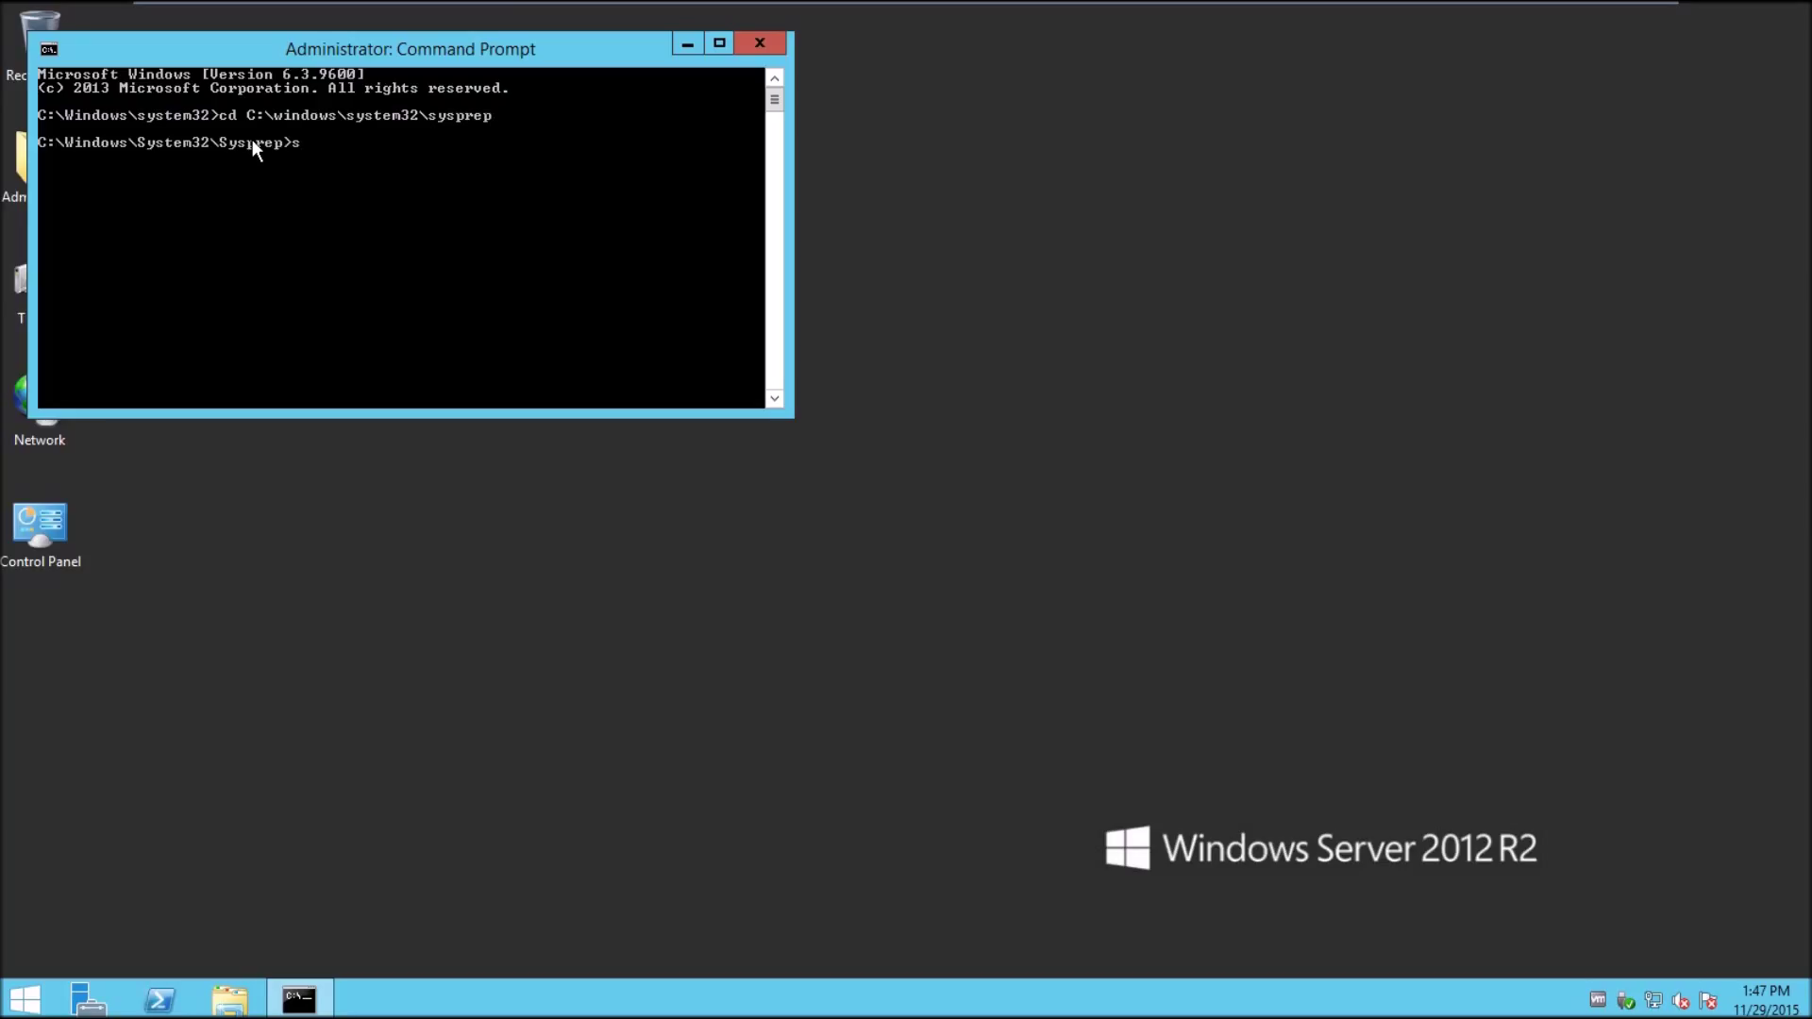
type("ysprep")
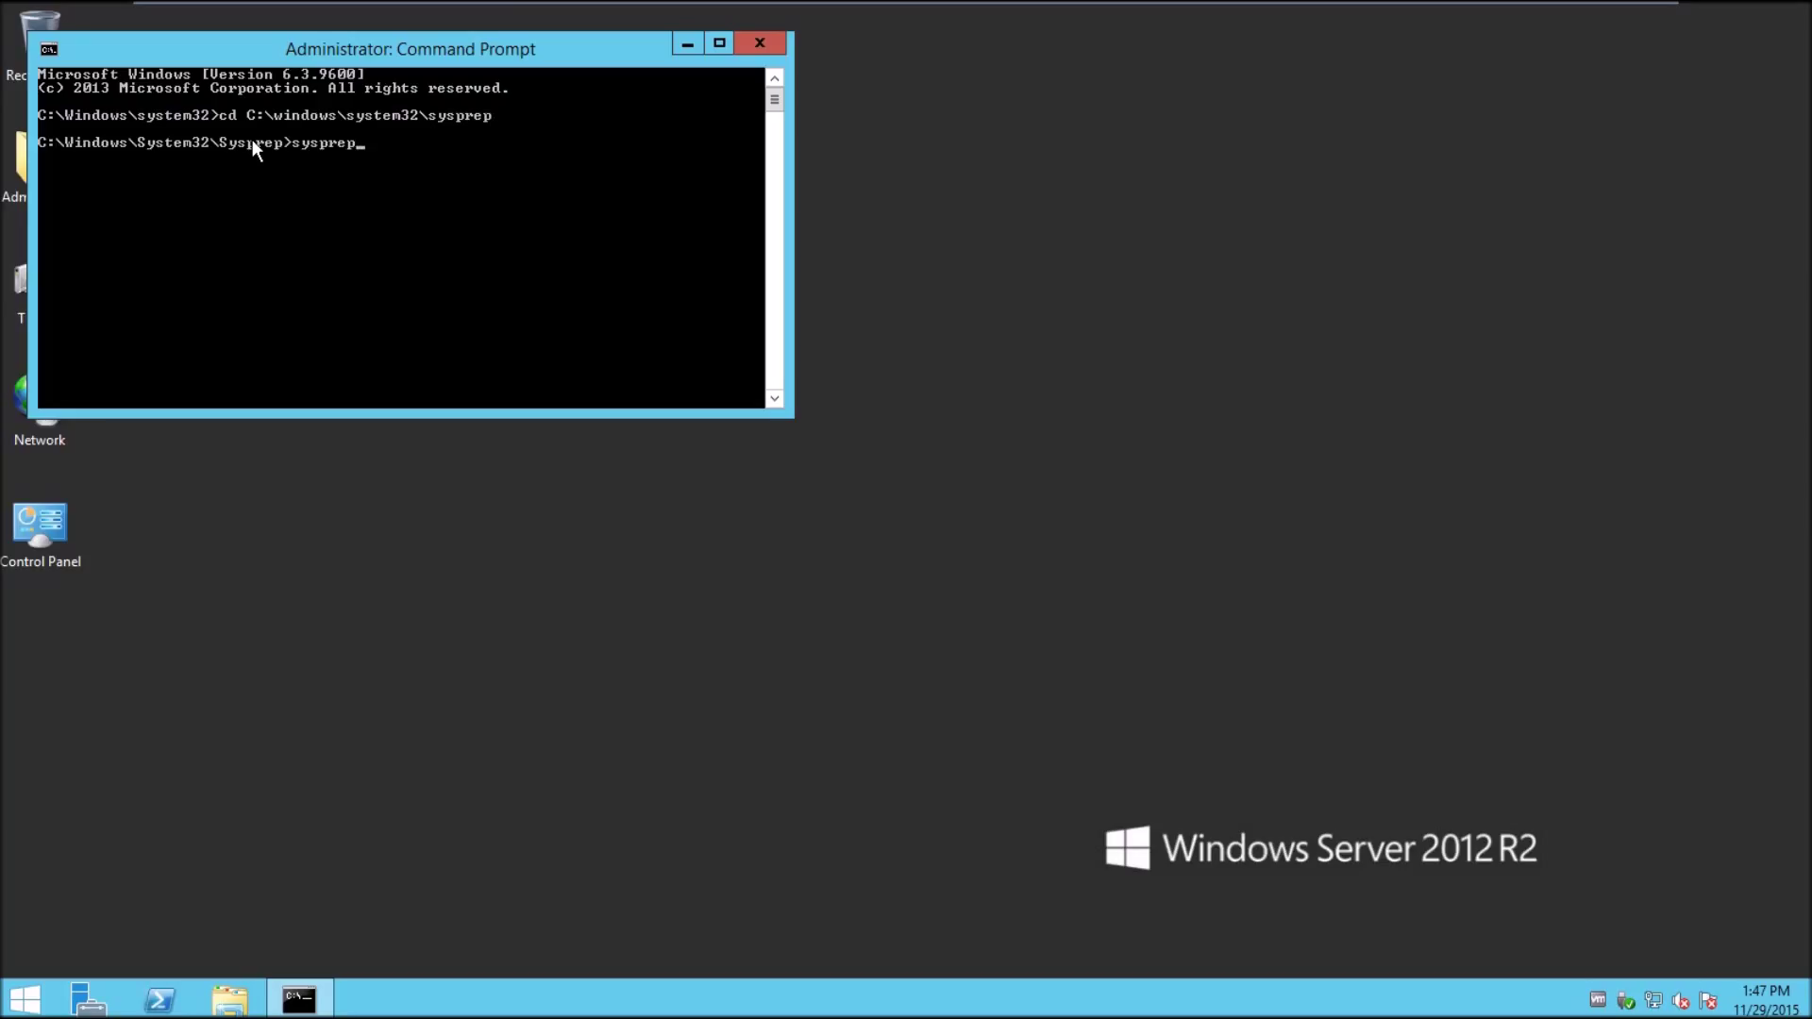
type(".exe")
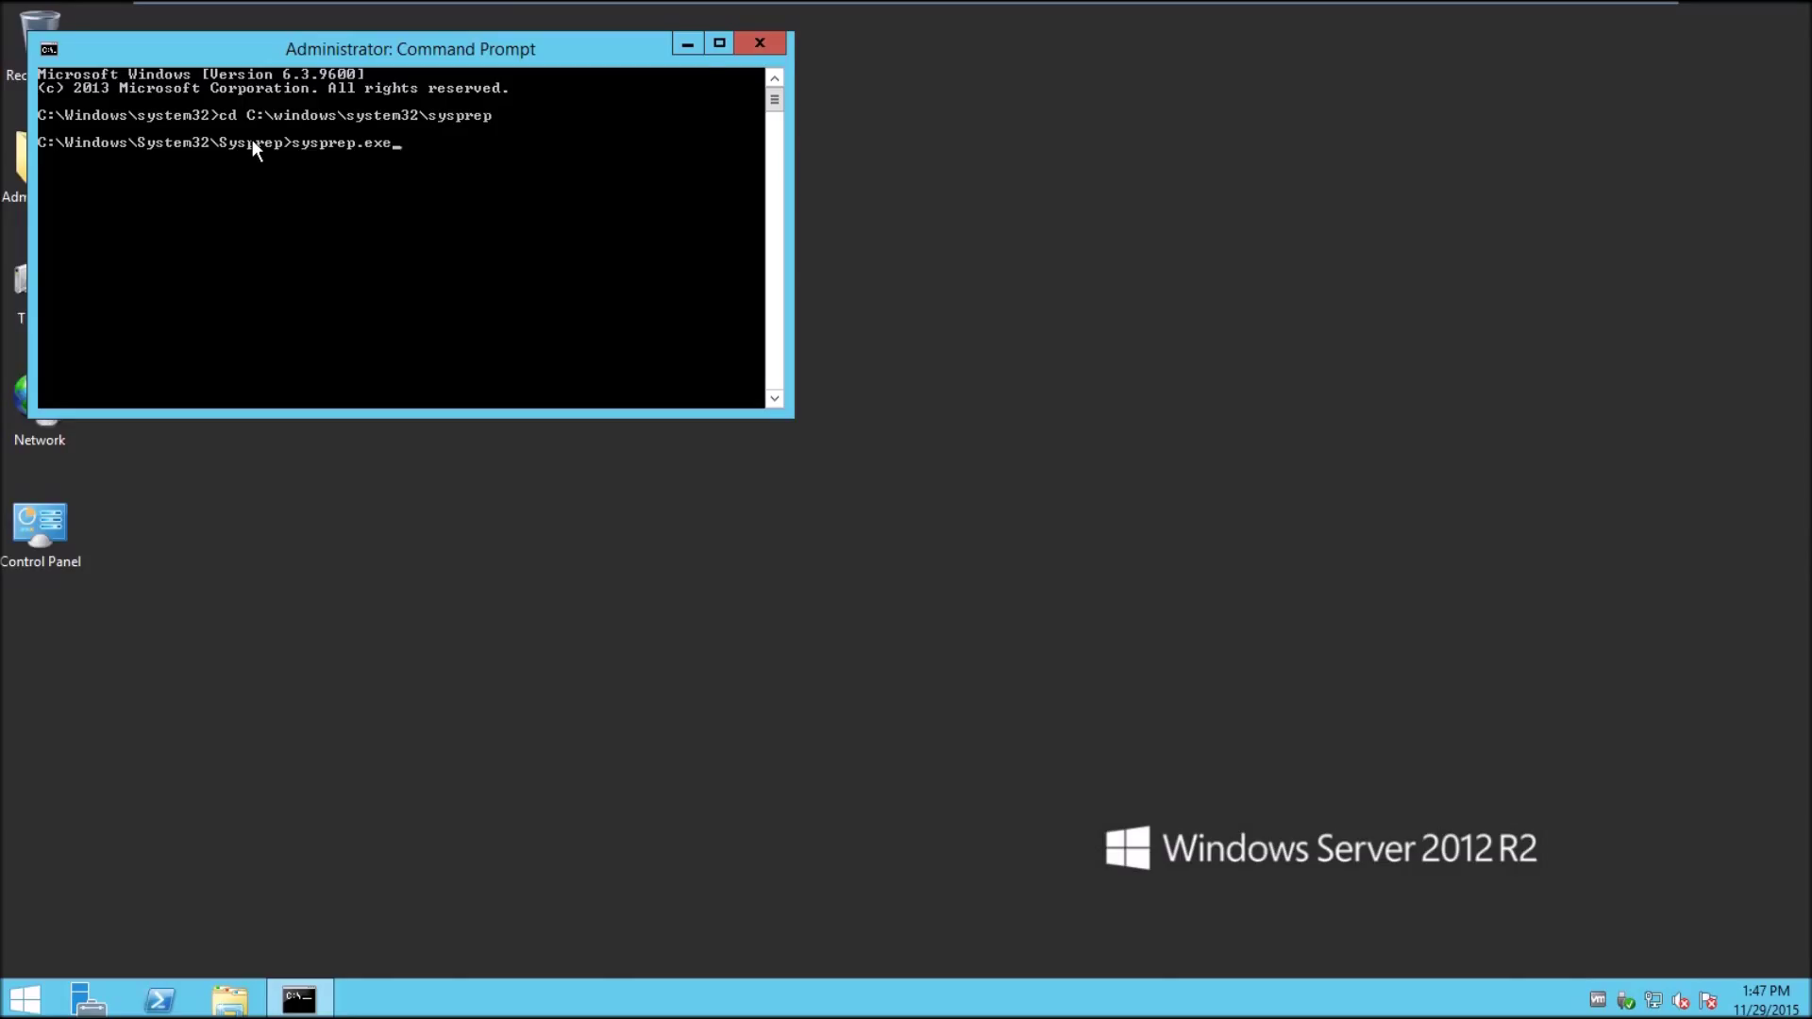
key("Return")
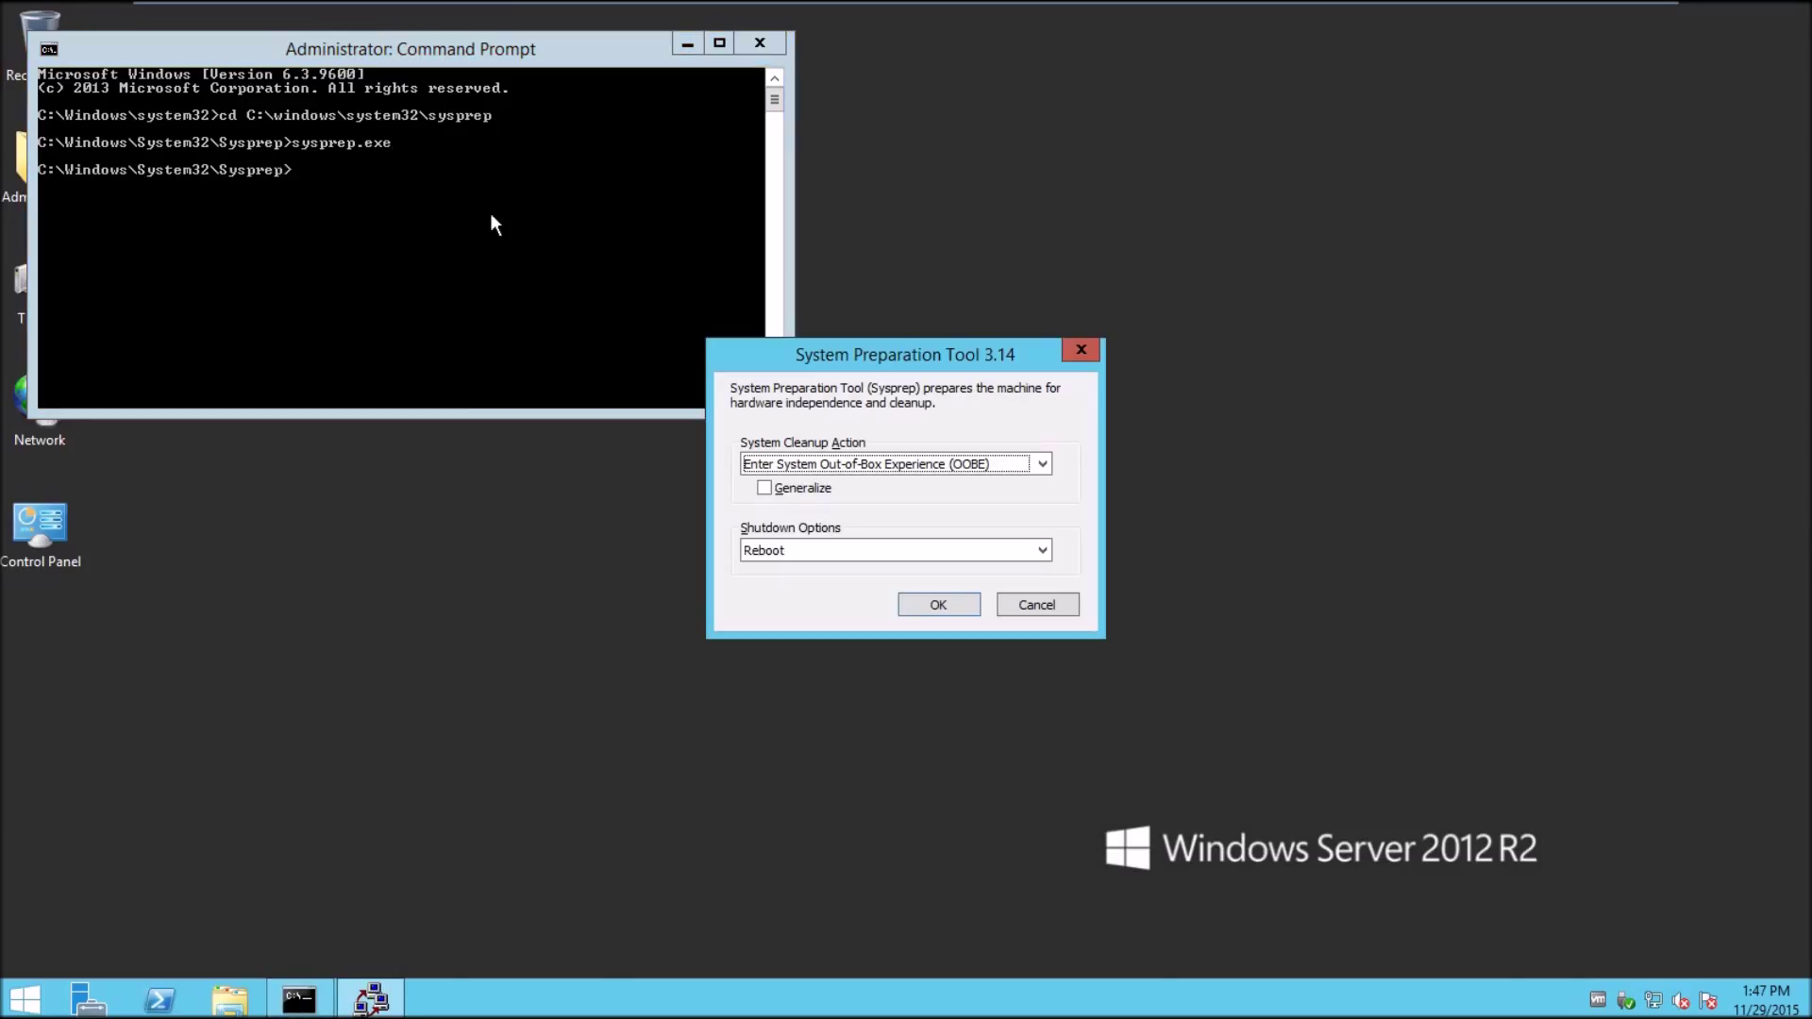
Step: Run sysprep with Enter System Audit Mode, Generalize ticked and Reboot as shutdown option
left_click(1038, 465)
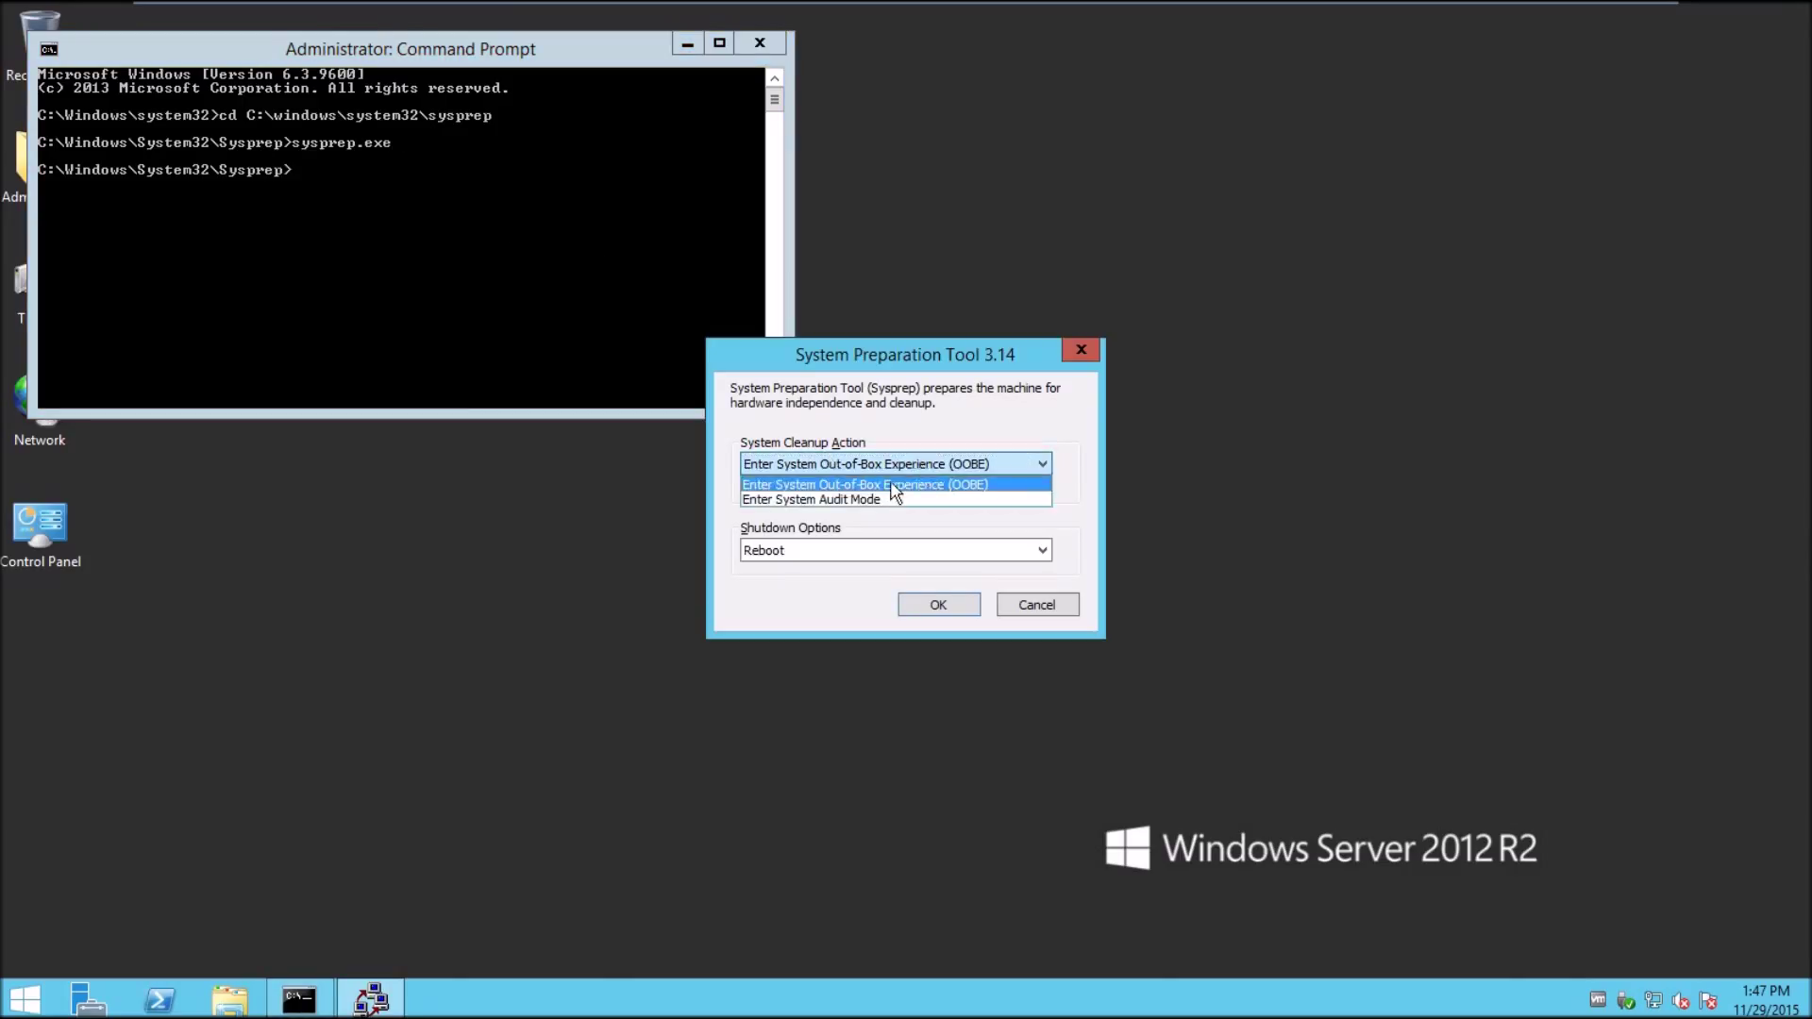
left_click(812, 498)
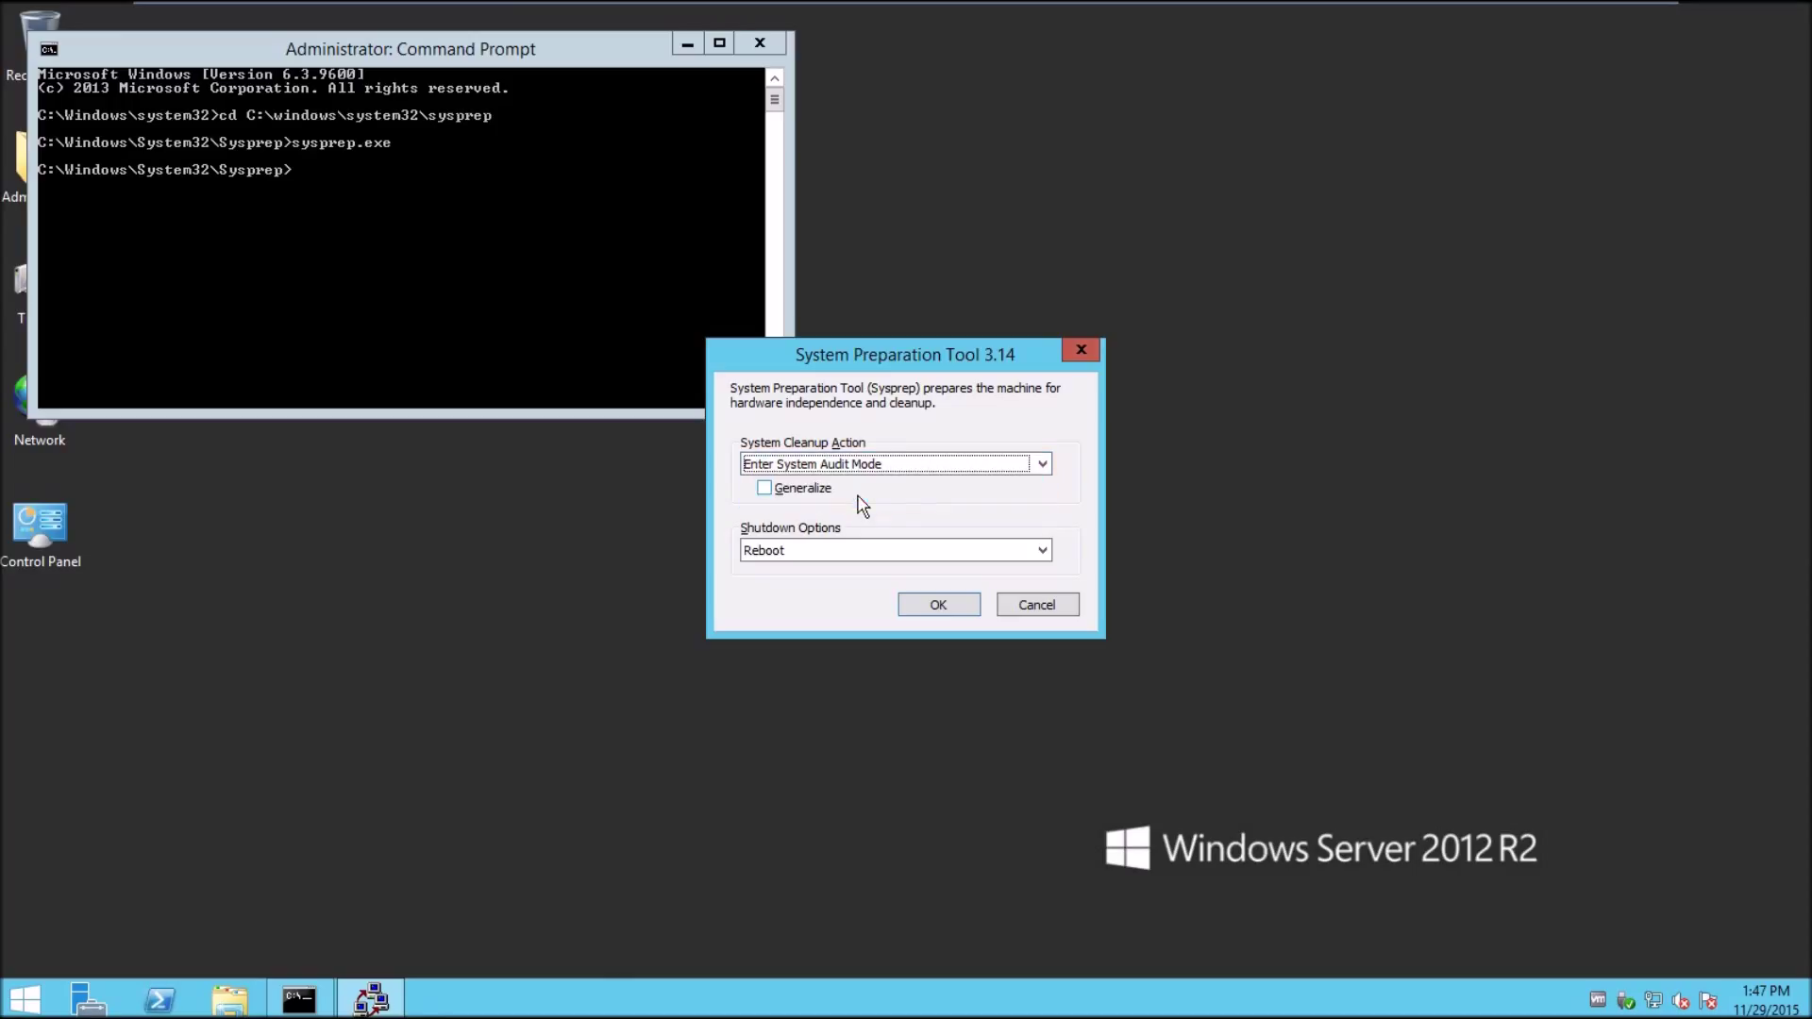
mouse_move(764, 498)
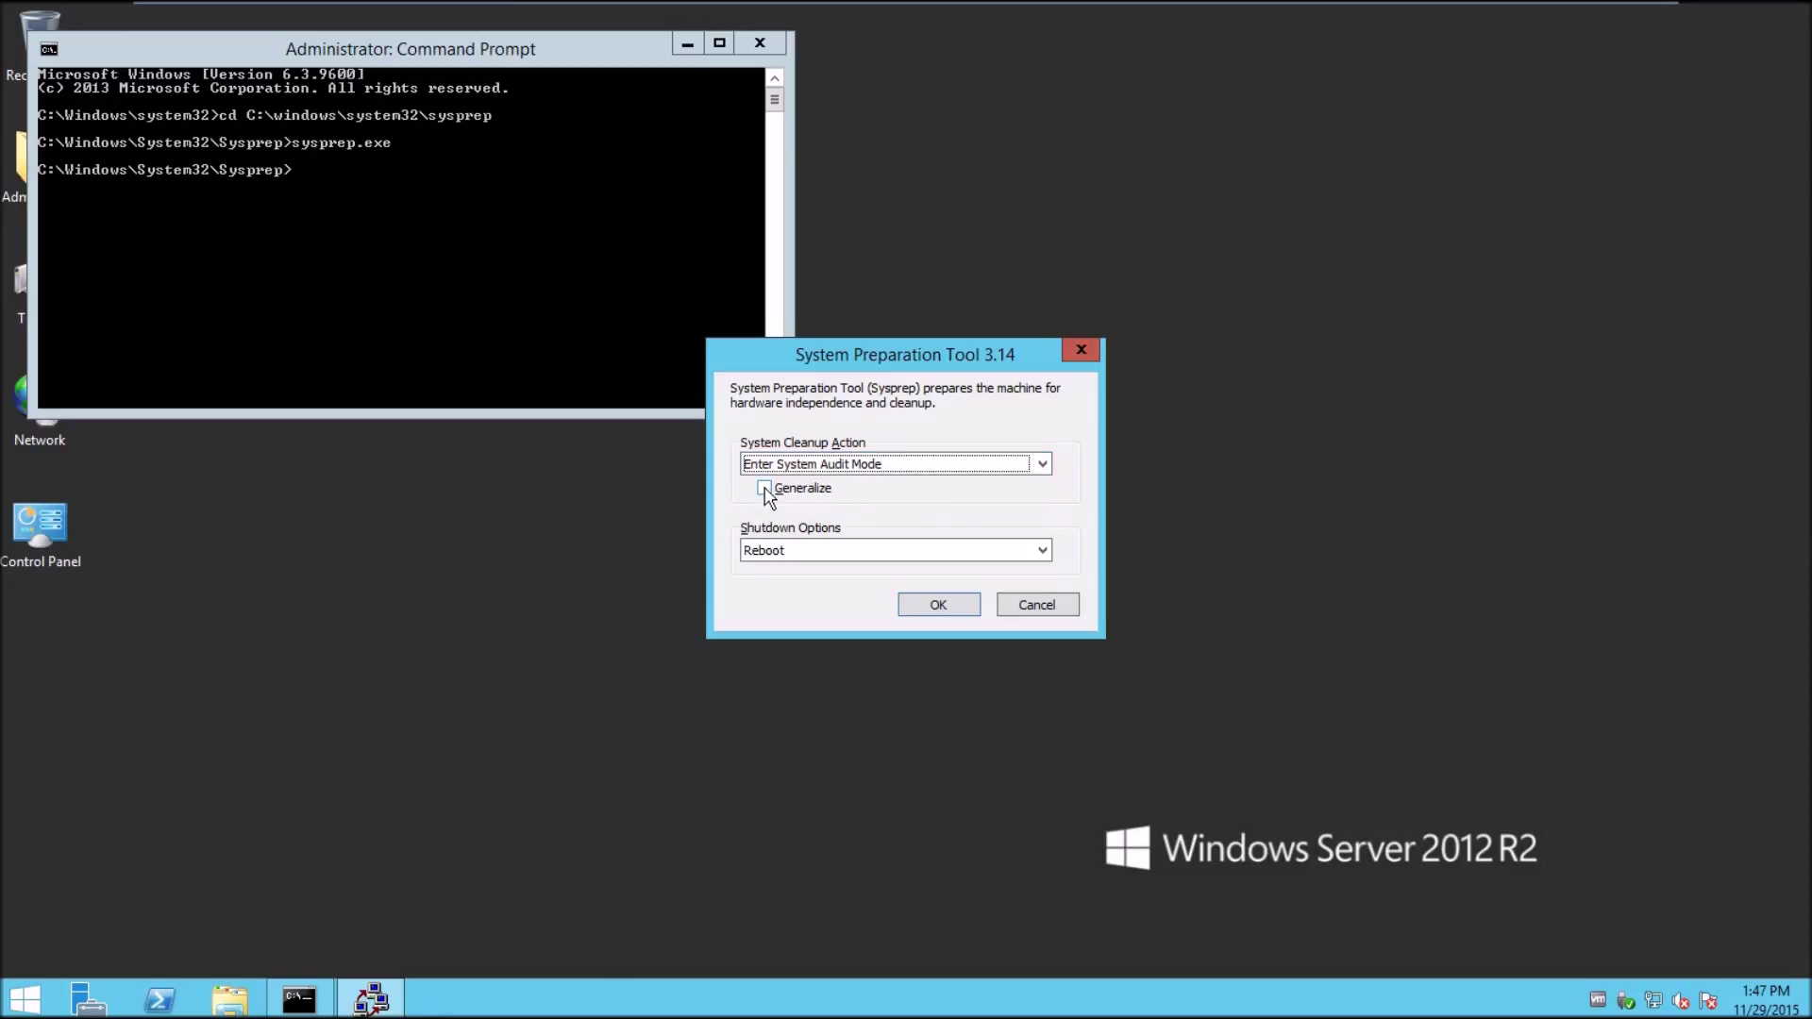
left_click(764, 487)
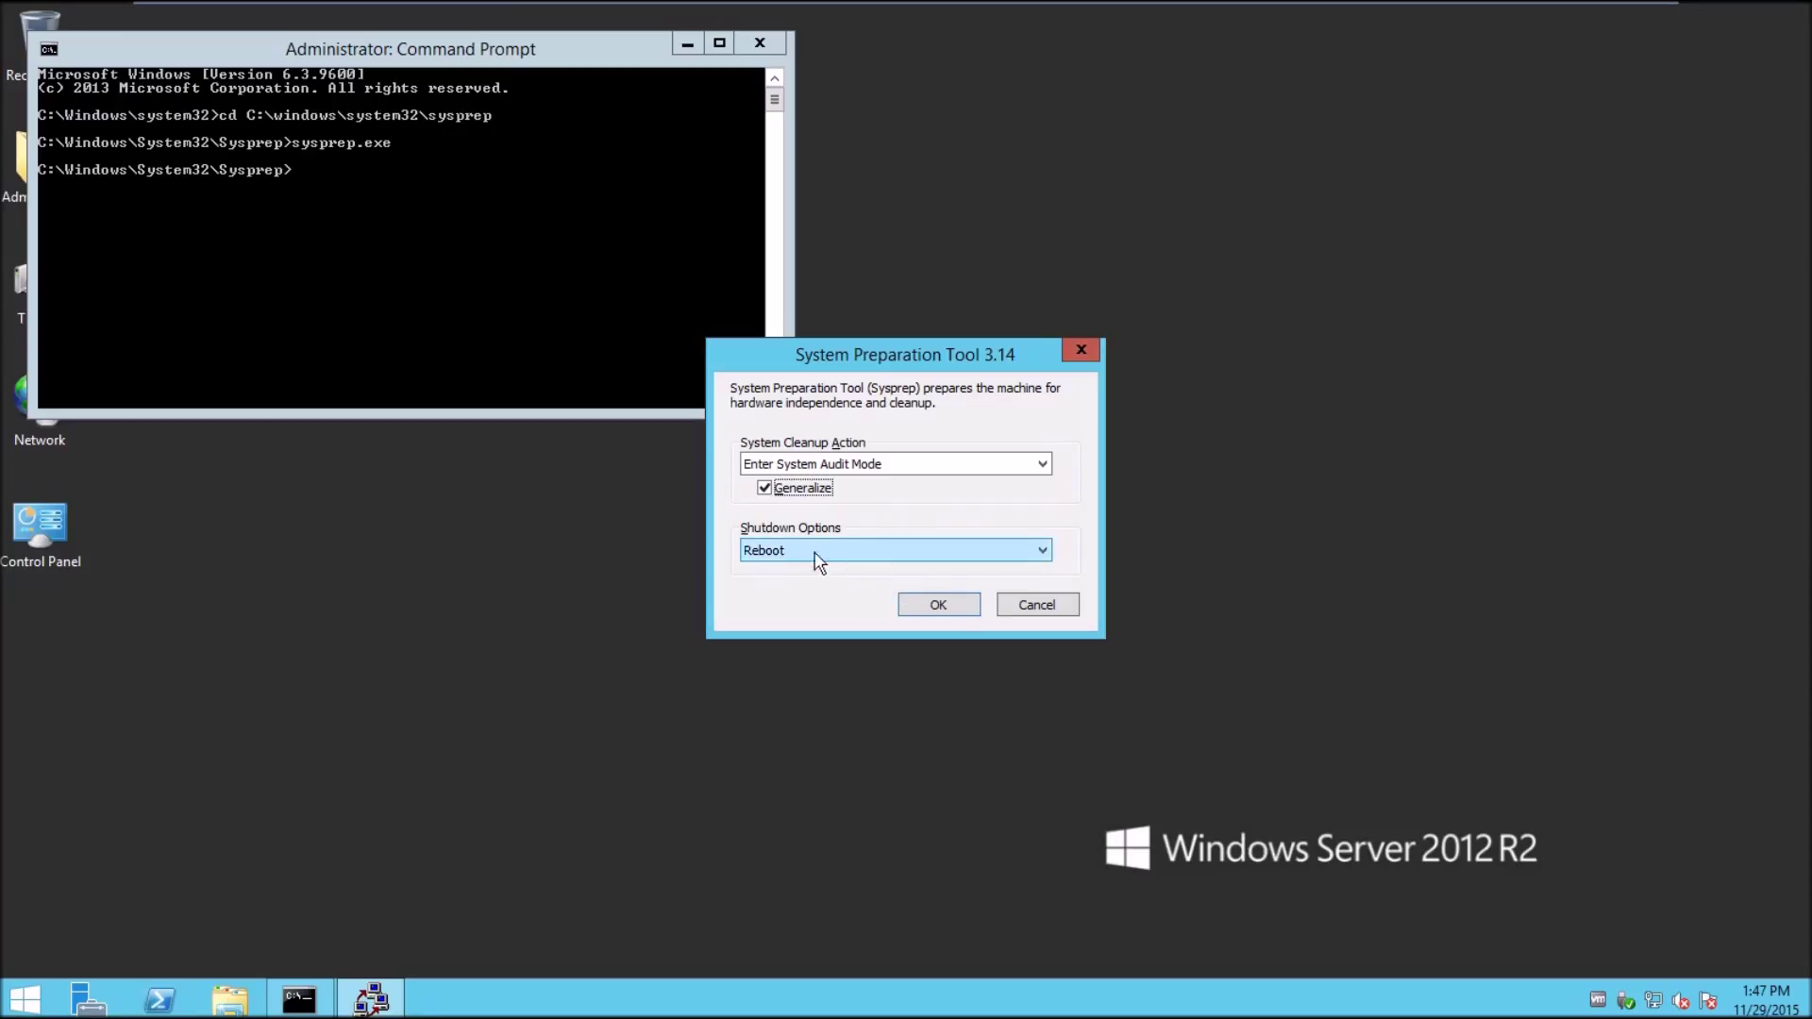
left_click(936, 604)
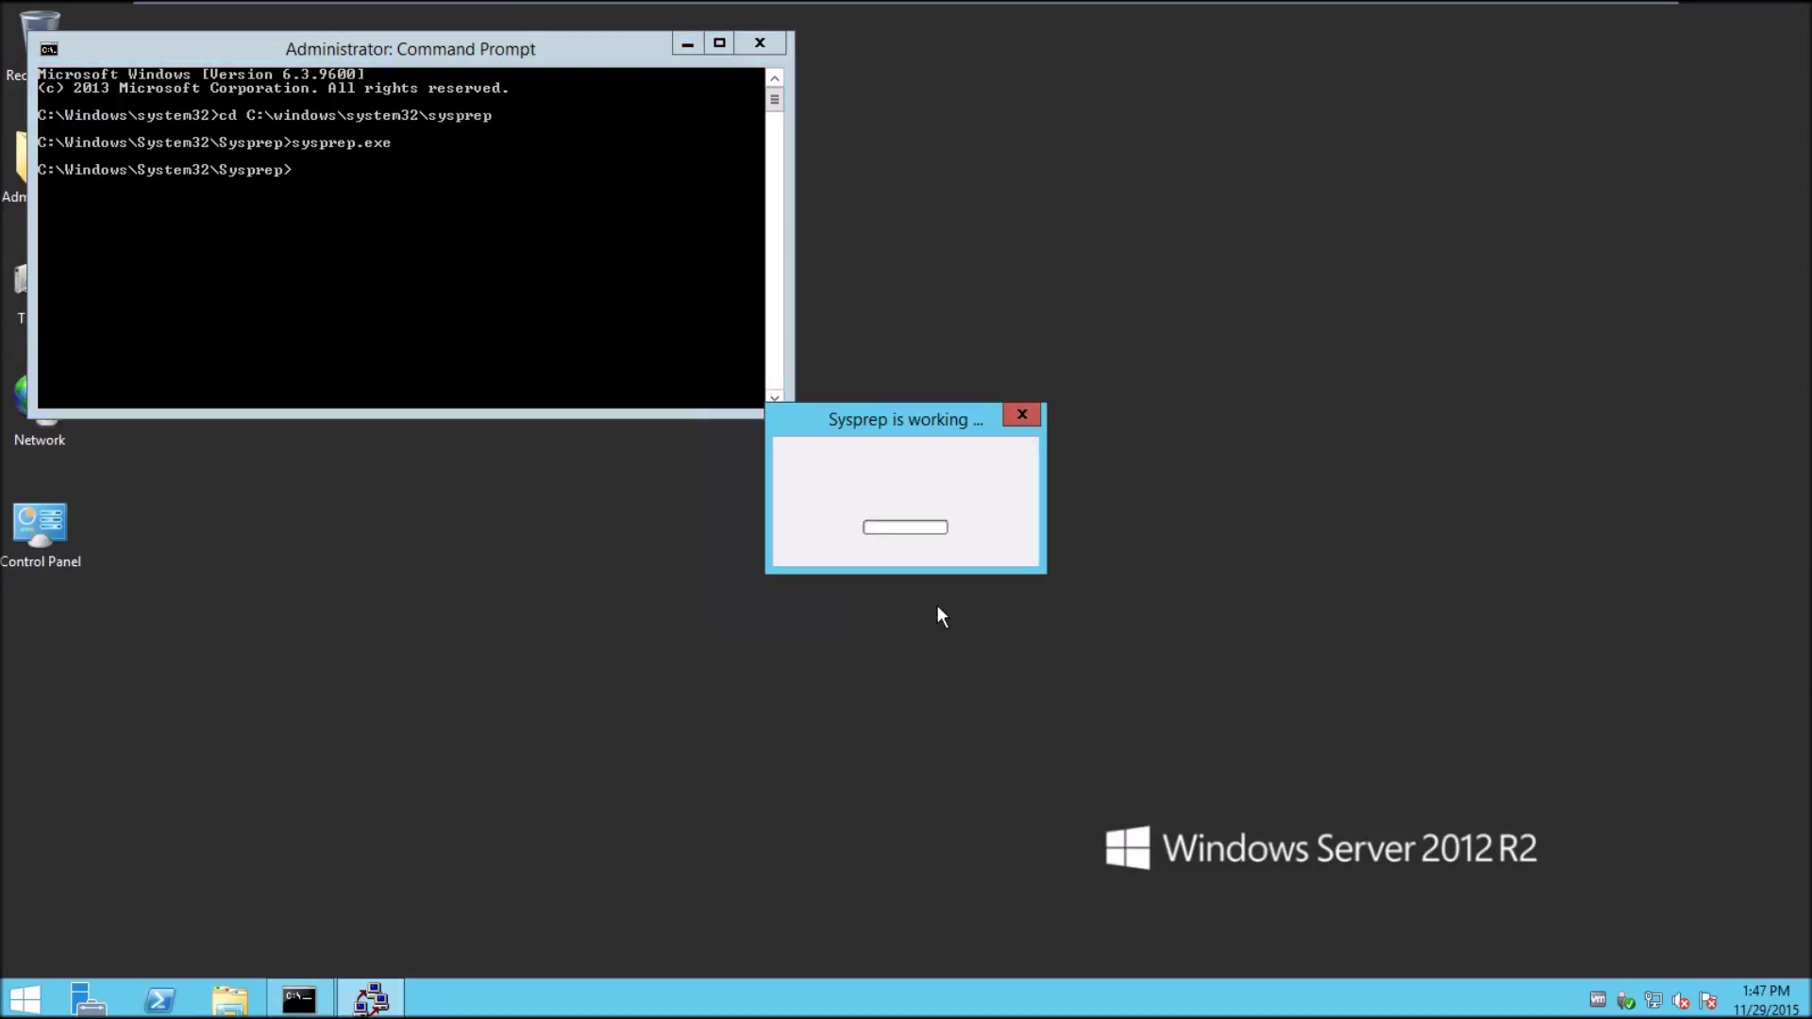